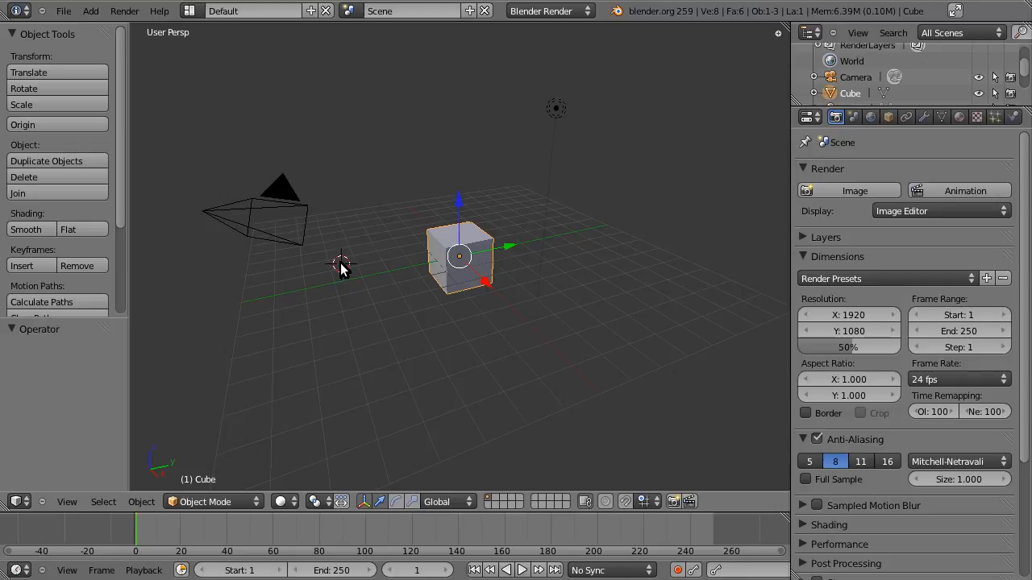
pyautogui.moveTo(323, 310)
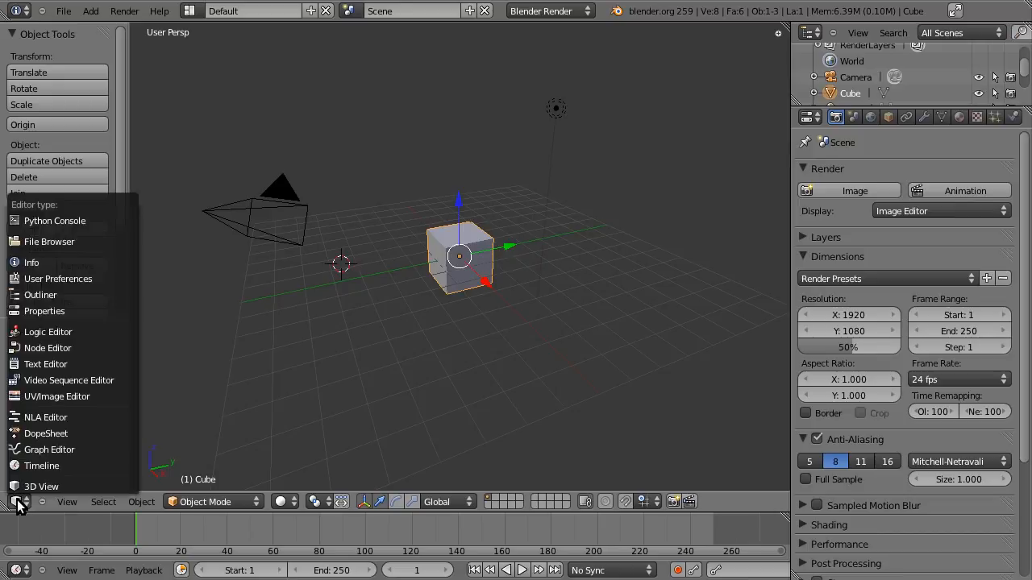
pyautogui.moveTo(58, 277)
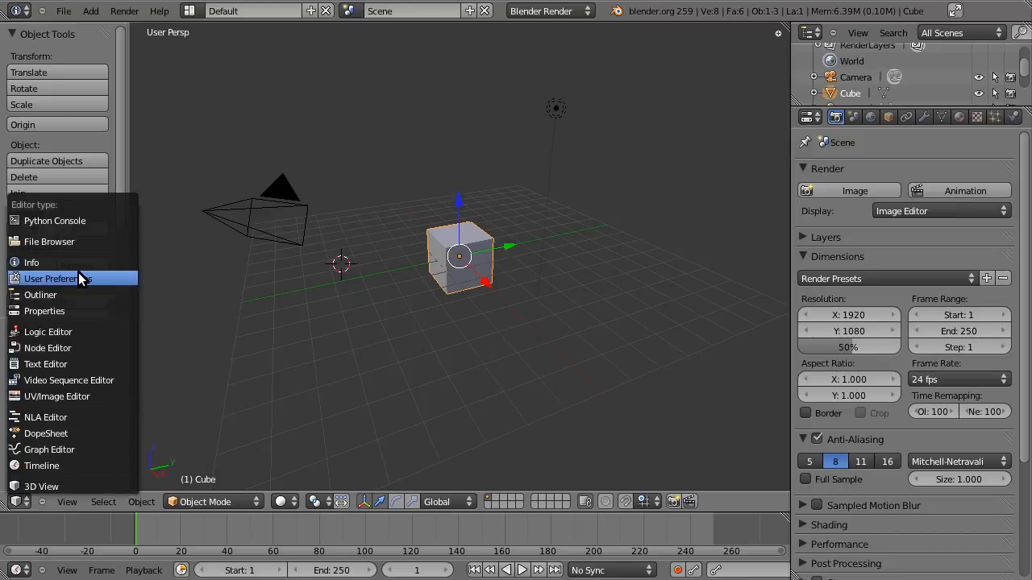
# Step: Enable the Animation: Motion Capture Tools add-on in User Preferences
pyautogui.click(58, 277)
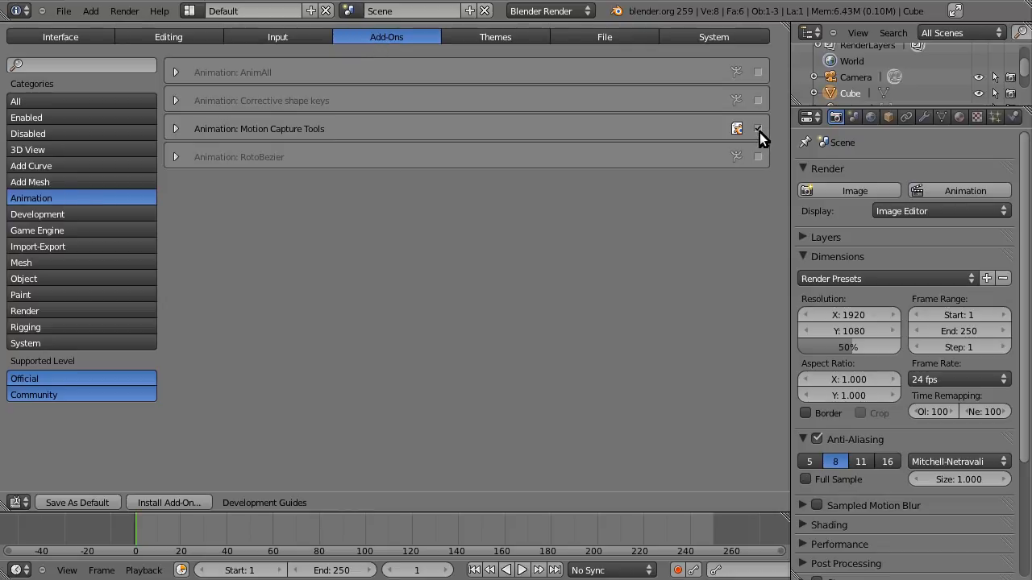
pyautogui.click(756, 129)
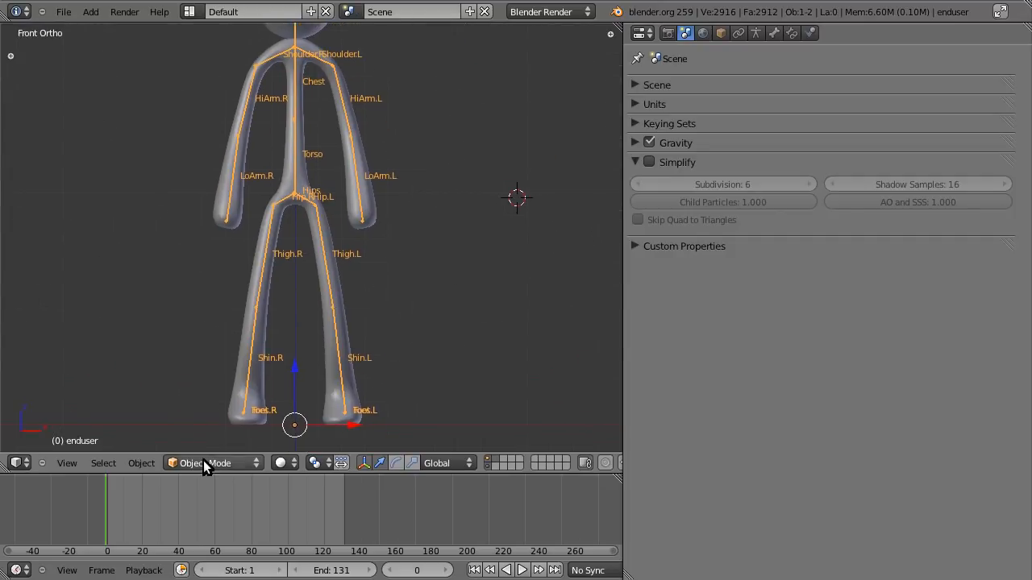
# Step: Put the rig in Pose Mode and select the Thigh.L bone
pyautogui.click(213, 462)
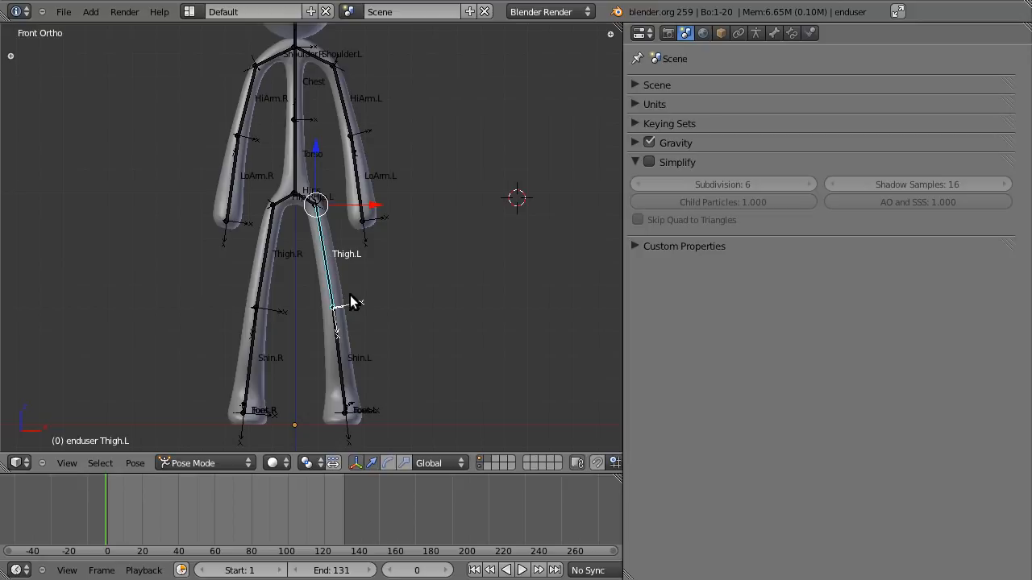
pyautogui.moveTo(339, 303); pyautogui.dragTo(422, 322)
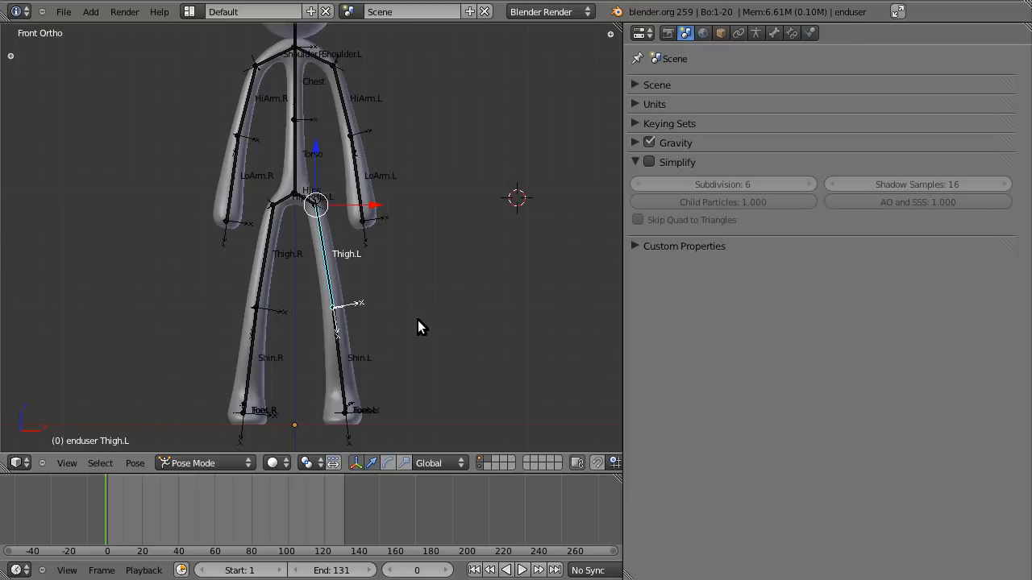
pyautogui.moveTo(16, 461)
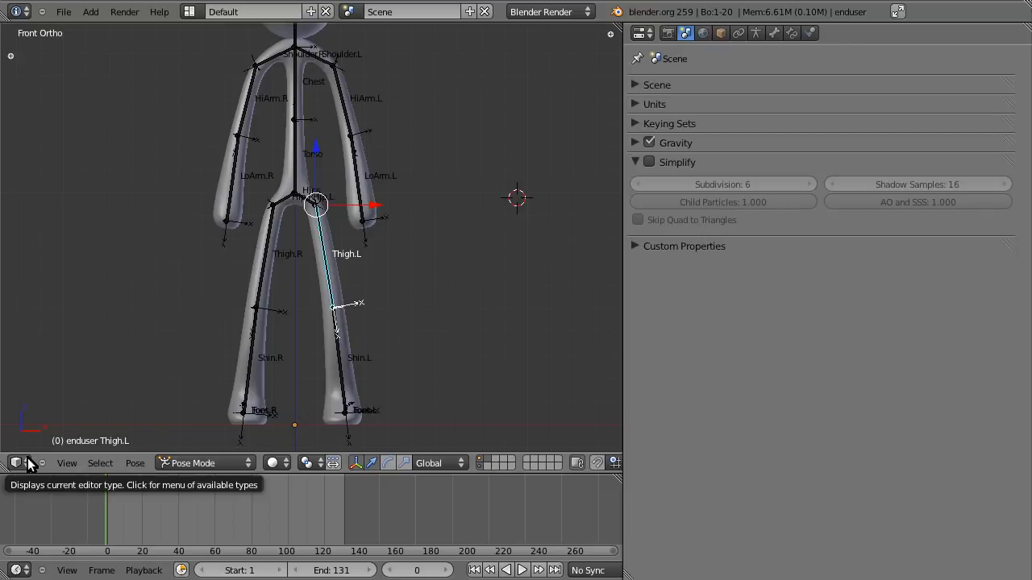
pyautogui.moveTo(351, 290)
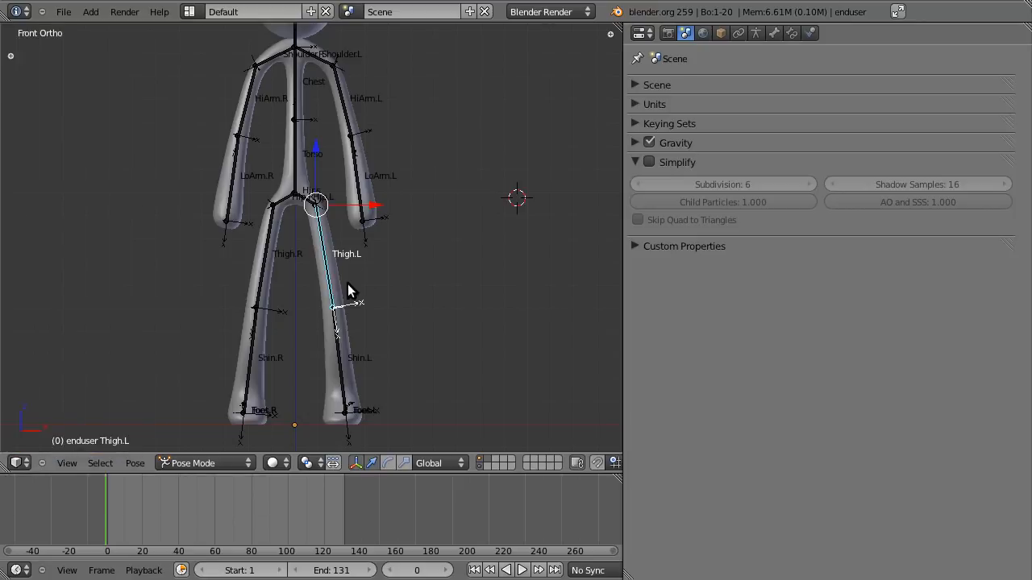
# Step: Return to Object Mode and import bvh/06/06_01.bvh as a new armature
pyautogui.press('Tab')
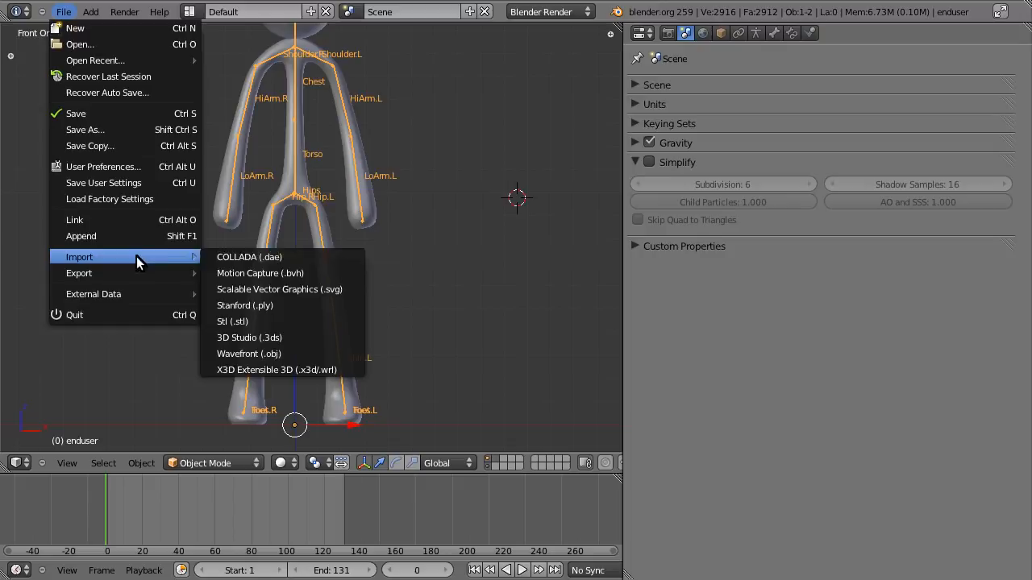
pyautogui.click(260, 274)
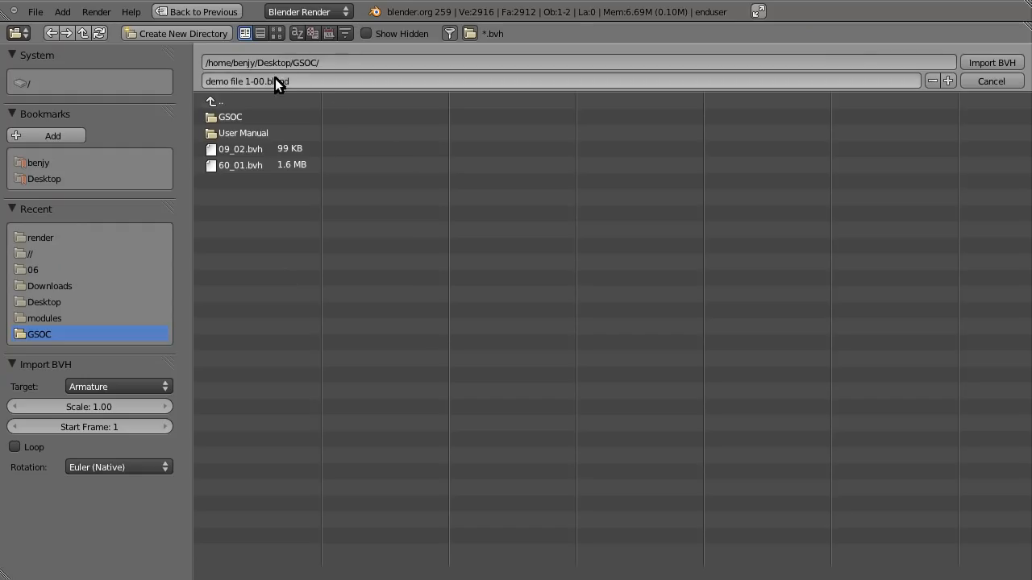
pyautogui.doubleClick(229, 116)
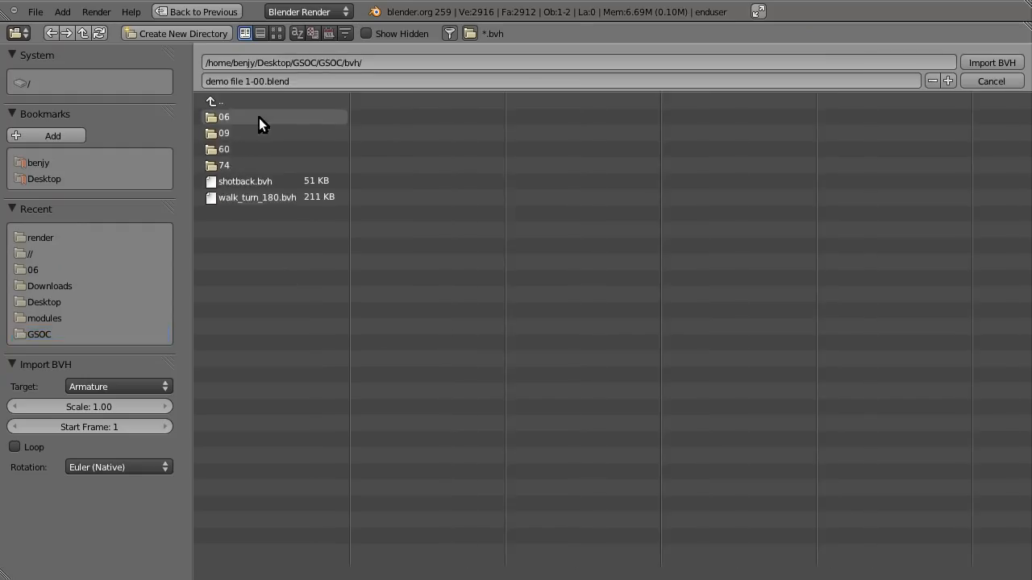
pyautogui.doubleClick(224, 116)
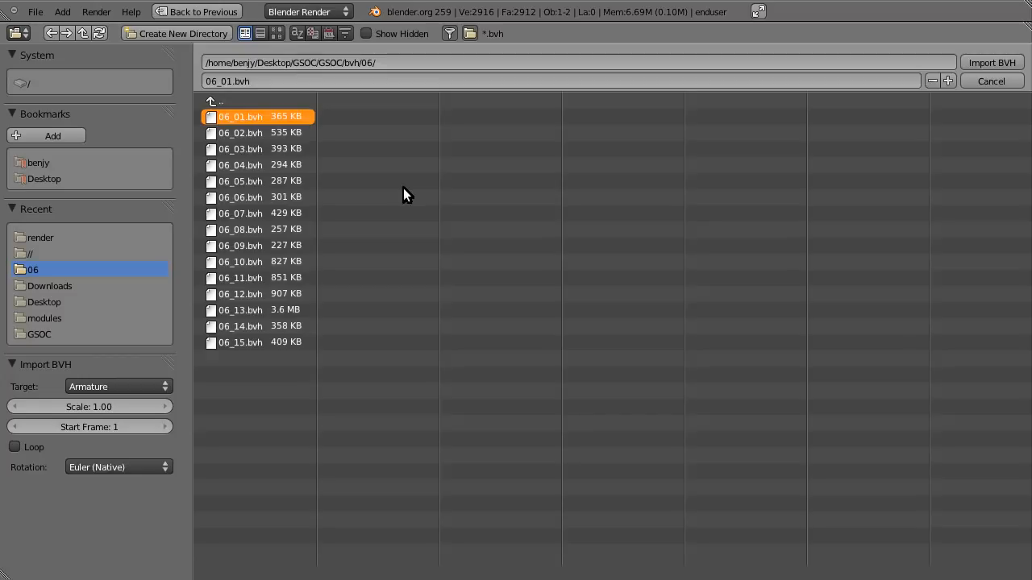
pyautogui.moveTo(432, 203)
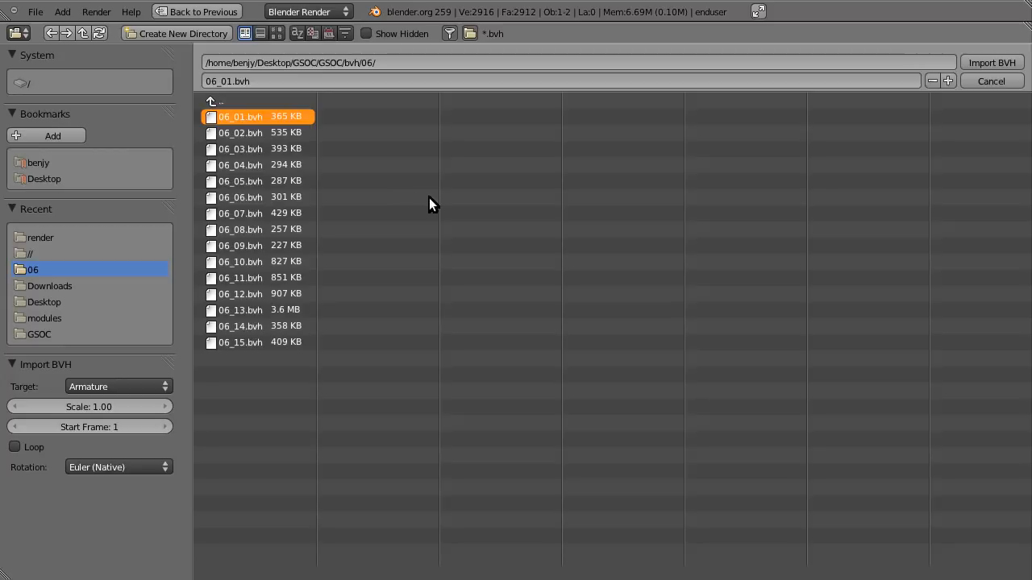
pyautogui.moveTo(395, 193)
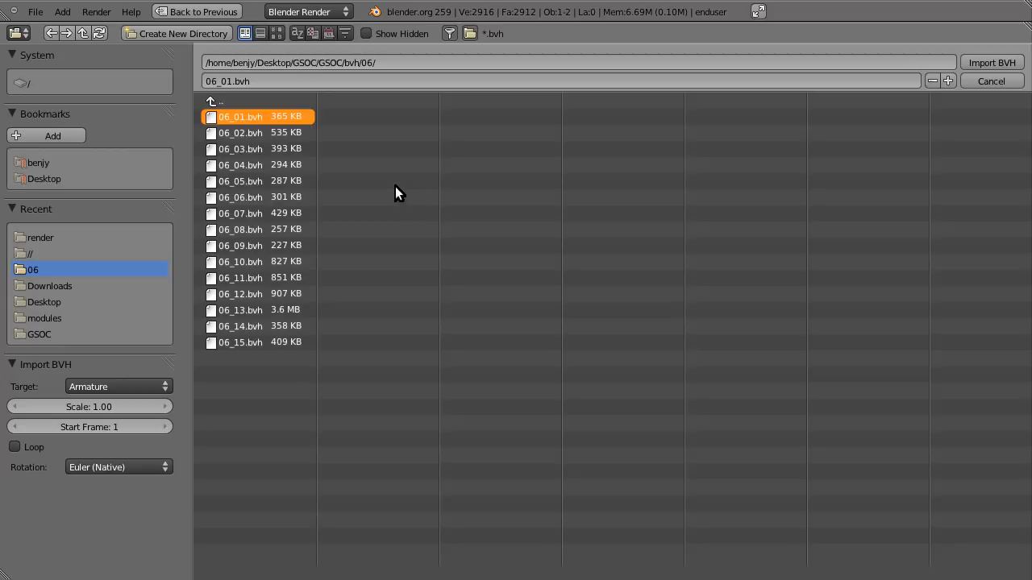
pyautogui.moveTo(855, 229)
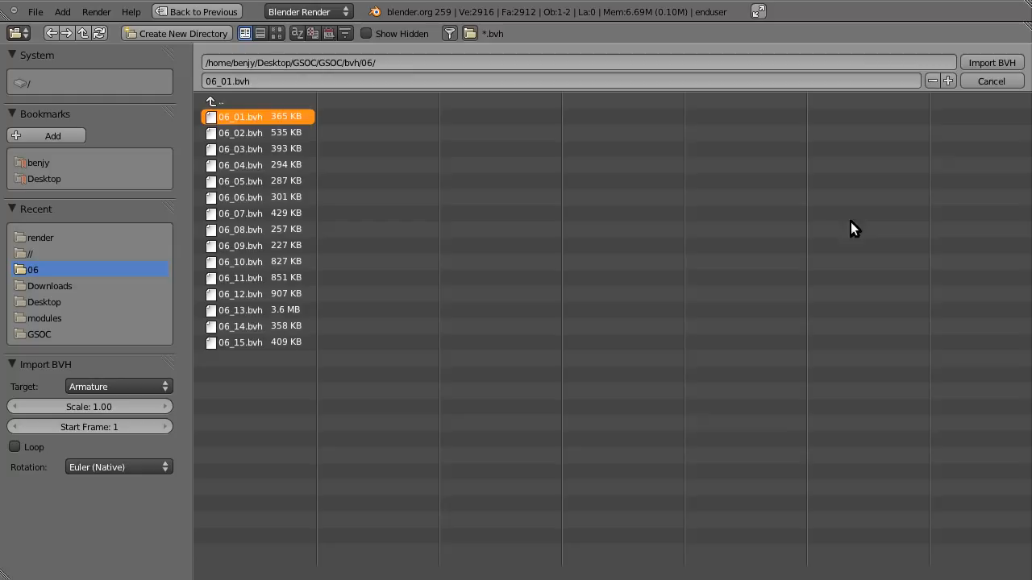
pyautogui.moveTo(993, 63)
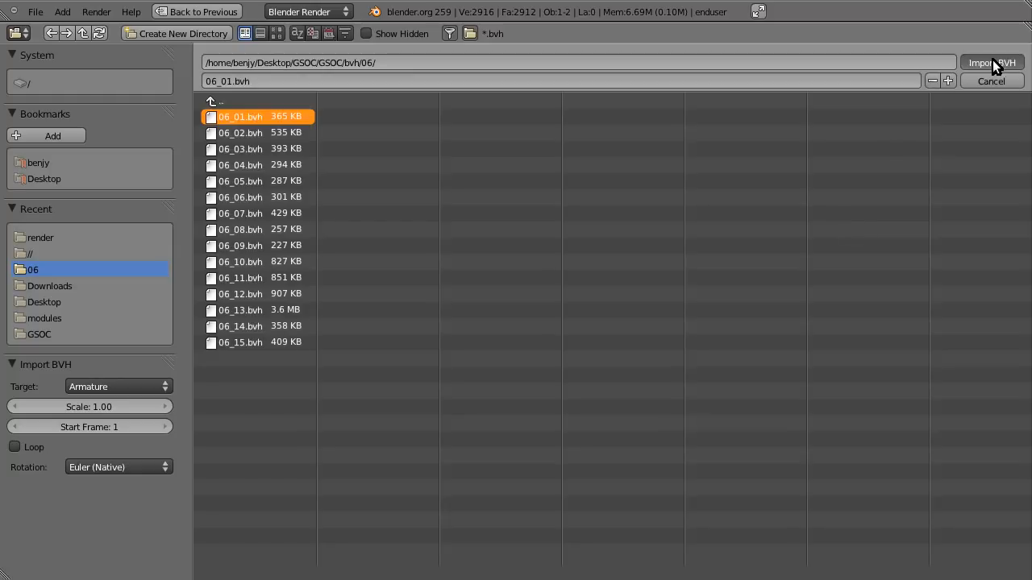
pyautogui.moveTo(744, 305)
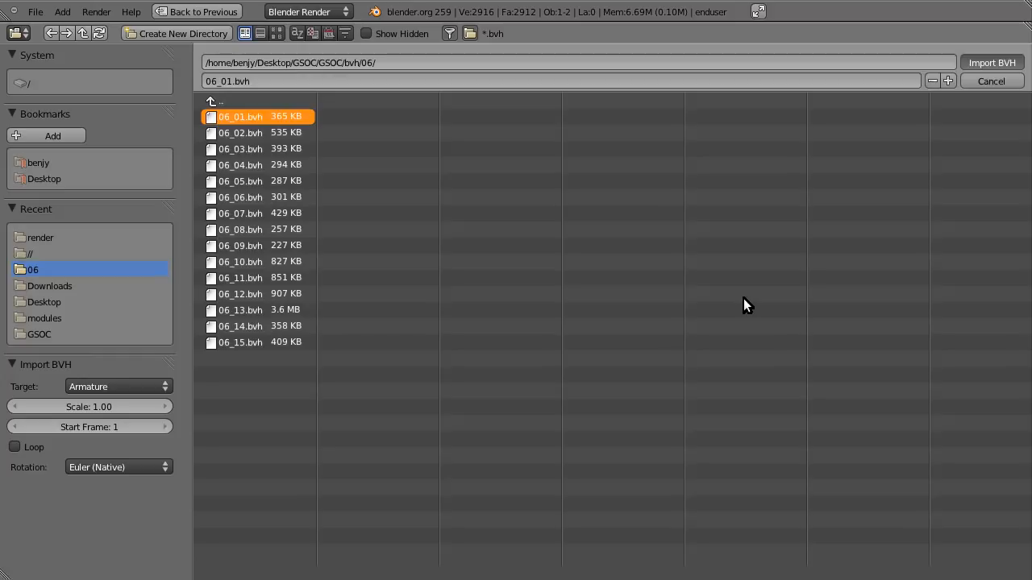
pyautogui.click(991, 62)
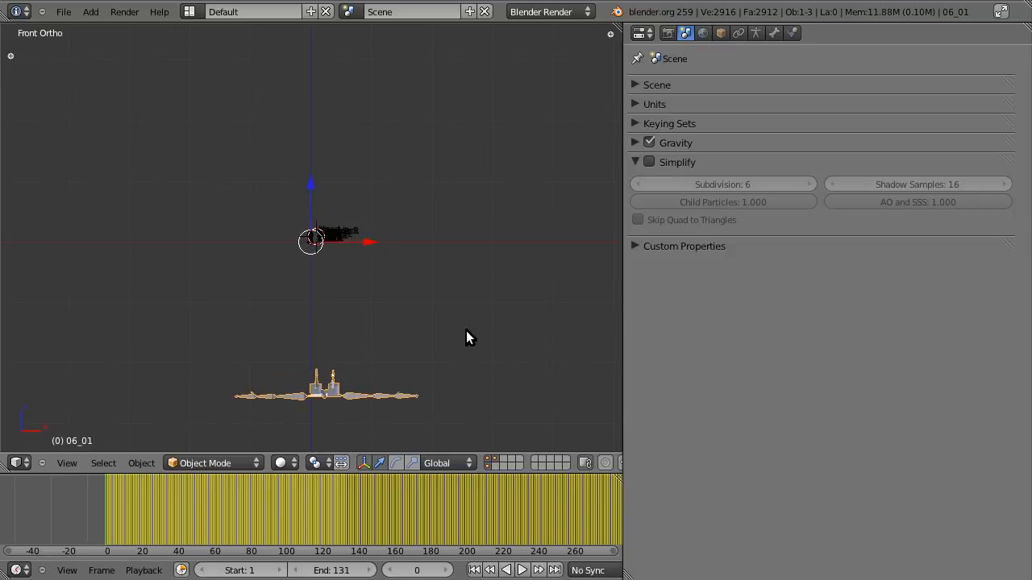
# Step: Set the end frame to 500 and scrub the timeline to check the capture motion
pyautogui.click(522, 570)
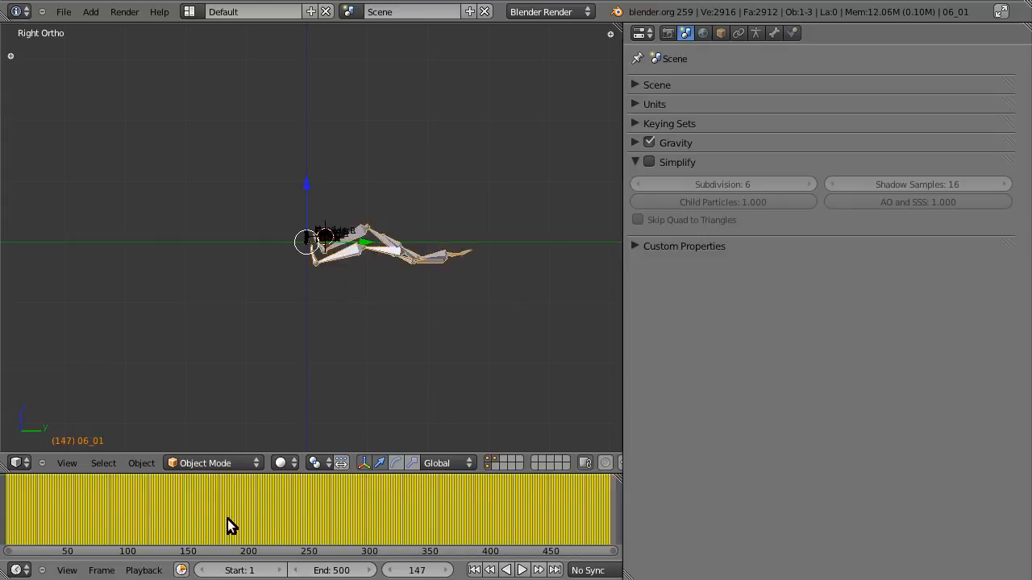
pyautogui.click(110, 508)
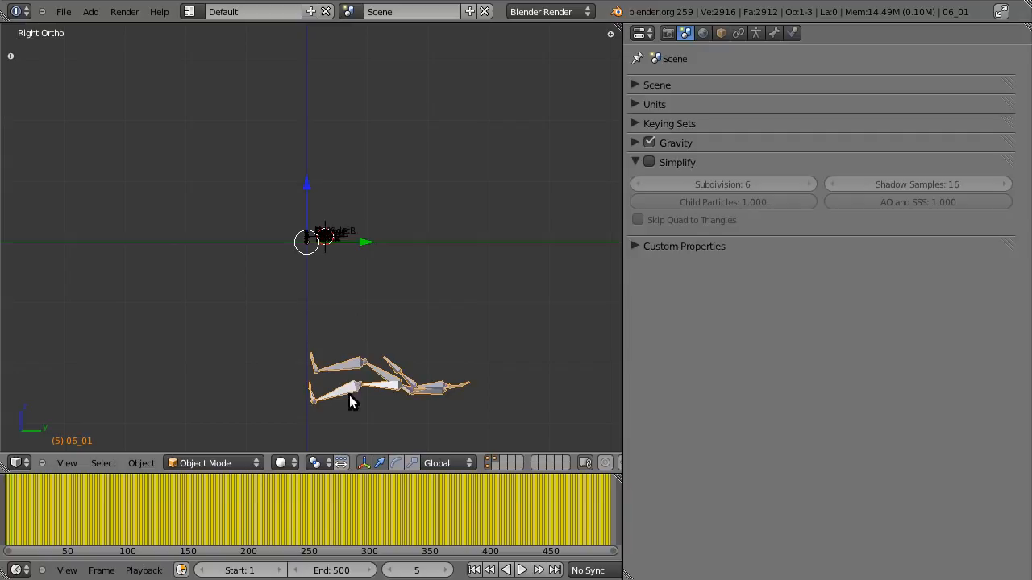
pyautogui.moveTo(520, 178)
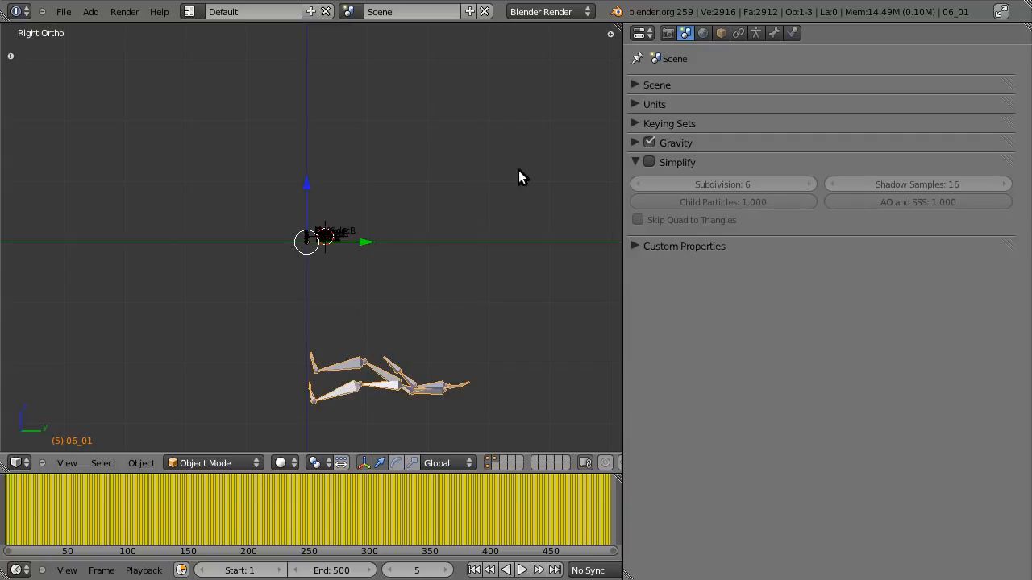
# Step: In the Object properties Mocap tools panel, run Fix BVH Axis Orientation on 06_01
pyautogui.click(720, 33)
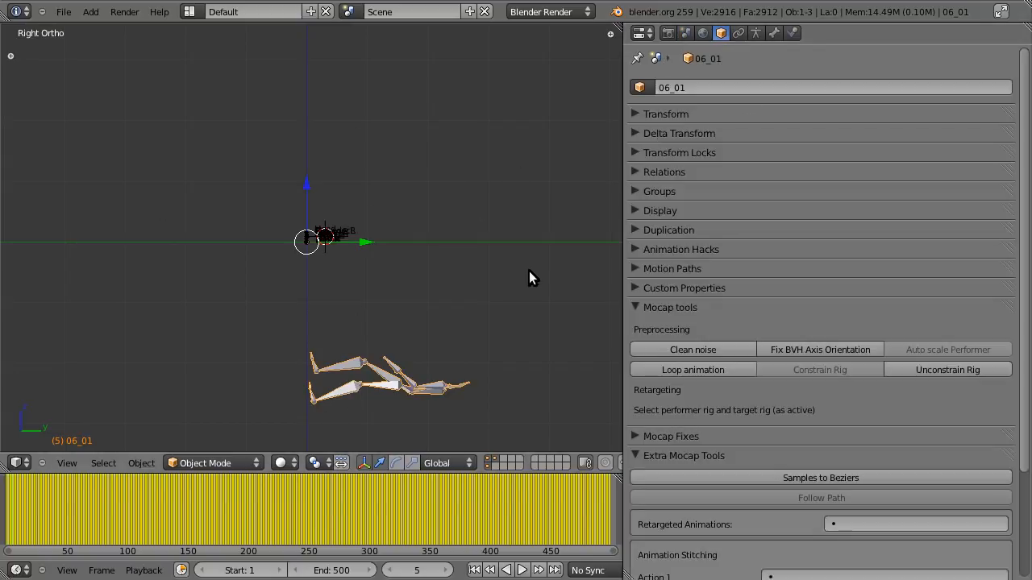
pyautogui.moveTo(584, 283)
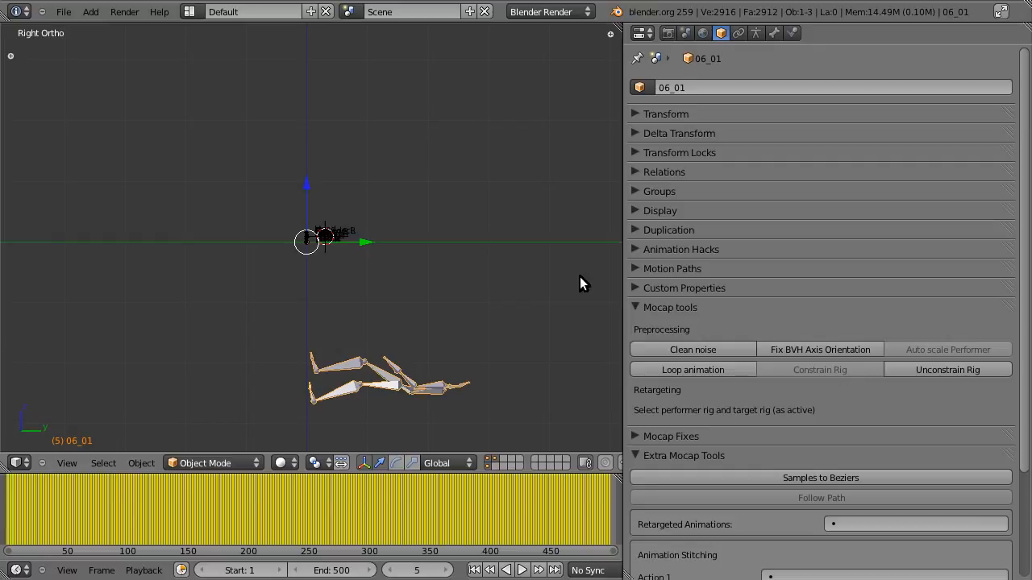
pyautogui.moveTo(722, 61)
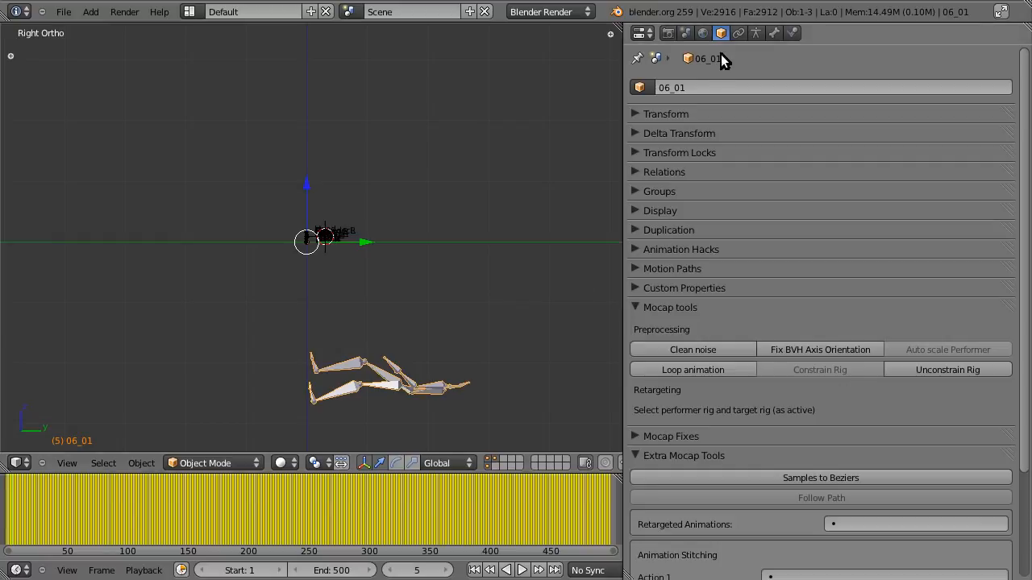
pyautogui.click(635, 306)
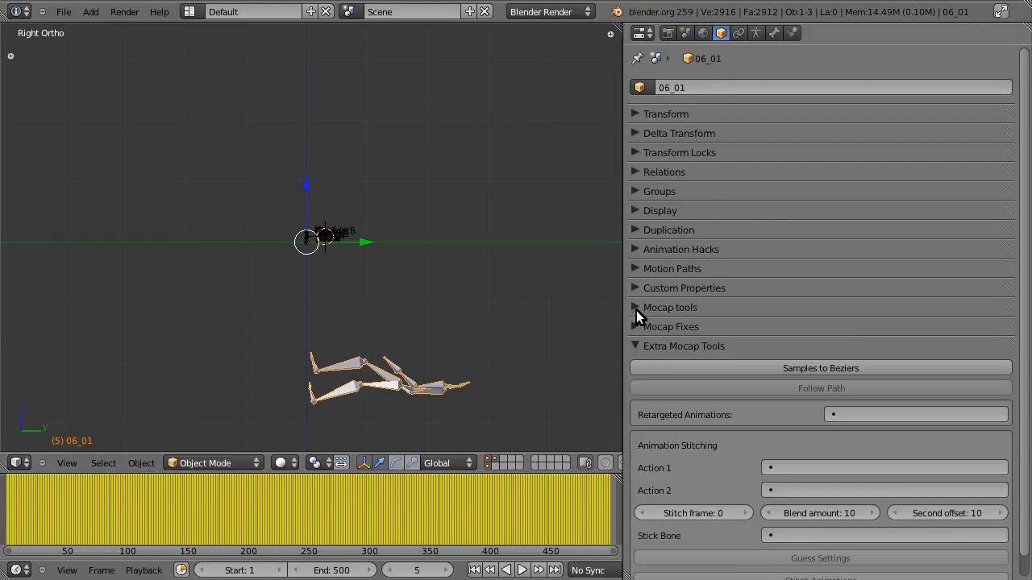
pyautogui.click(635, 345)
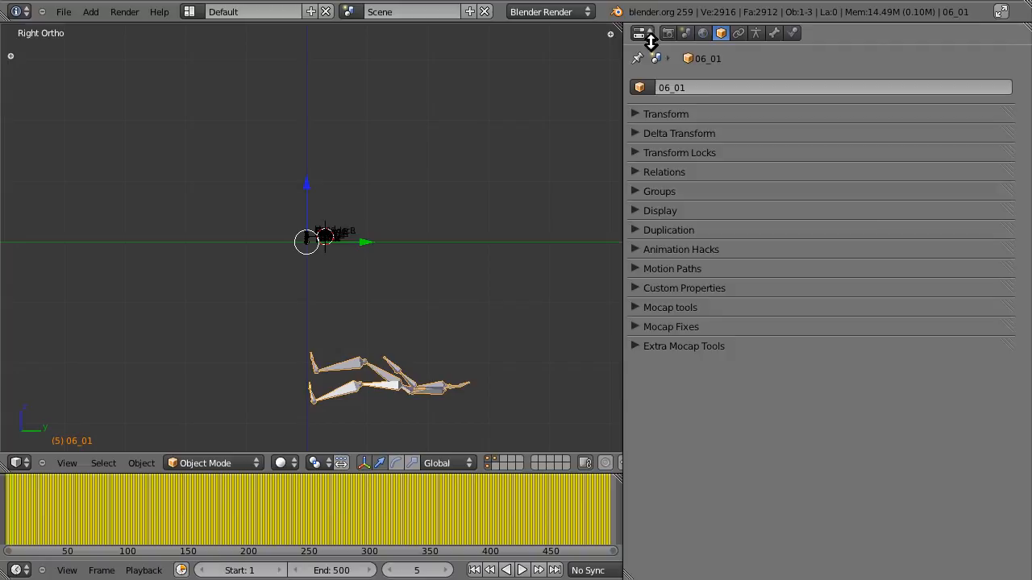
pyautogui.moveTo(642, 310)
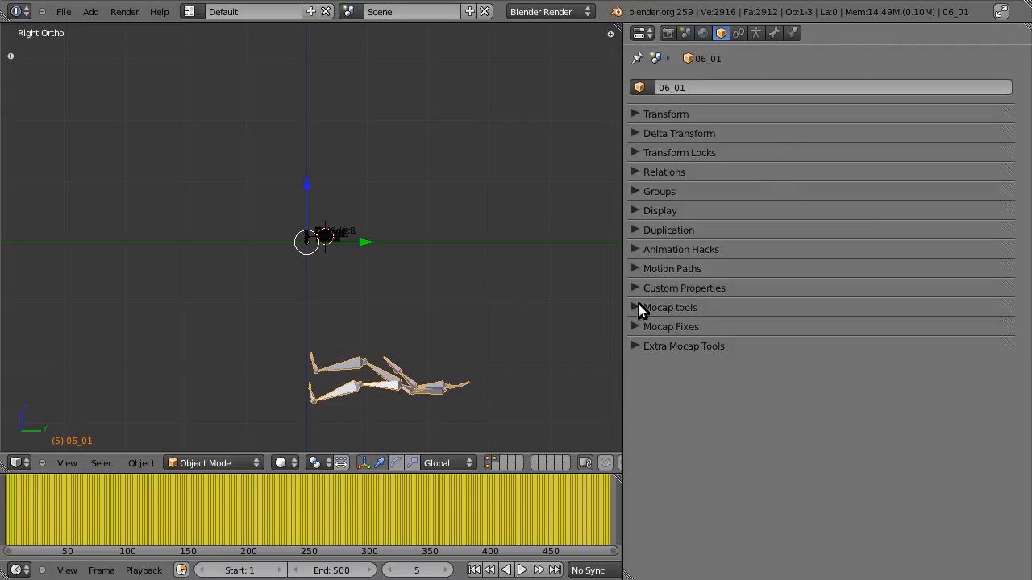
pyautogui.moveTo(655, 358)
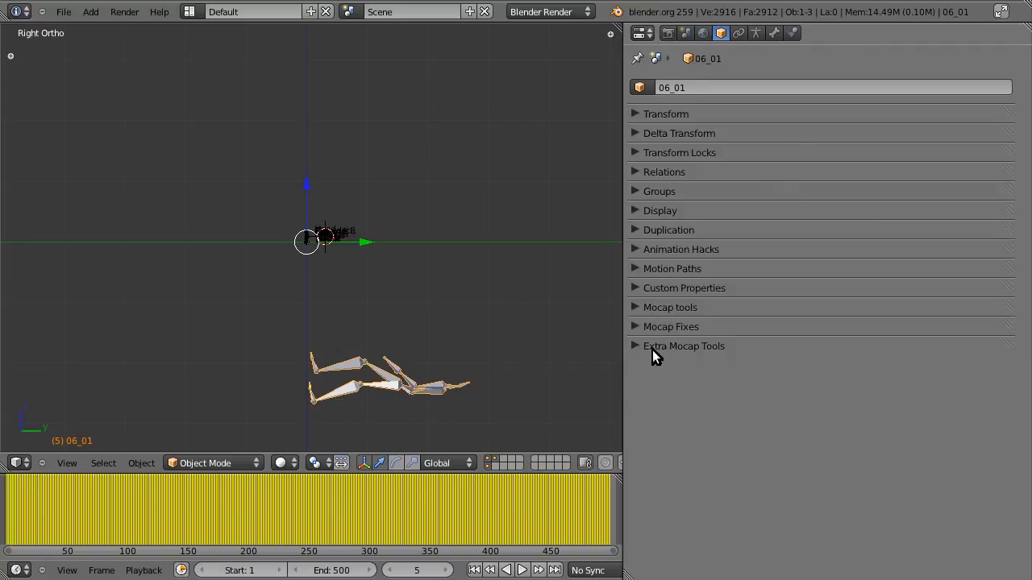
pyautogui.click(671, 307)
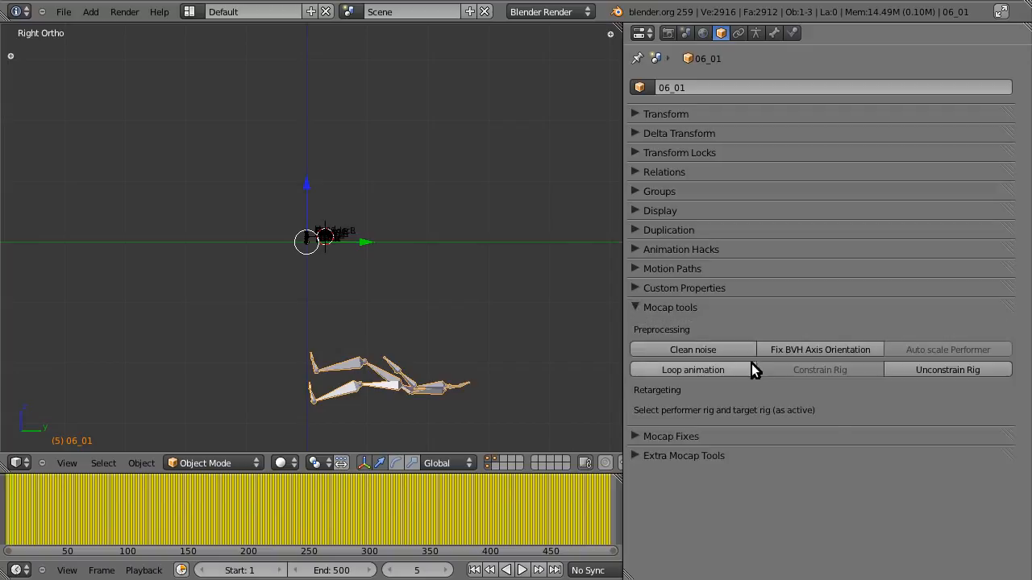
pyautogui.moveTo(815, 405)
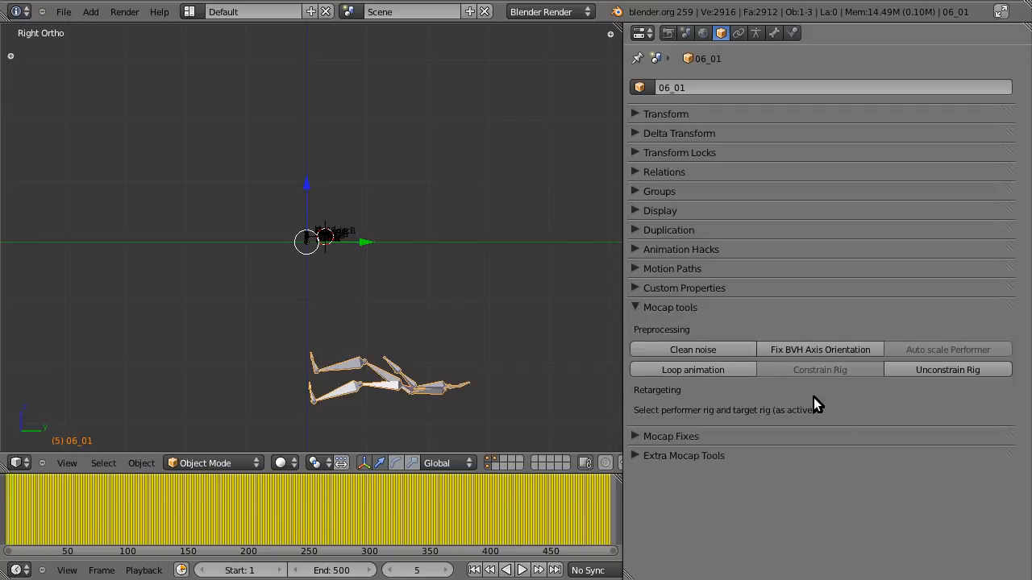
pyautogui.moveTo(818, 348)
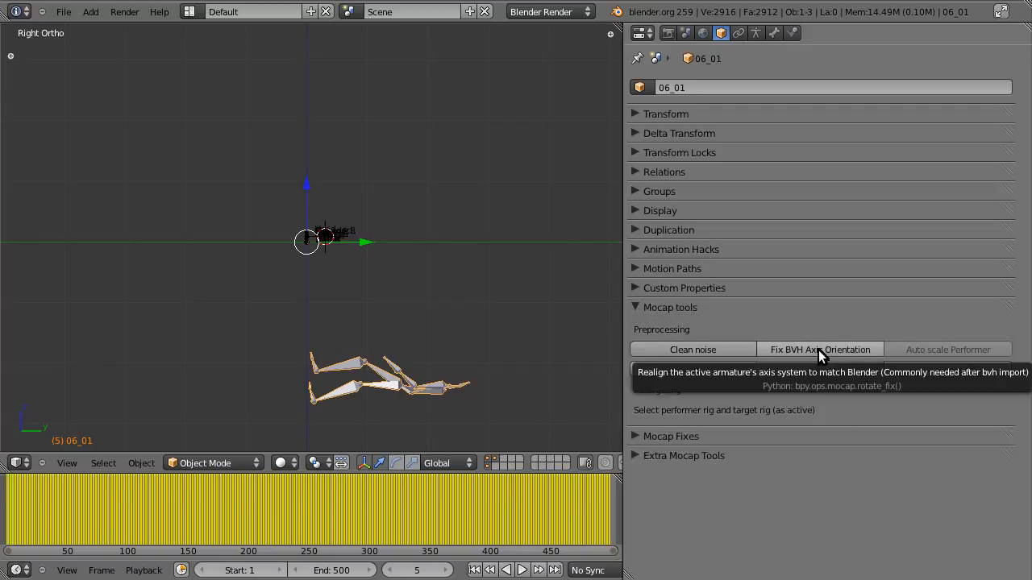
pyautogui.click(819, 349)
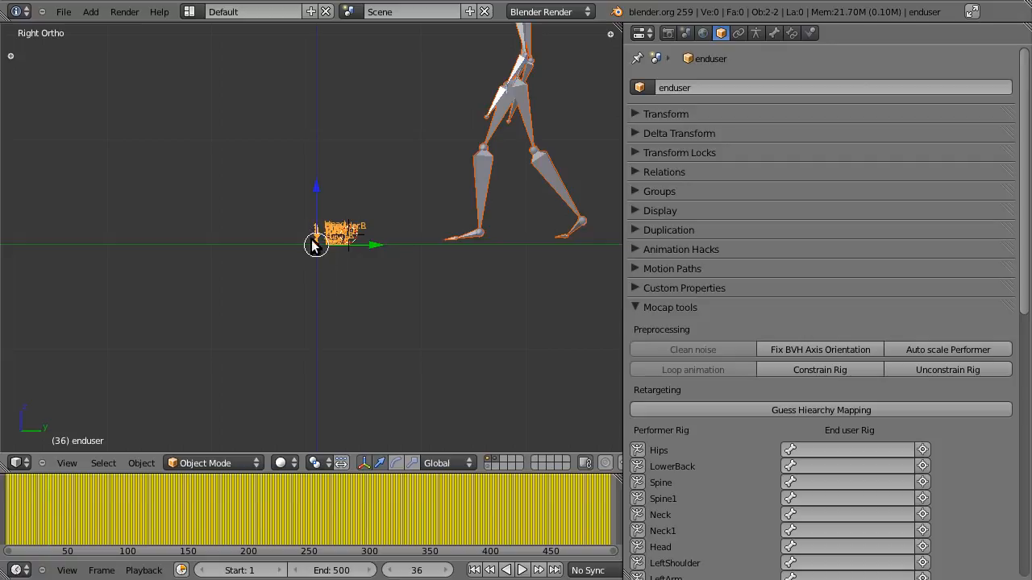
pyautogui.moveTo(320, 256)
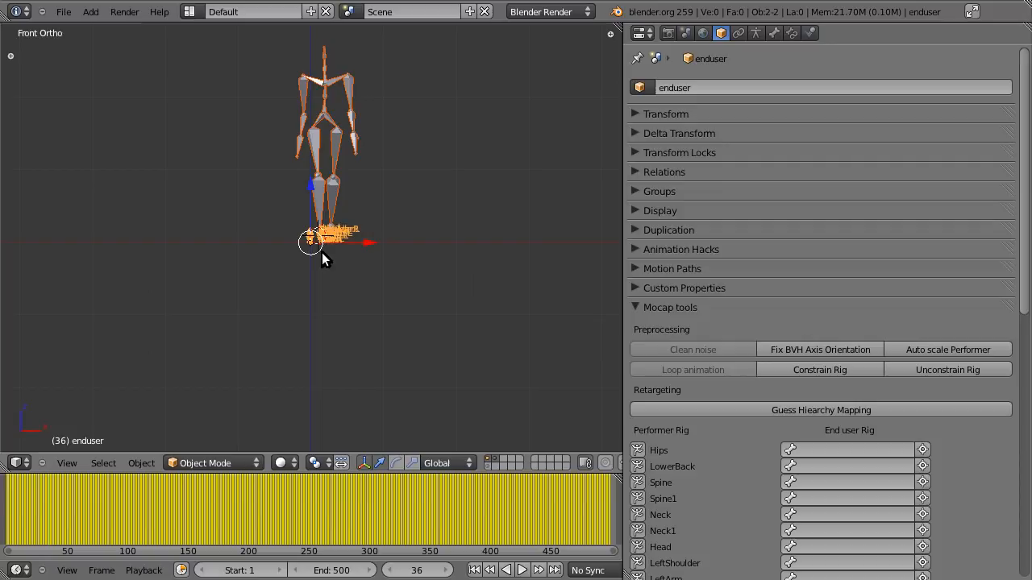
pyautogui.moveTo(361, 287)
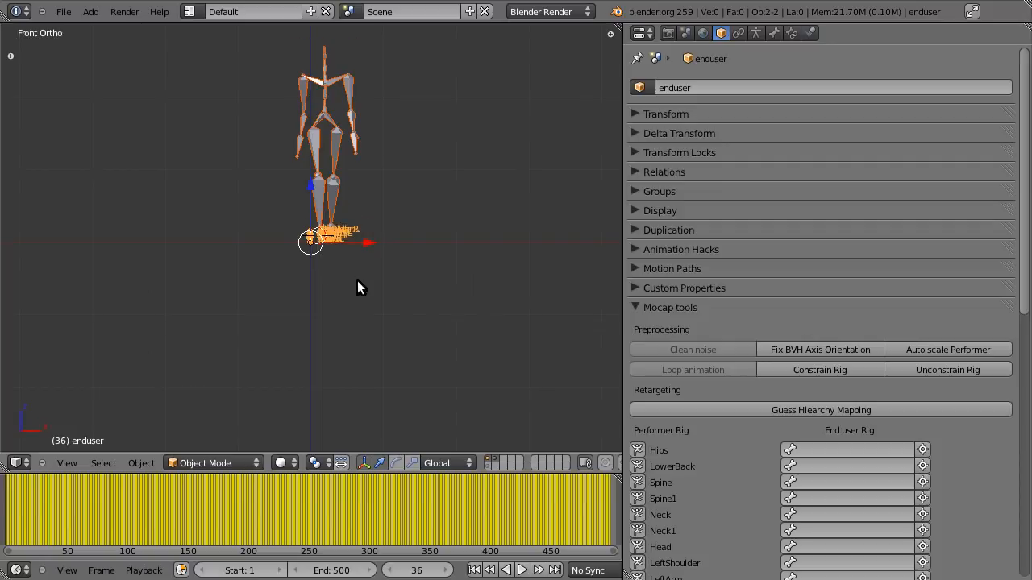
pyautogui.moveTo(379, 142)
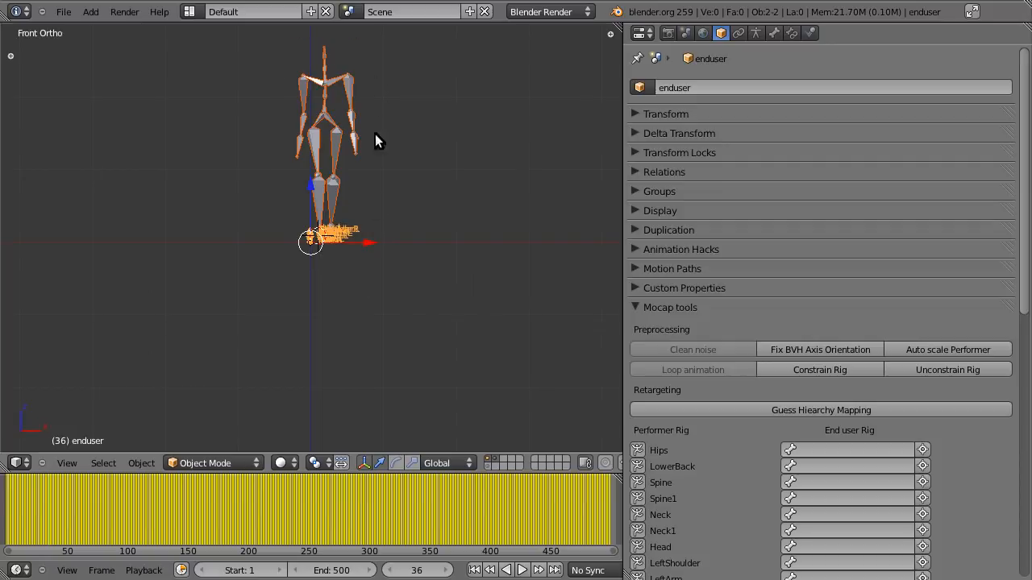
pyautogui.moveTo(338, 103)
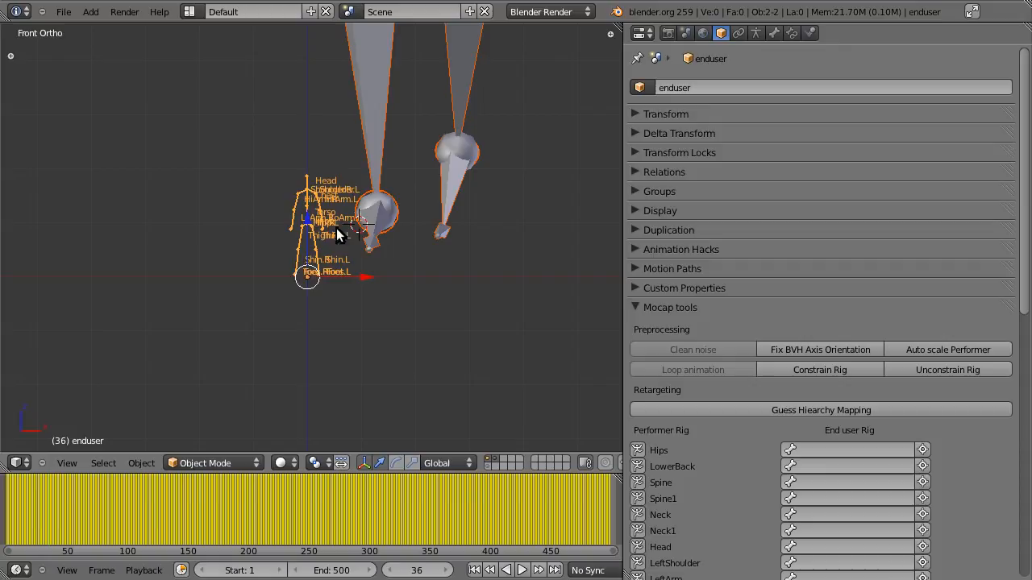
pyautogui.moveTo(825, 435)
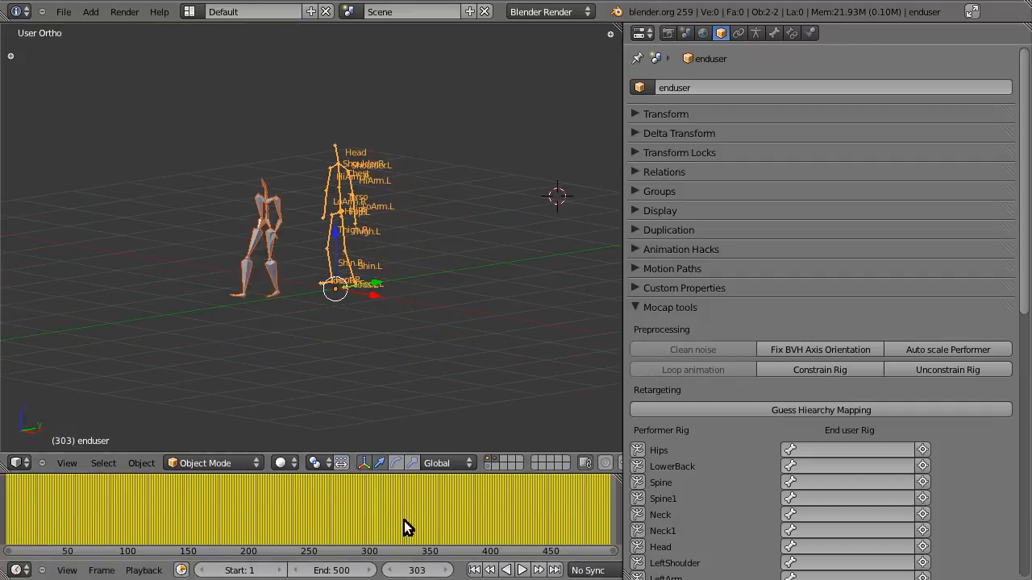
# Step: Move to a different frame to view the scaled performer beside the stick figure
pyautogui.click(143, 509)
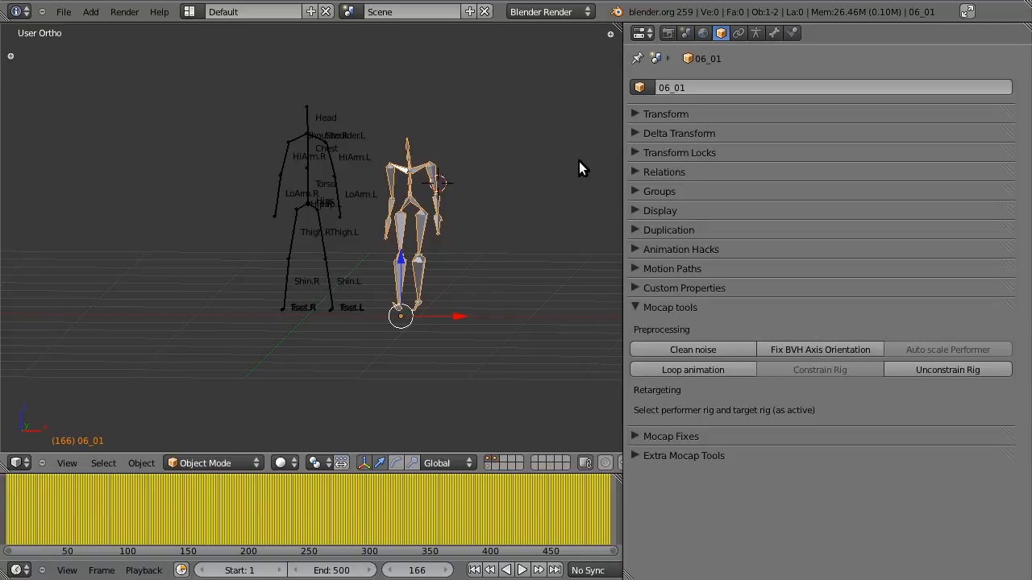
# Step: Tick Names in the performer armature's Display settings to show bone names
pyautogui.click(754, 33)
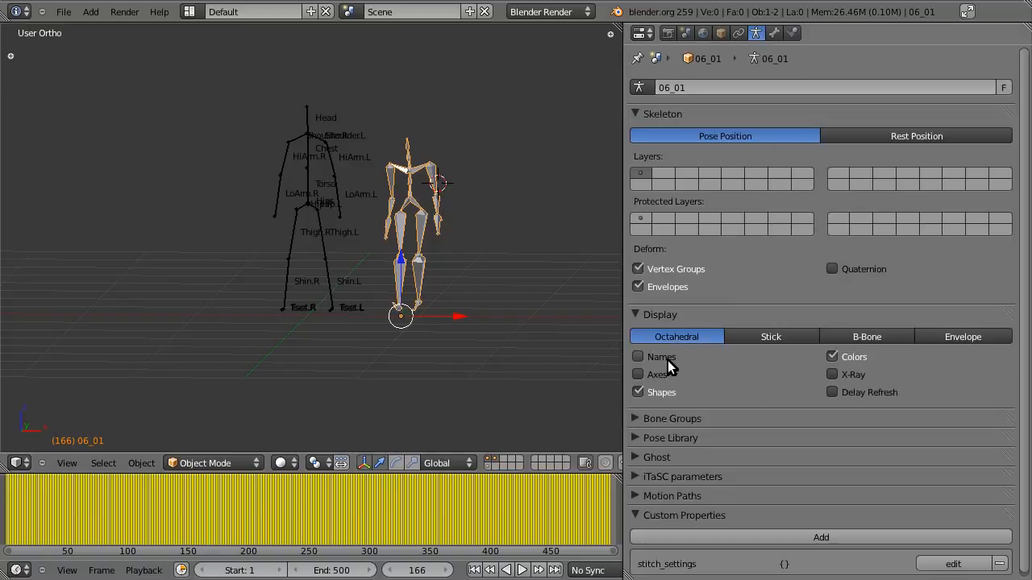
pyautogui.click(721, 32)
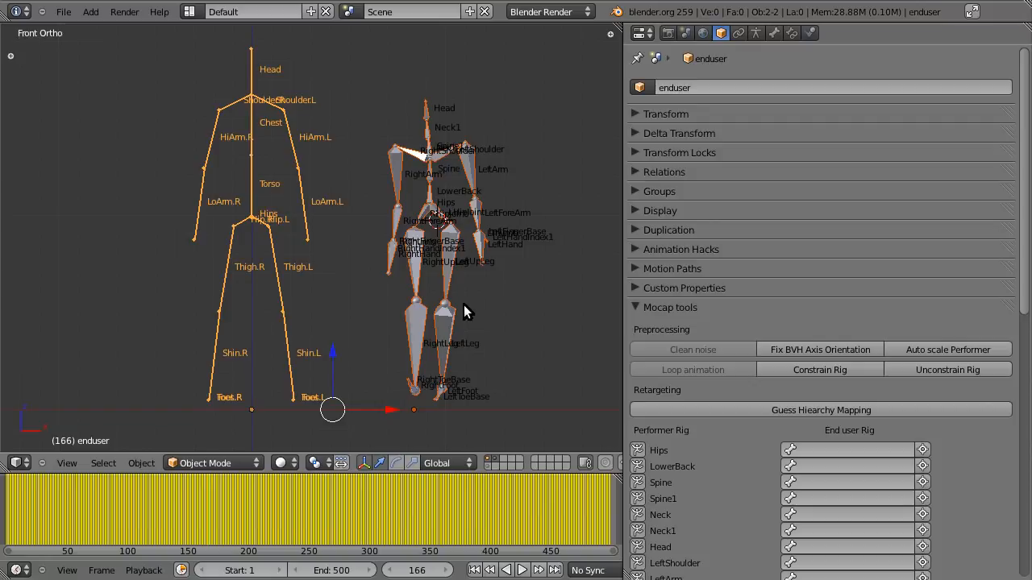
pyautogui.moveTo(406, 256)
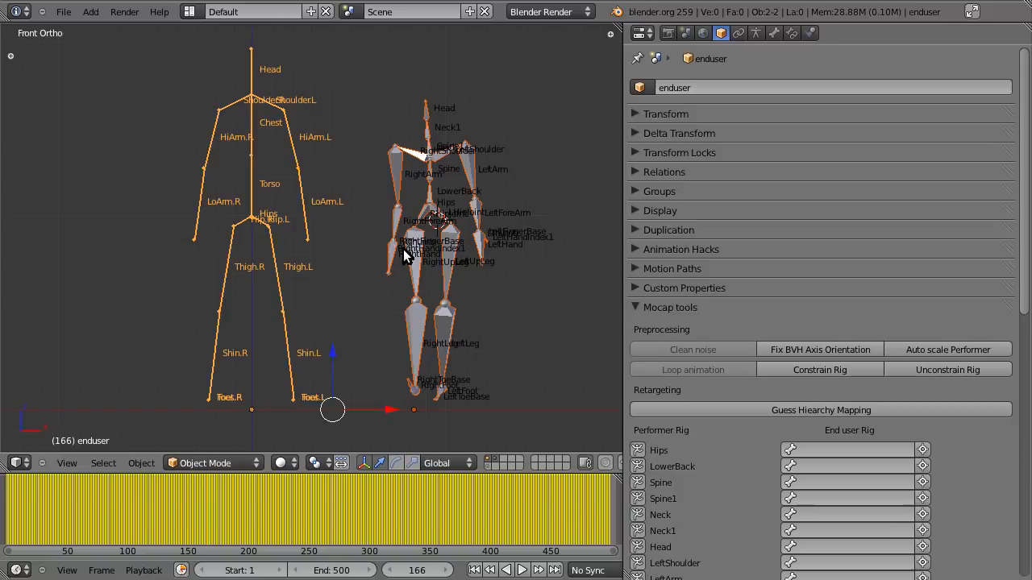
pyautogui.moveTo(422, 250)
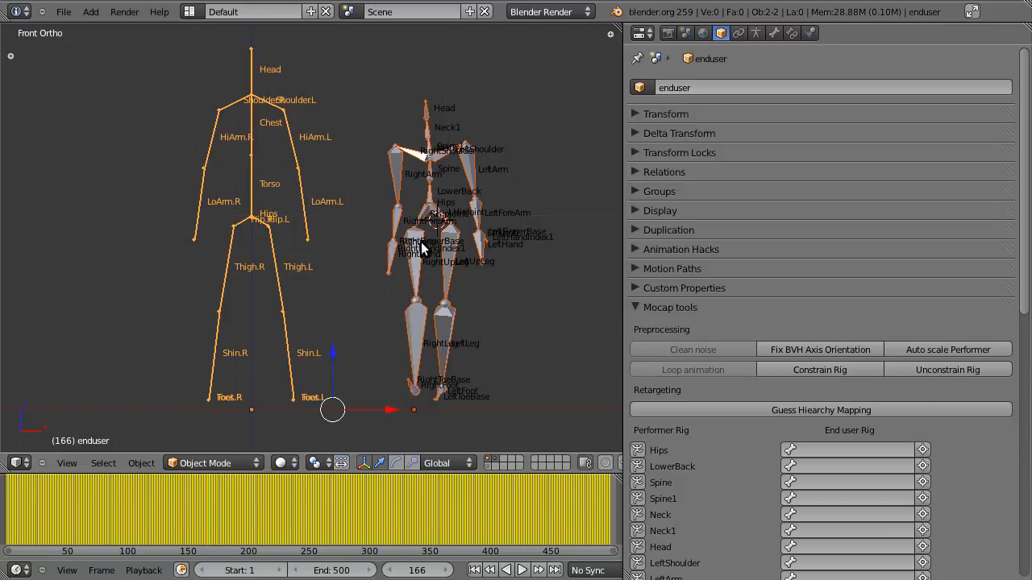
pyautogui.moveTo(294, 217)
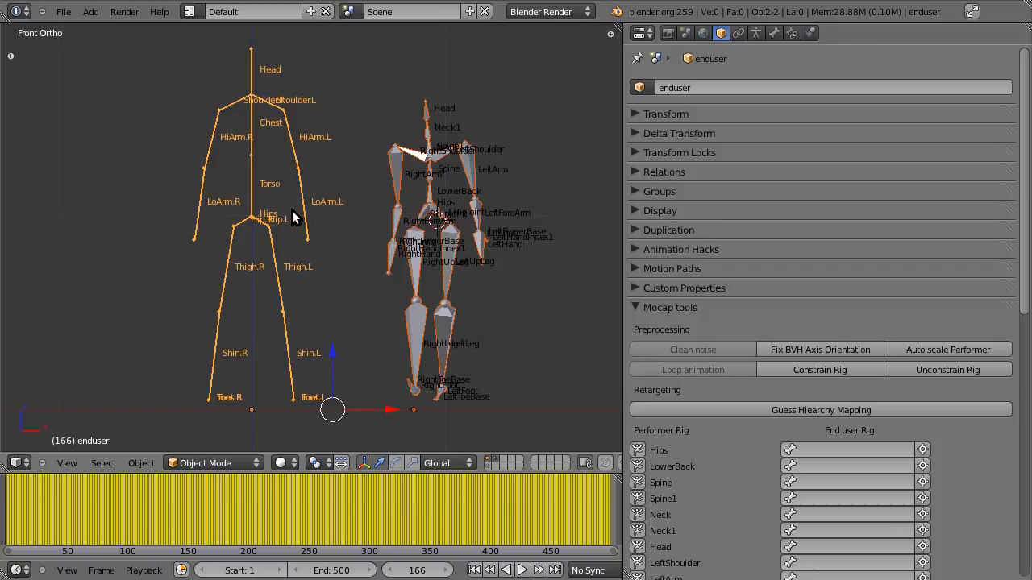
pyautogui.moveTo(448, 199)
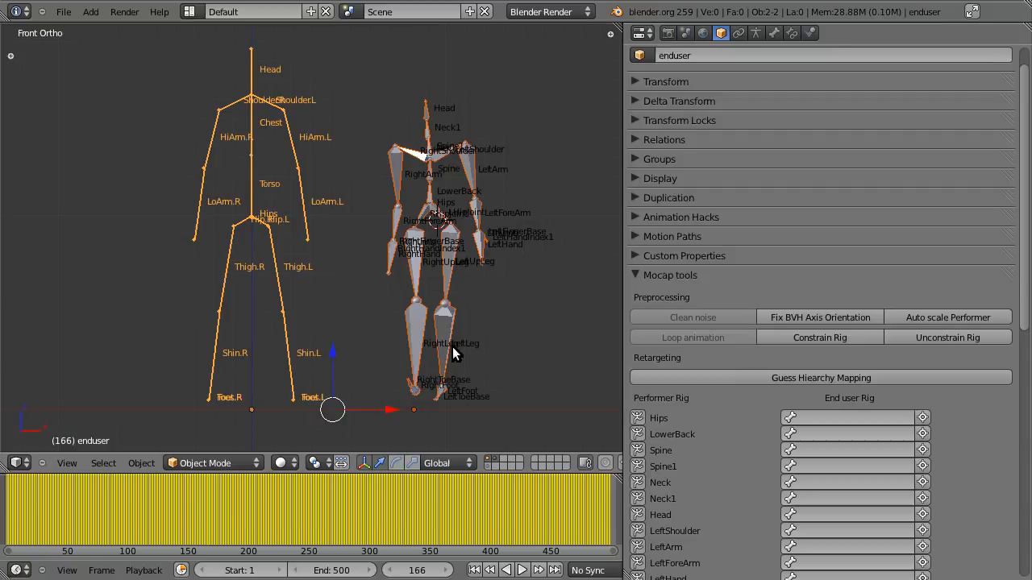
pyautogui.scroll(-3)
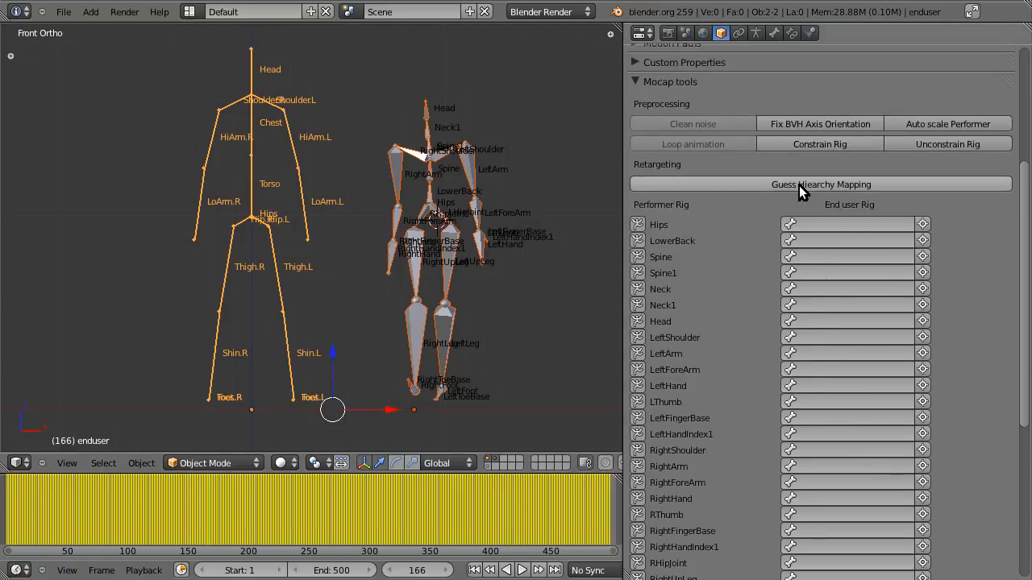
# Step: Run Guess Hierarchy Mapping and scroll through the auto-filled bone mappings
pyautogui.click(821, 184)
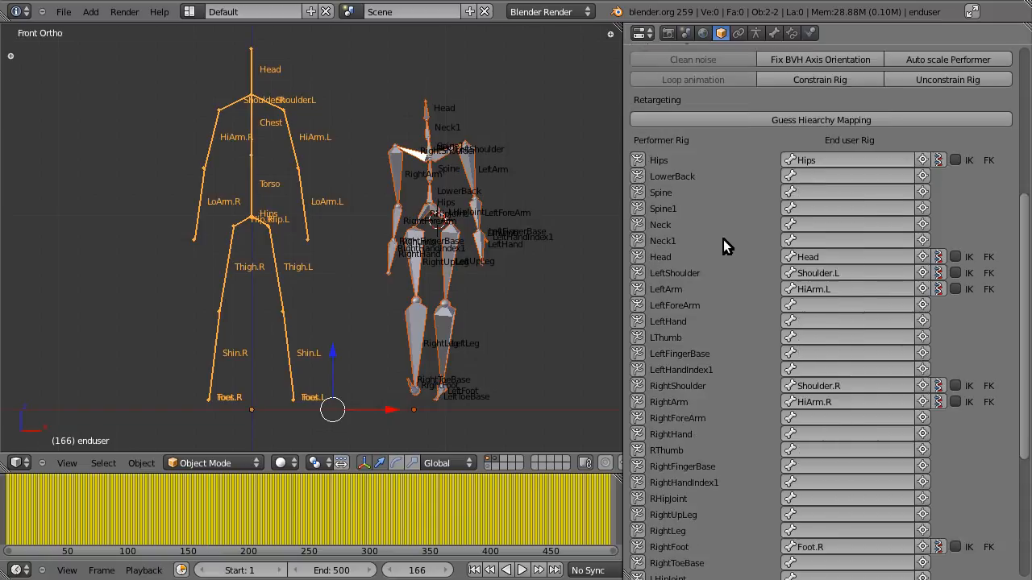
pyautogui.moveTo(830, 530)
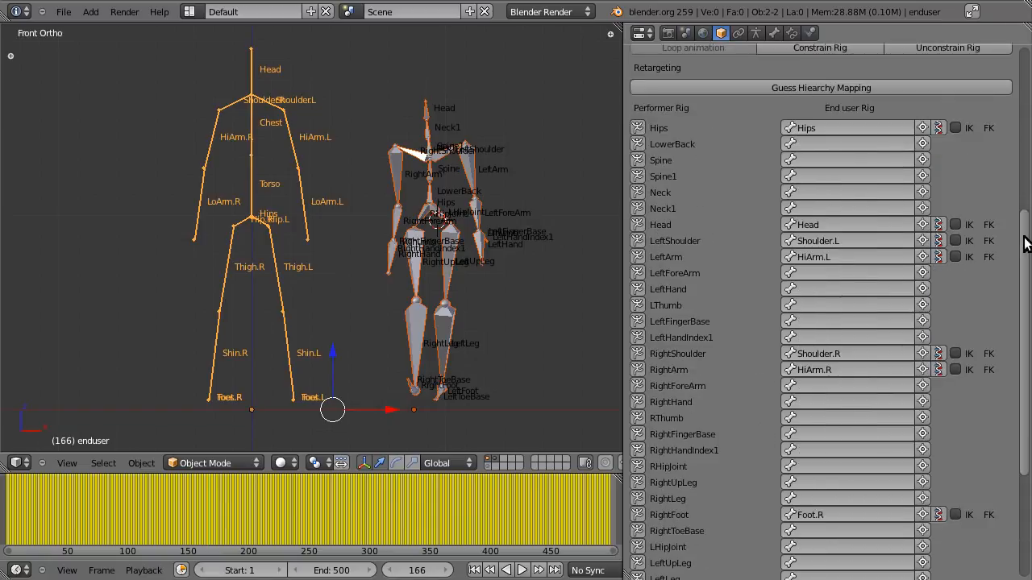
pyautogui.scroll(3)
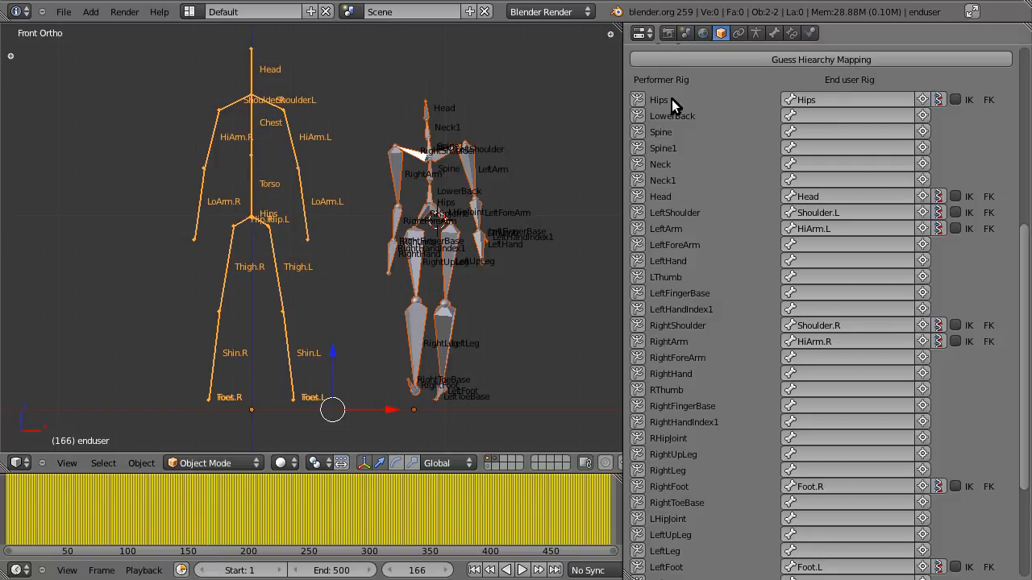
pyautogui.moveTo(669, 109)
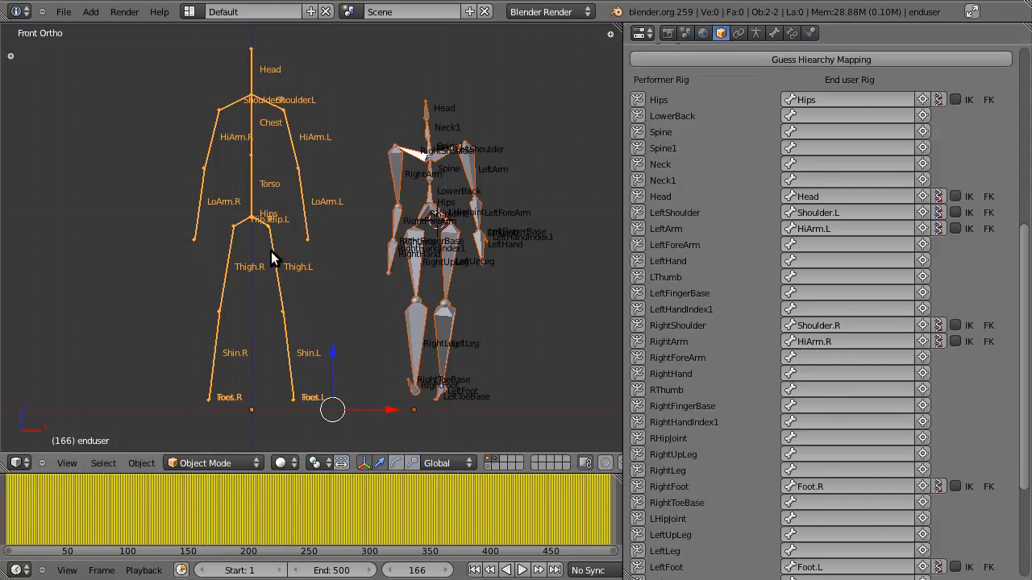
pyautogui.moveTo(300, 258)
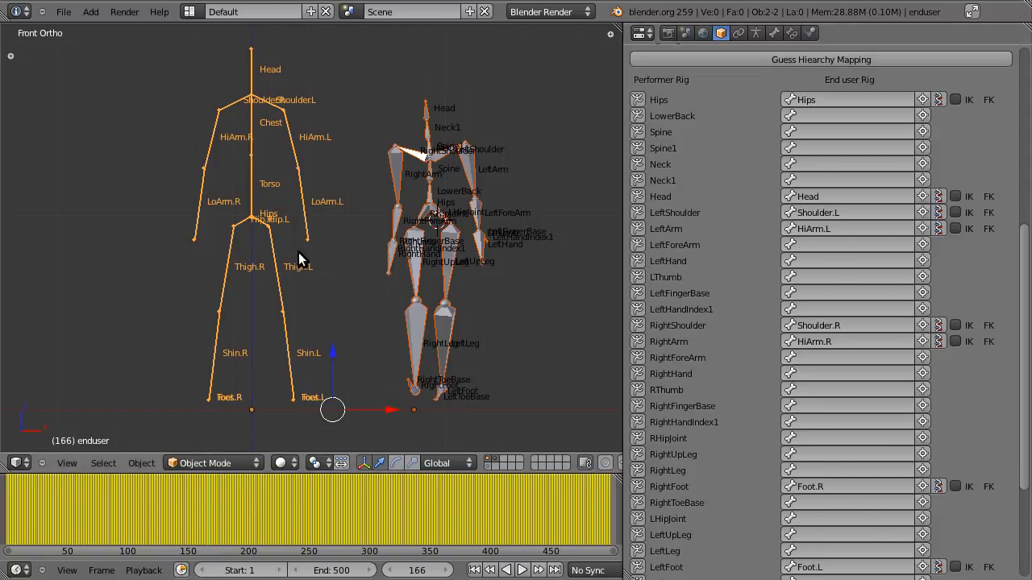
pyautogui.moveTo(242, 240)
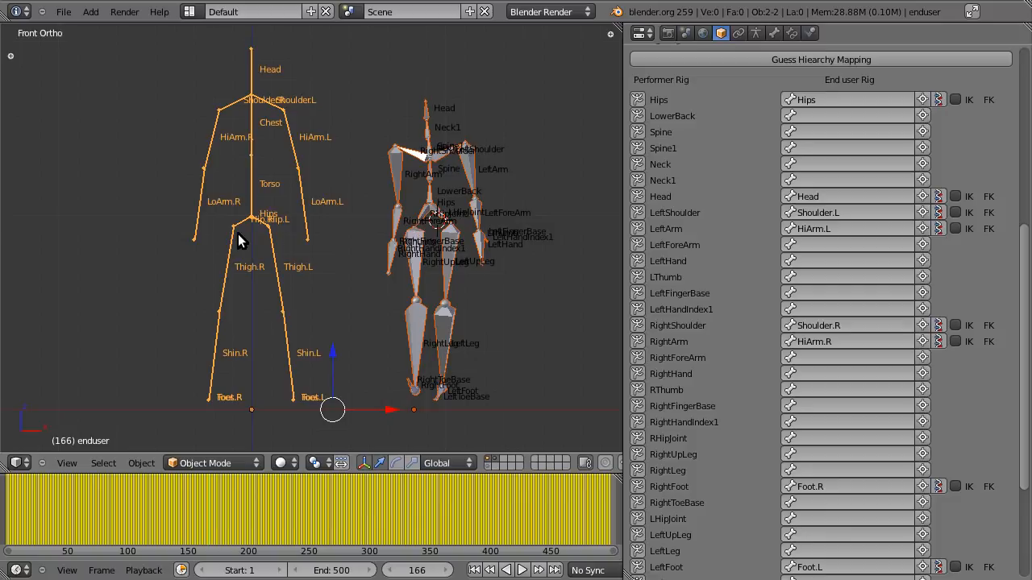
pyautogui.moveTo(260, 195)
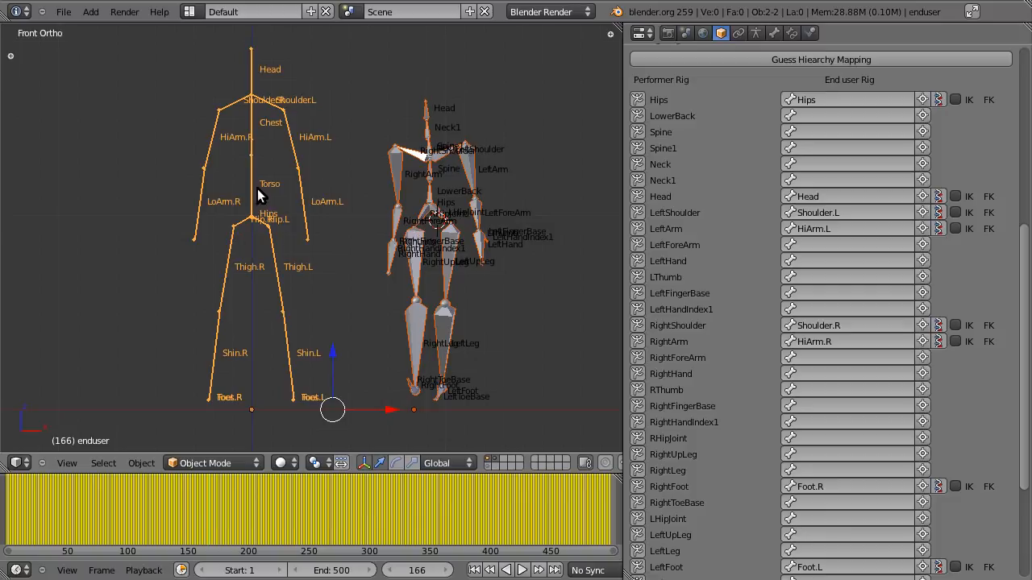
pyautogui.moveTo(306, 208)
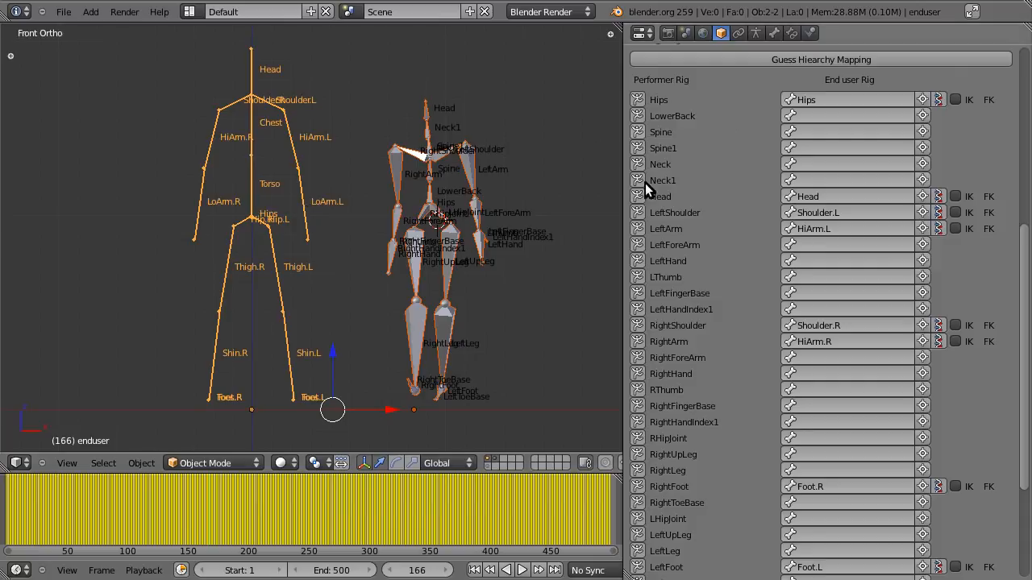
pyautogui.moveTo(967, 386)
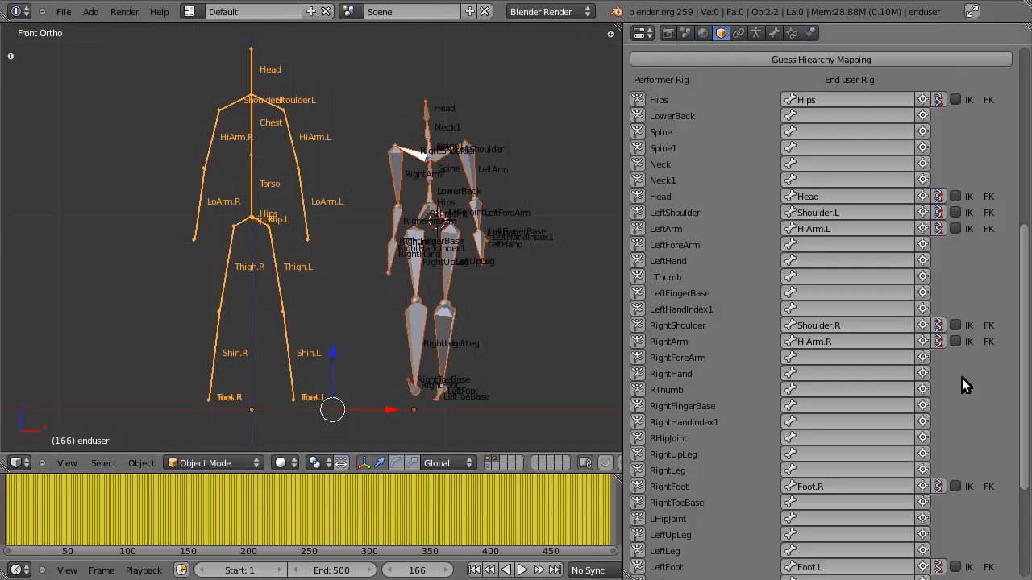
pyautogui.moveTo(471, 388)
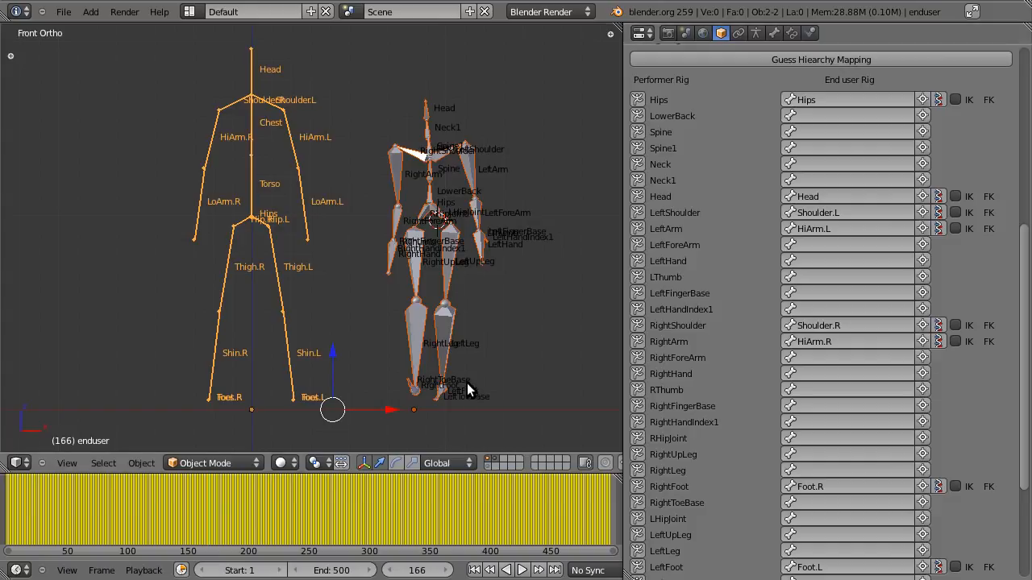
pyautogui.moveTo(467, 393)
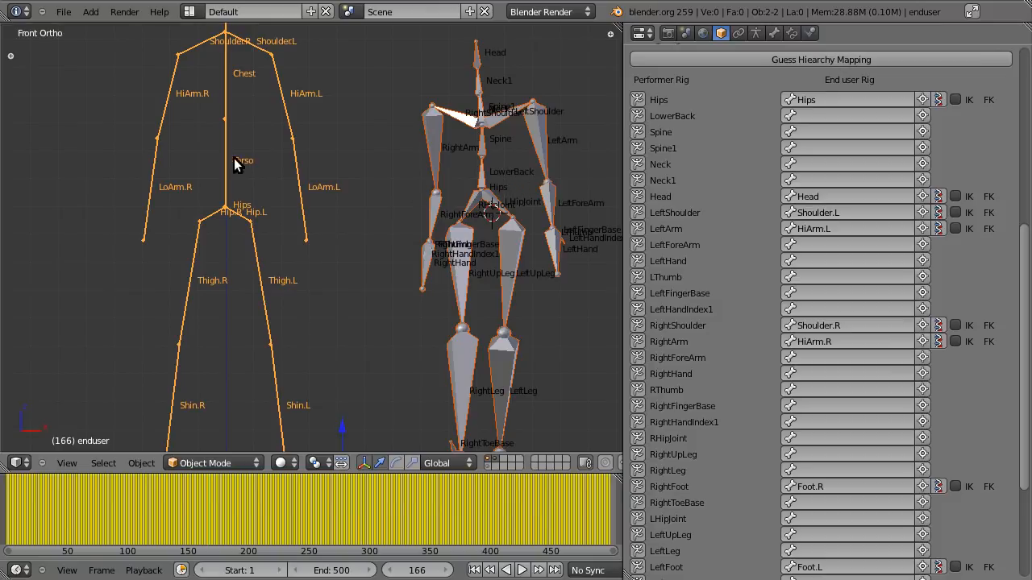
pyautogui.moveTo(403, 165)
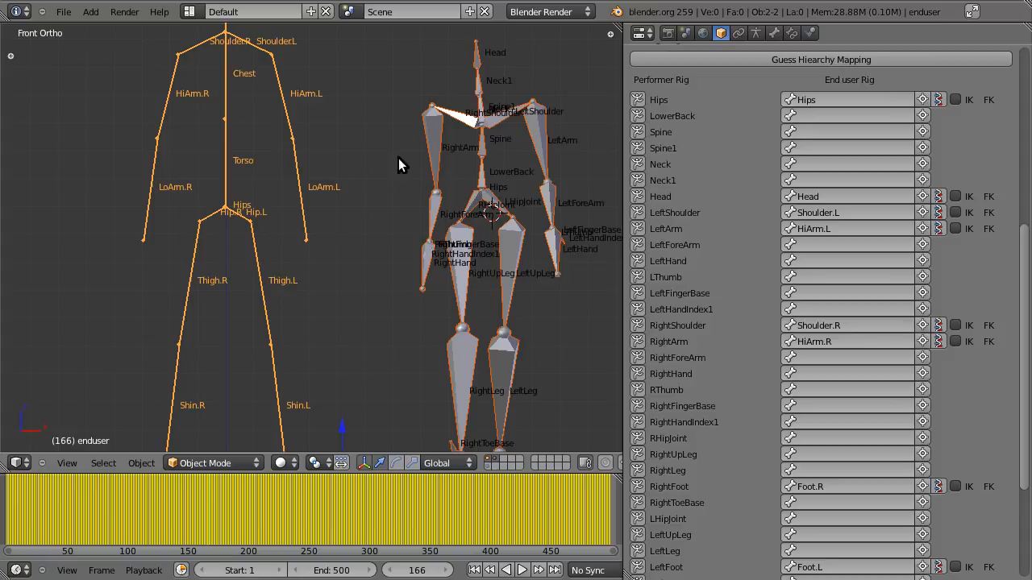
pyautogui.moveTo(674, 120)
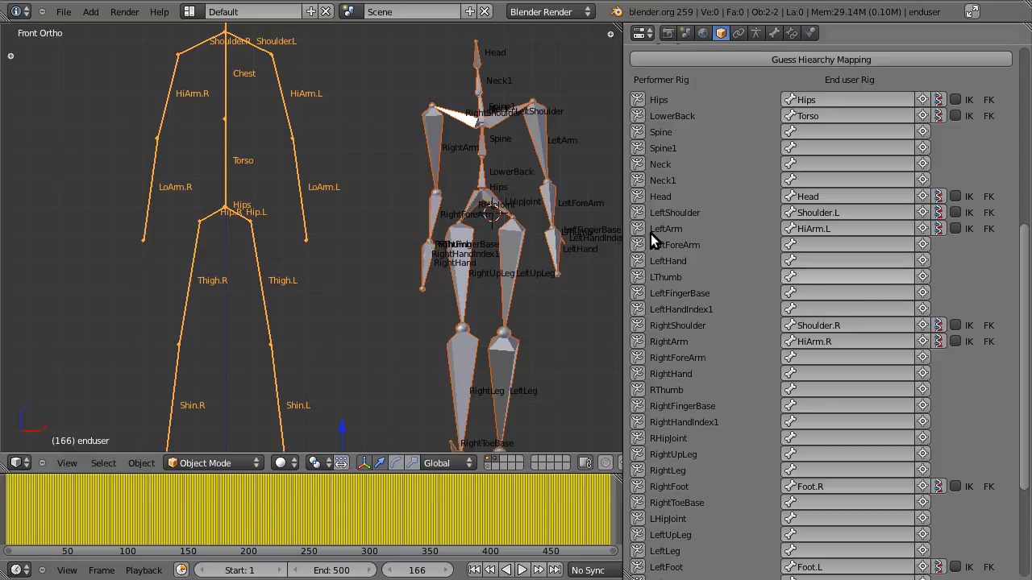
# Step: Map the performer's Spine bone to Chest
pyautogui.click(846, 132)
pyautogui.write('Ch')
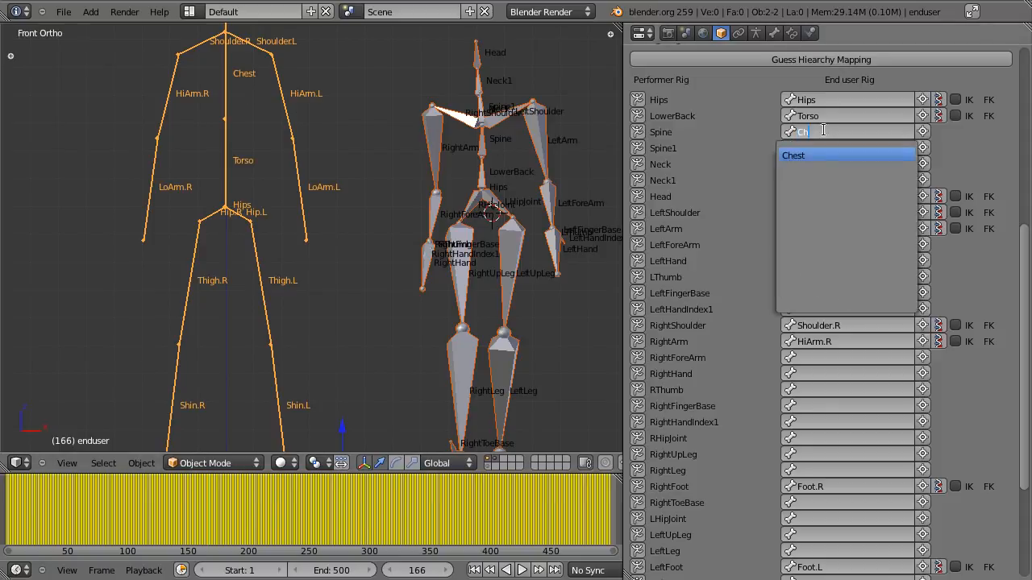
pyautogui.click(822, 155)
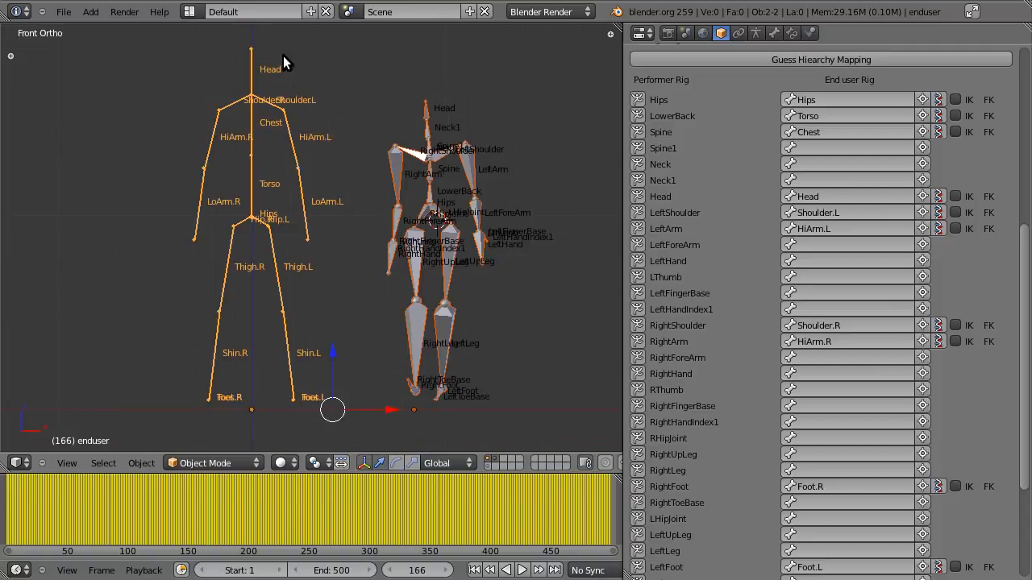
pyautogui.moveTo(268, 61)
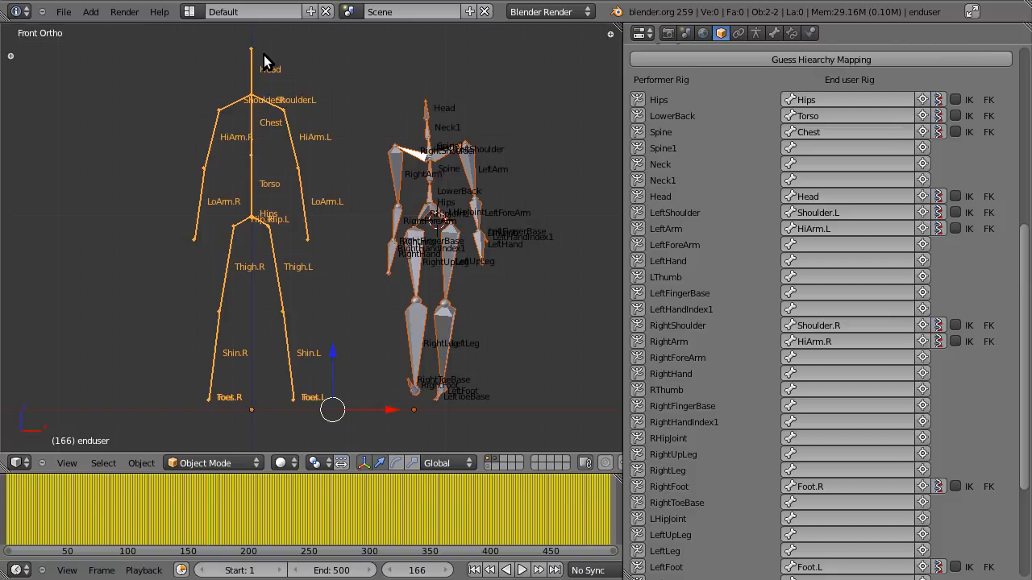
pyautogui.moveTo(238, 84)
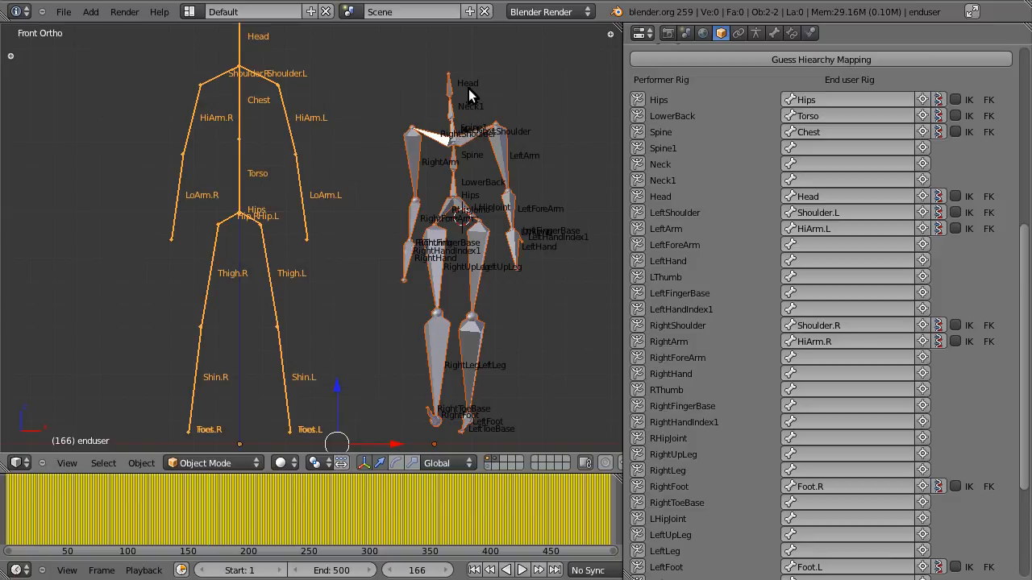
pyautogui.moveTo(245, 66)
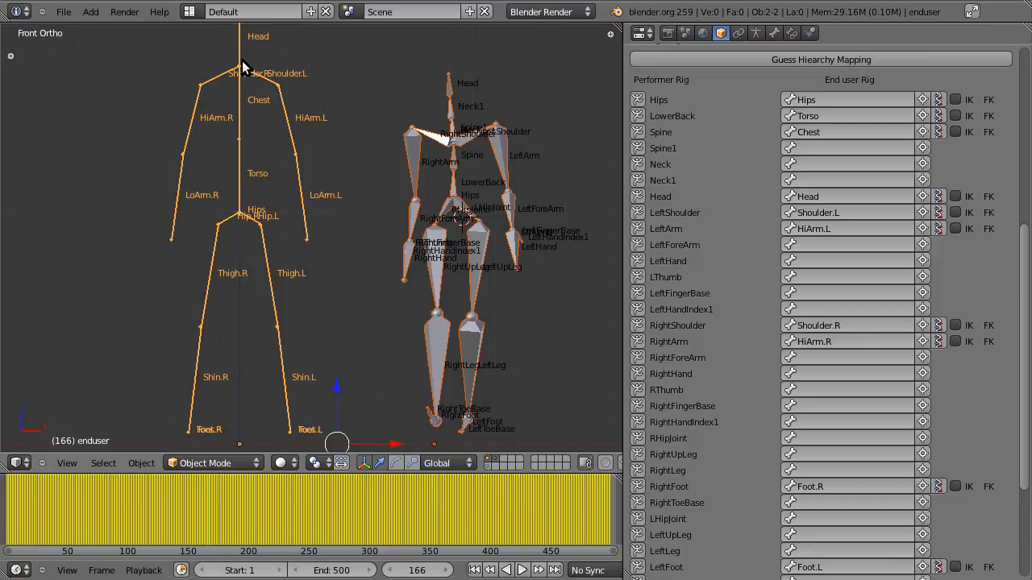
pyautogui.moveTo(542, 126)
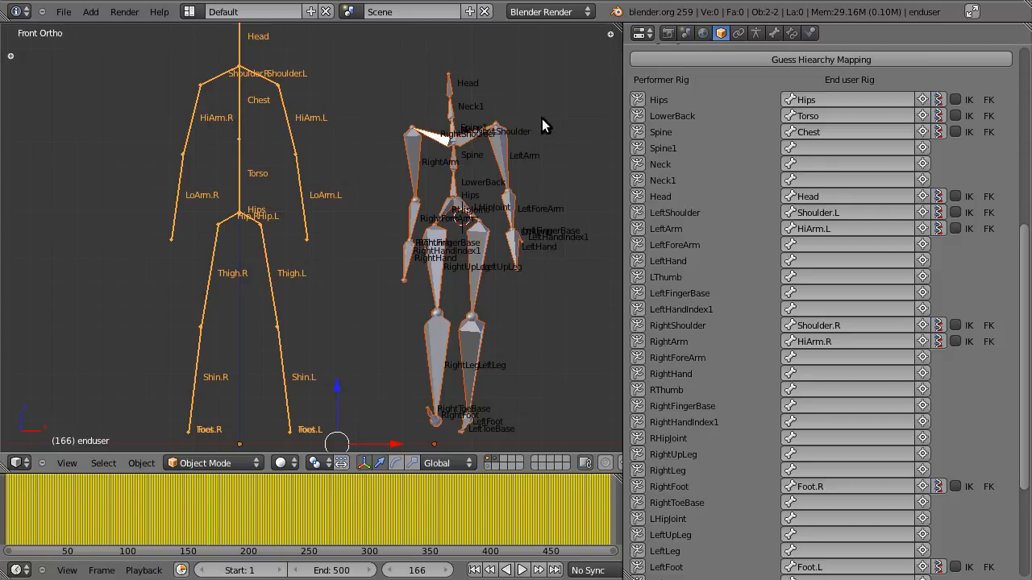
pyautogui.moveTo(812, 158)
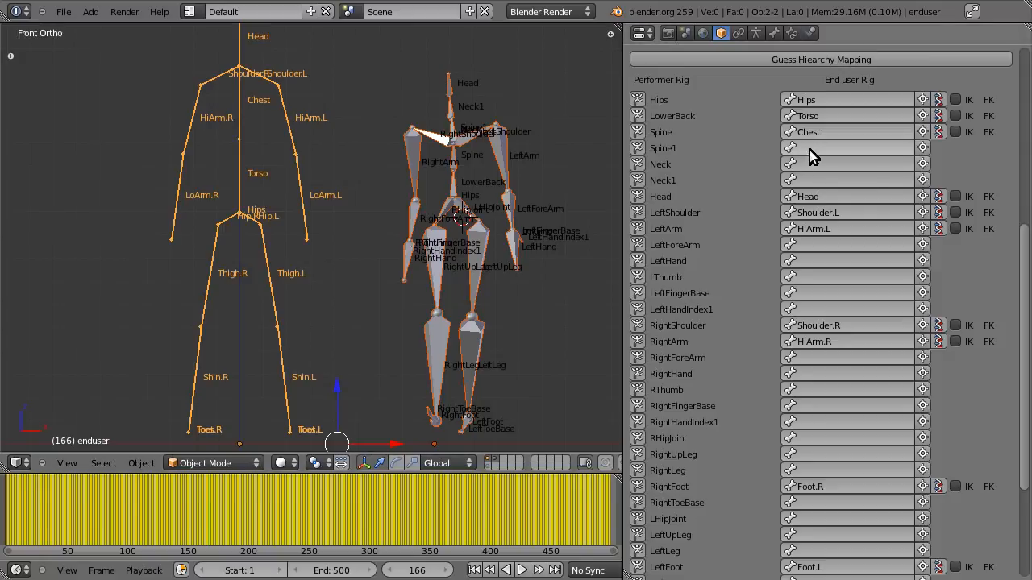
# Step: Map Spine1 to the Head bone, then bring up the interaction mode menu
pyautogui.click(852, 148)
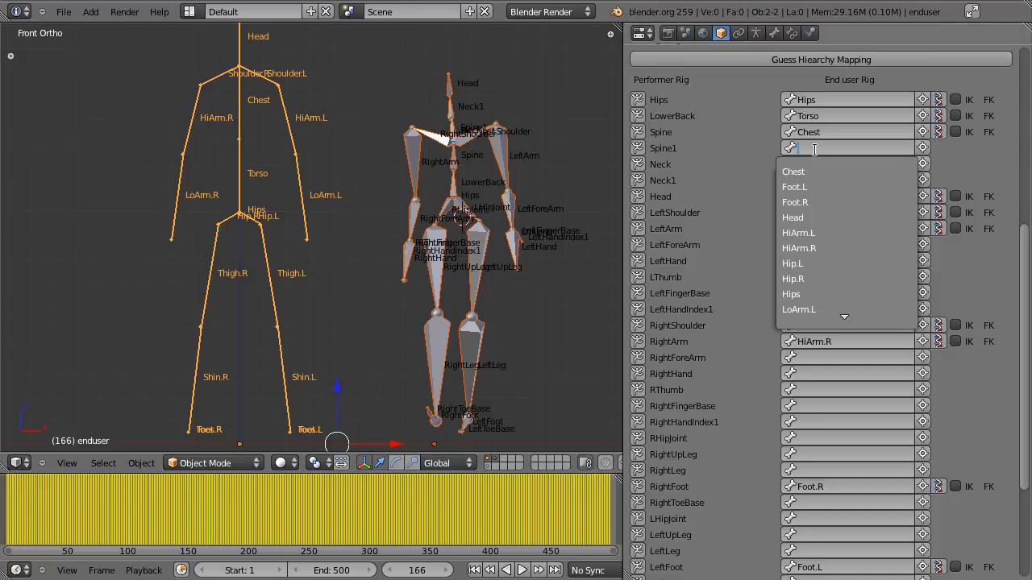
pyautogui.write('He')
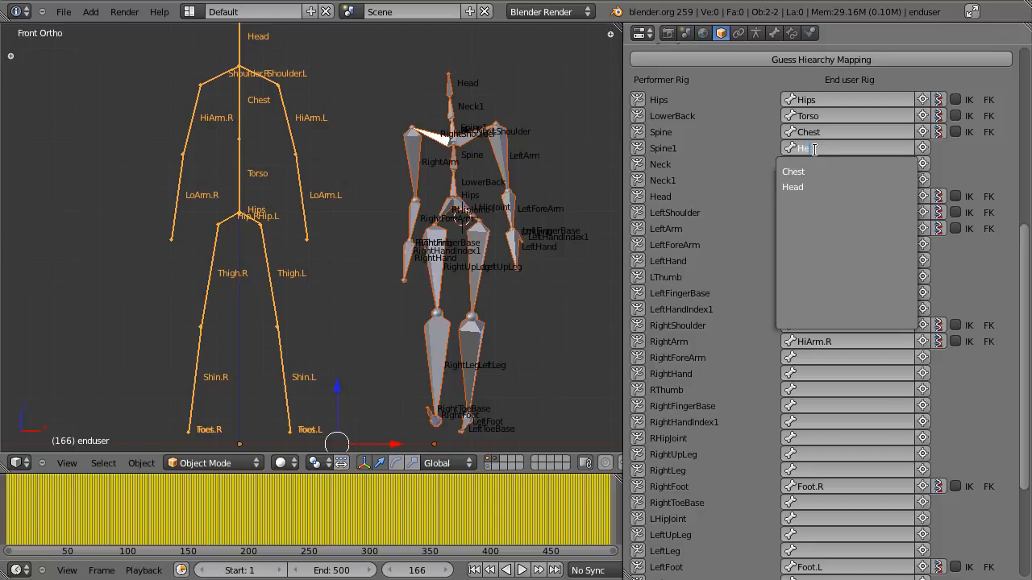
pyautogui.click(793, 187)
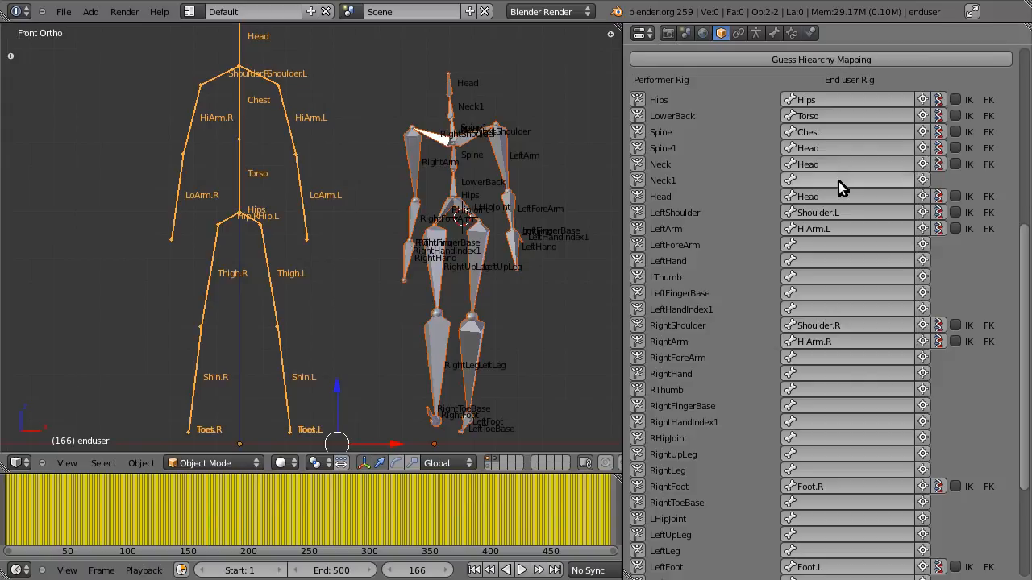
pyautogui.click(210, 462)
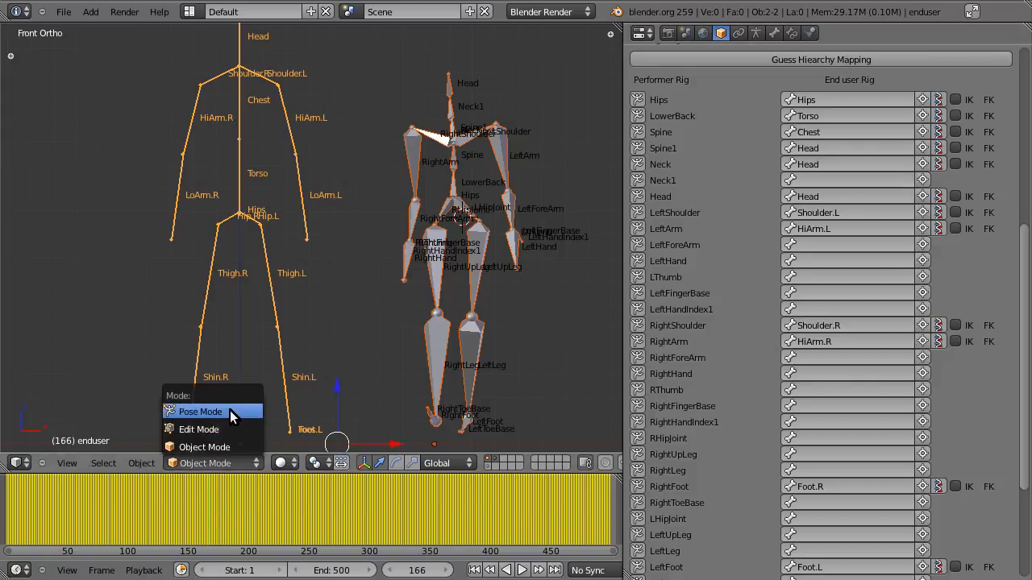
# Step: Switch to Pose Mode and assign LoArm.L to the LeftForeArm slot
pyautogui.click(199, 411)
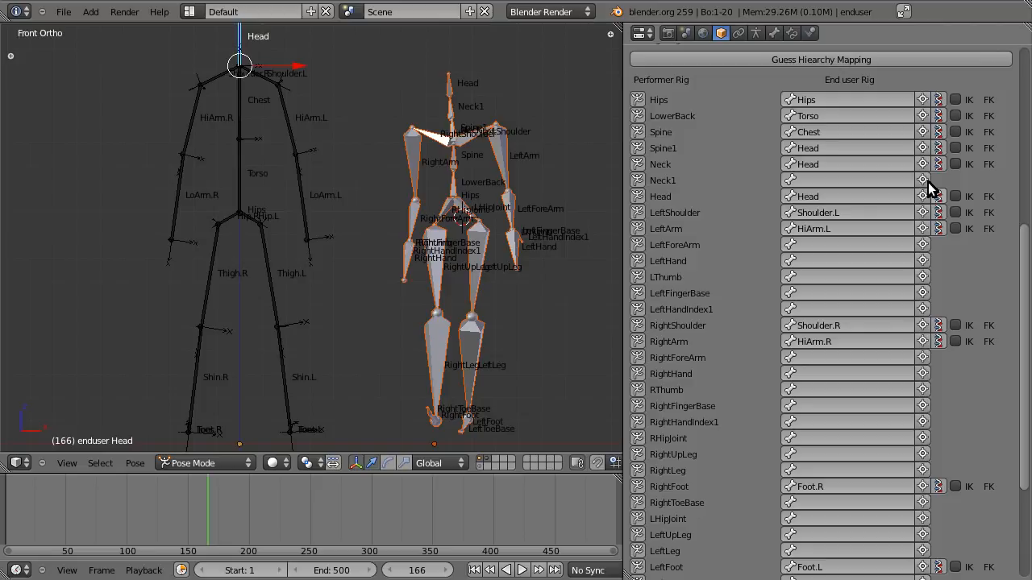
pyautogui.moveTo(922, 180)
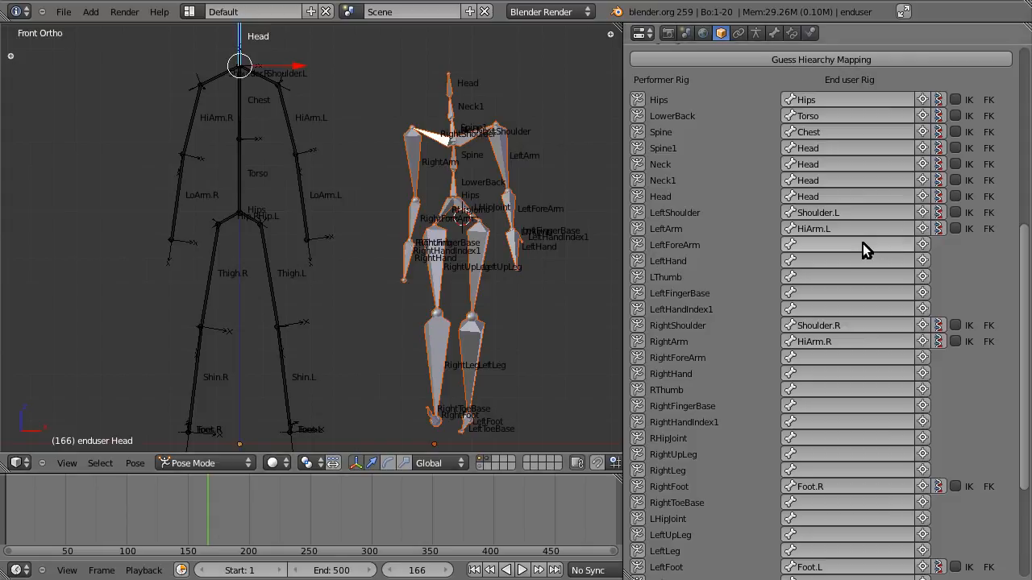
pyautogui.moveTo(374, 175)
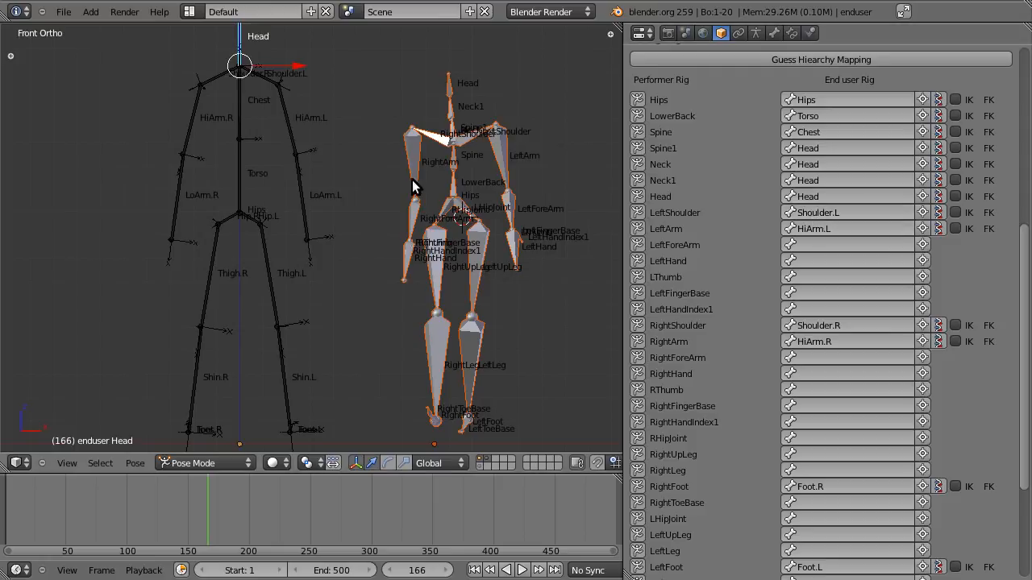
pyautogui.moveTo(674, 216)
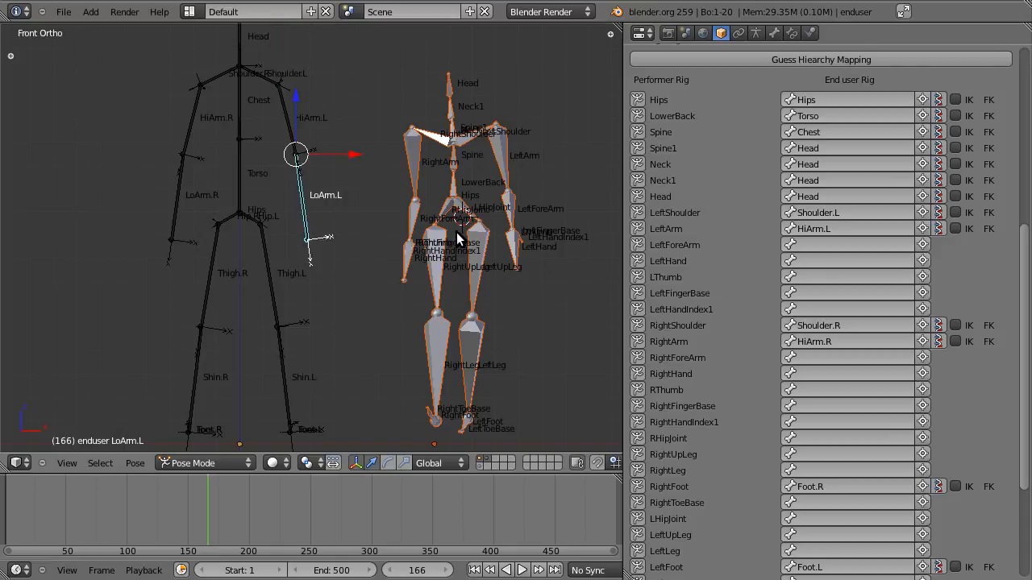
pyautogui.click(851, 245)
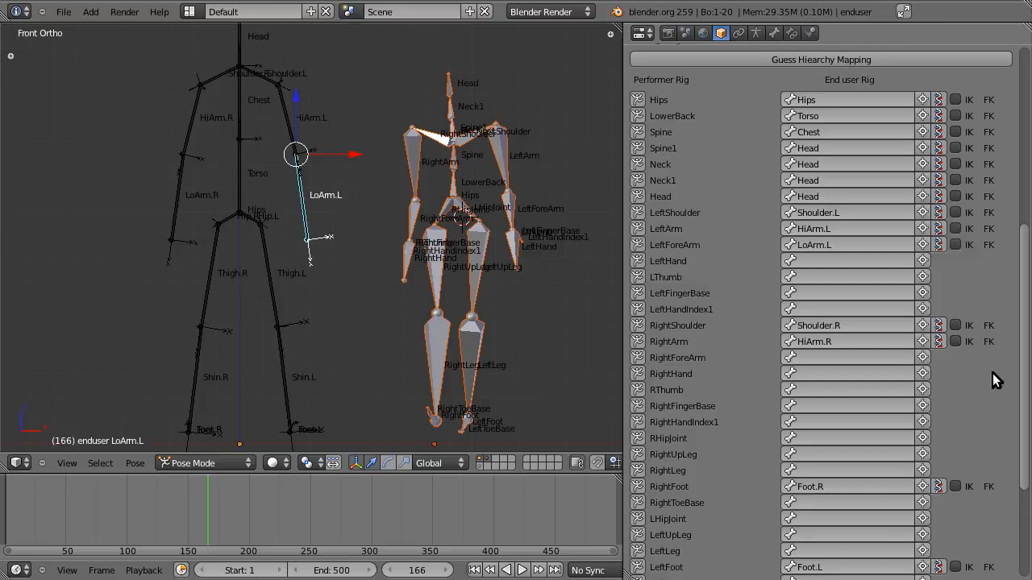
pyautogui.moveTo(938, 284)
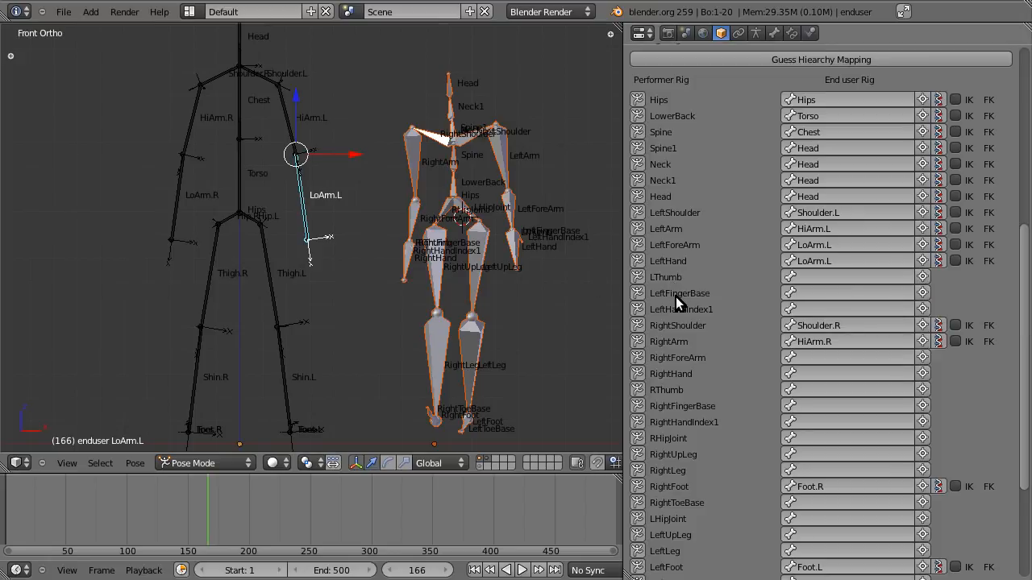
pyautogui.moveTo(697, 322)
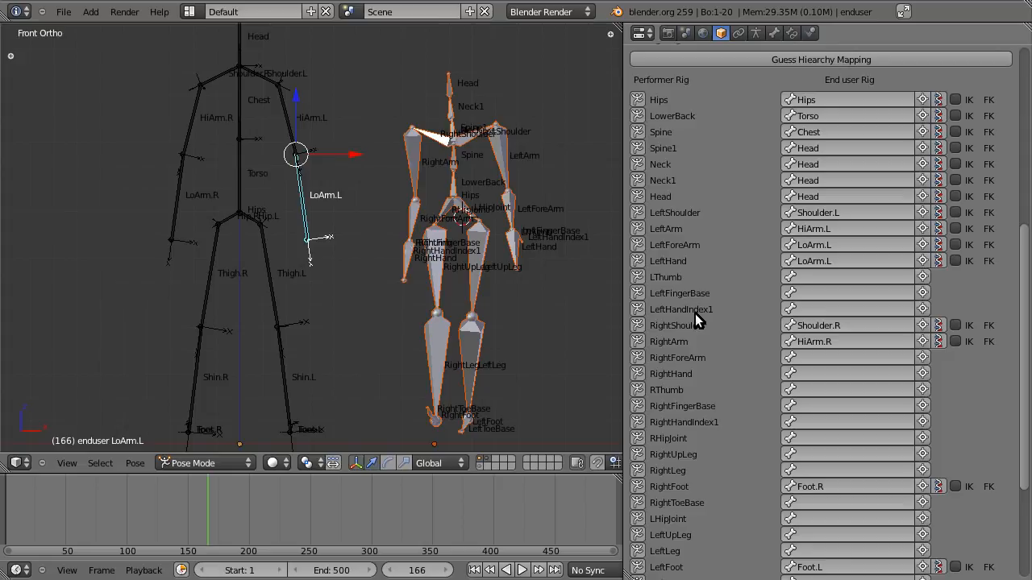
pyautogui.moveTo(335, 254)
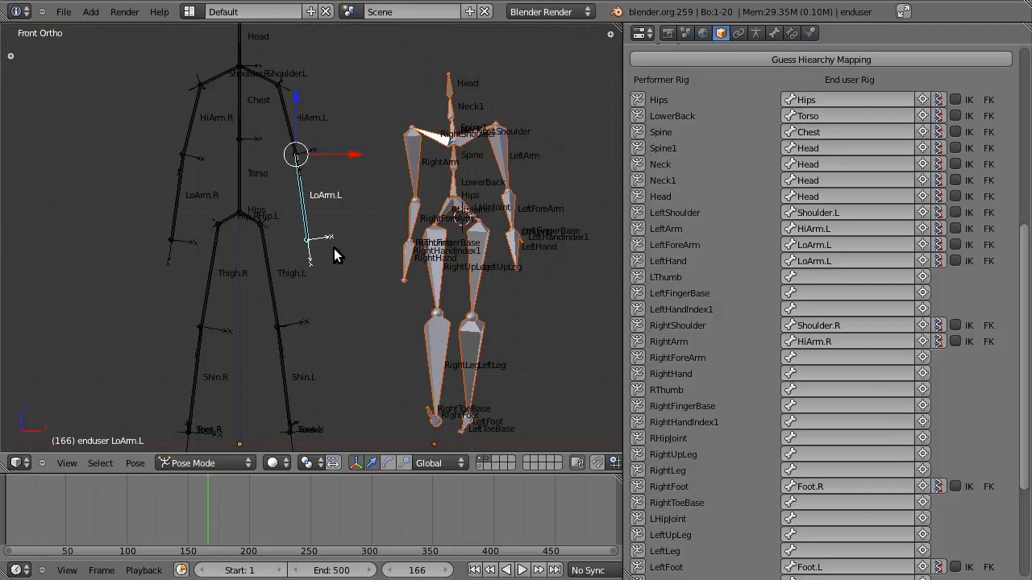
pyautogui.moveTo(329, 256)
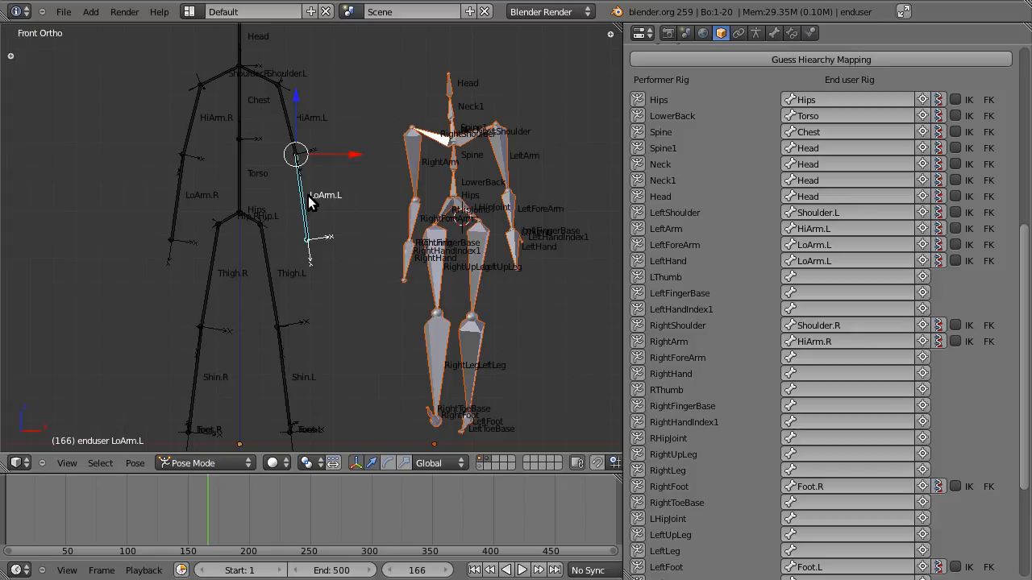
pyautogui.moveTo(305, 211)
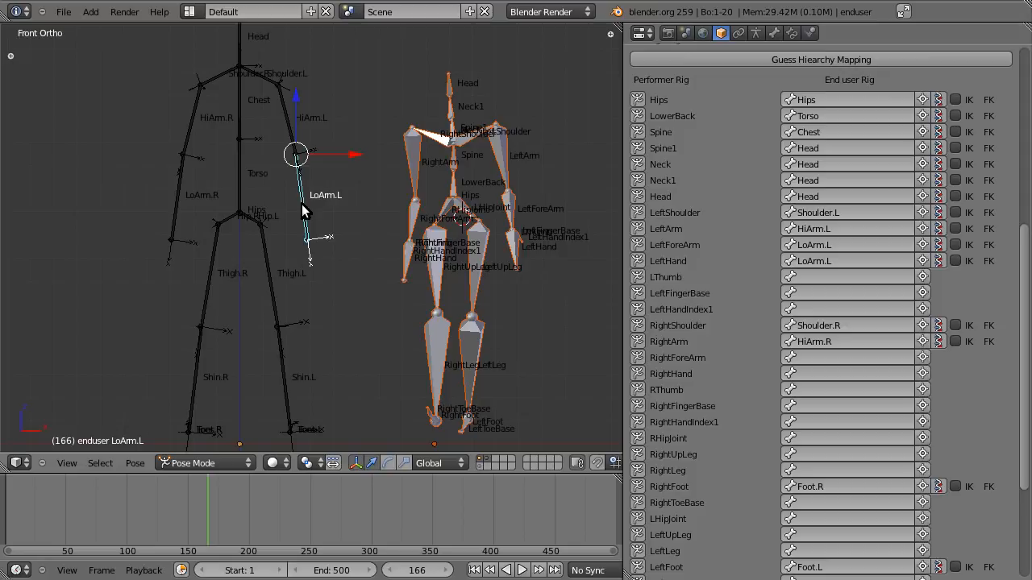
pyautogui.moveTo(199, 122)
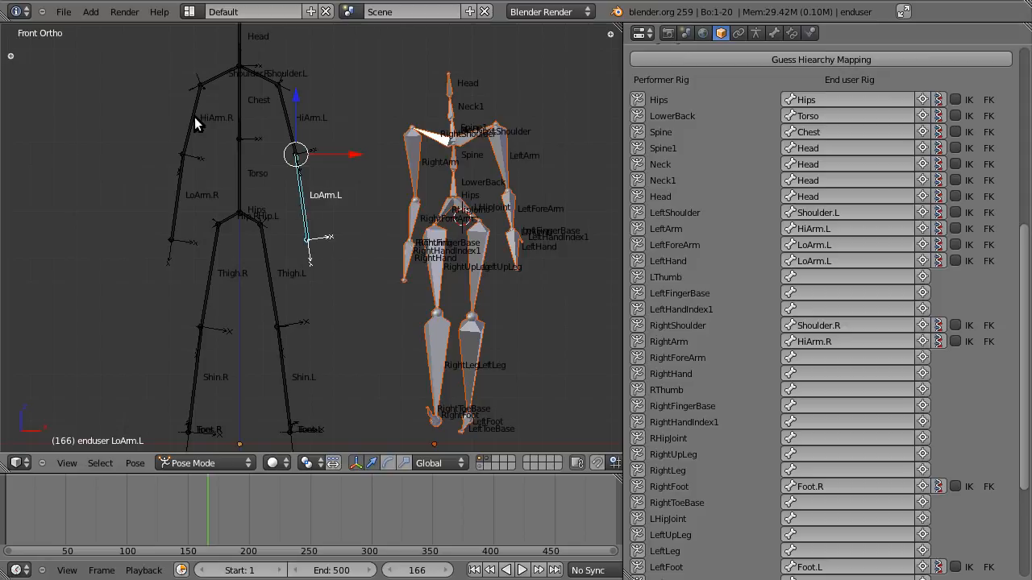
# Step: Map RightForeArm and RightHand to the HiArm.R and LoArm.R bones
pyautogui.click(200, 84)
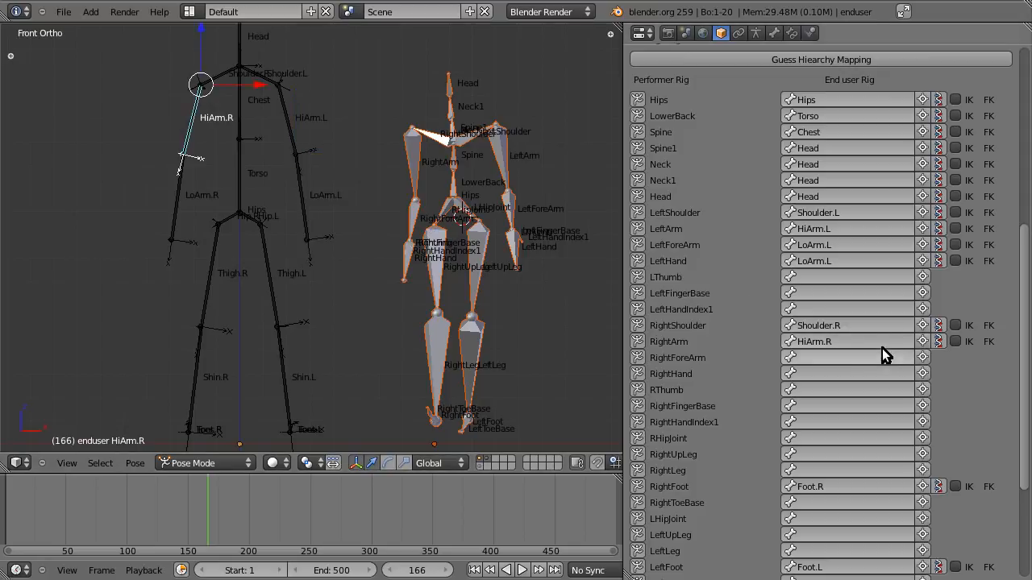
pyautogui.click(846, 358)
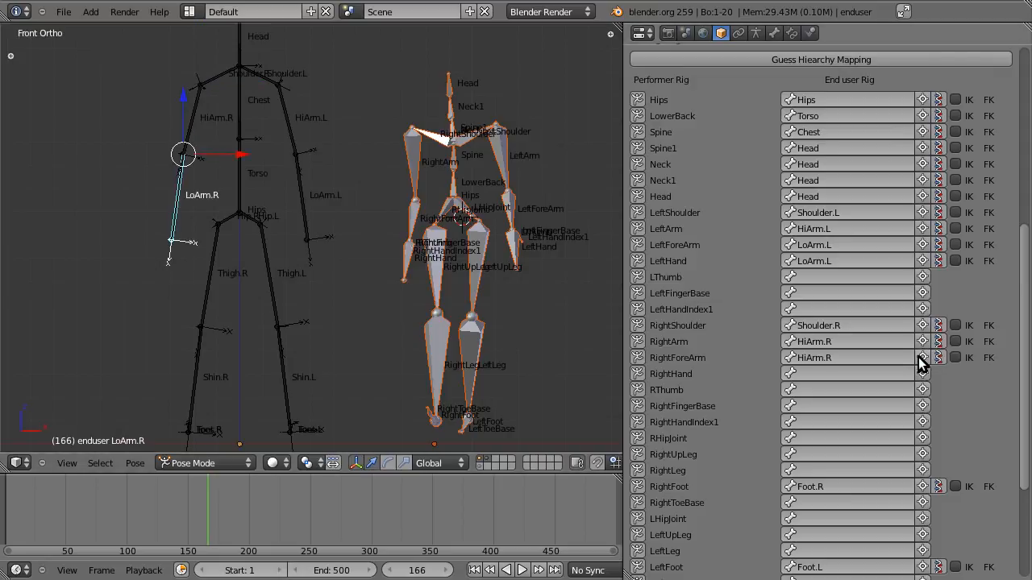
pyautogui.scroll(-3)
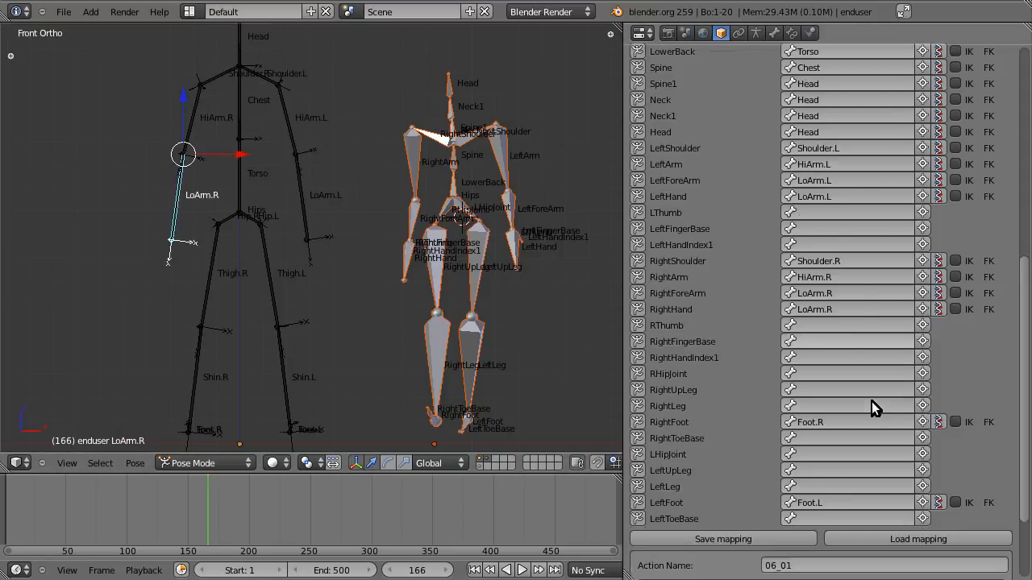
# Step: Map the right leg's performer bones to Hip.R, Shin.R and Toes.R
pyautogui.click(240, 213)
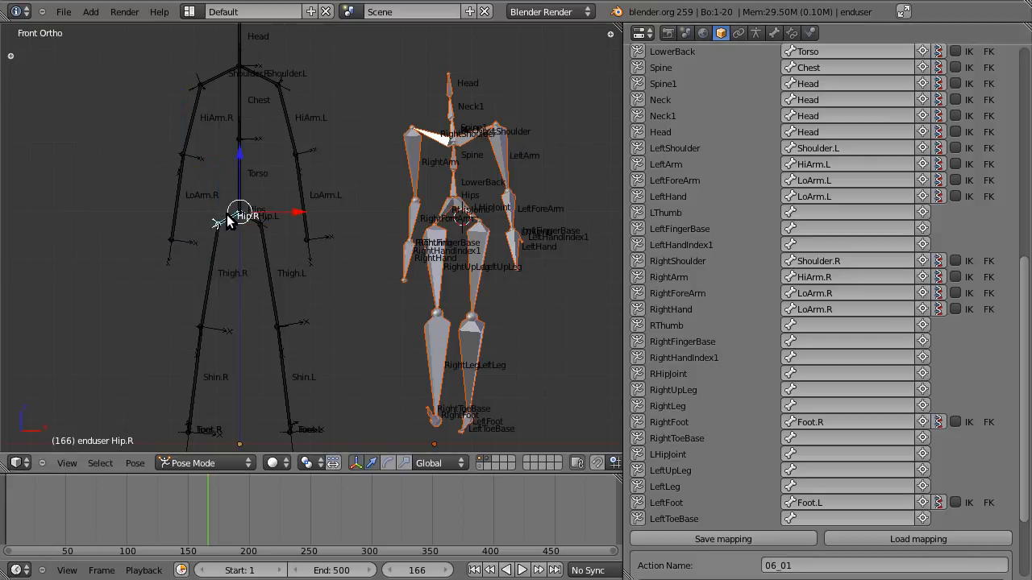
pyautogui.moveTo(922, 374)
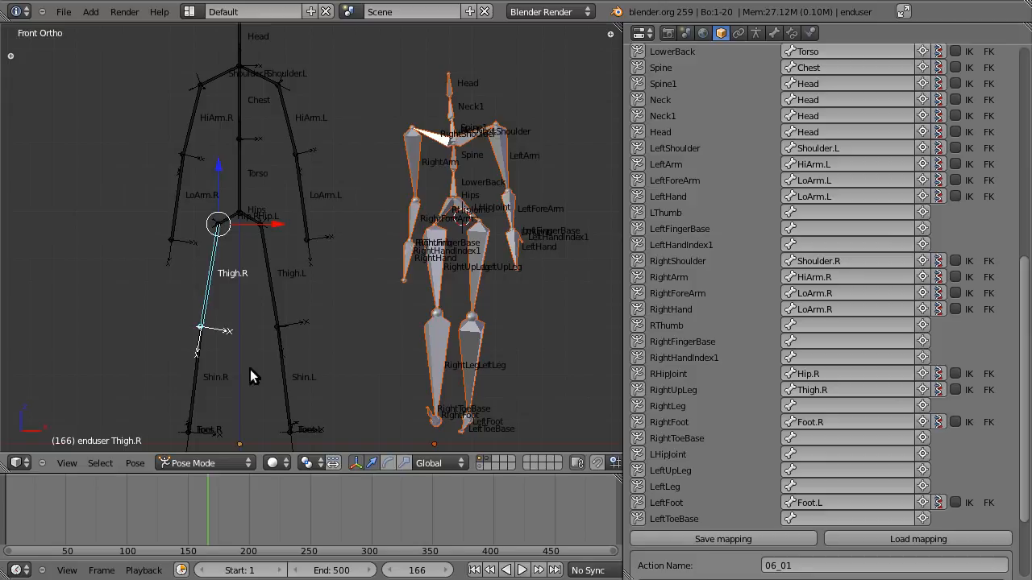
pyautogui.click(201, 371)
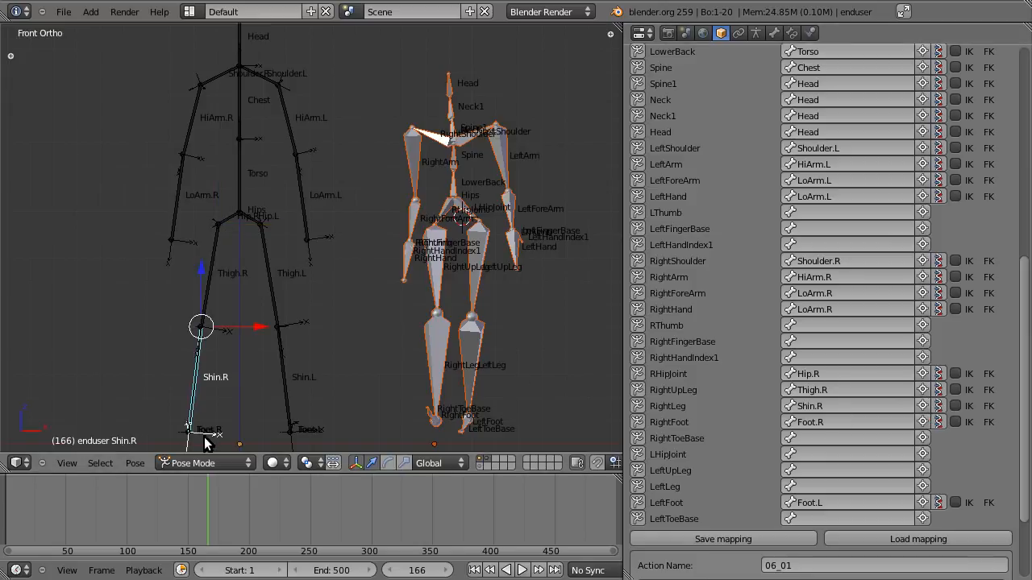
pyautogui.click(190, 432)
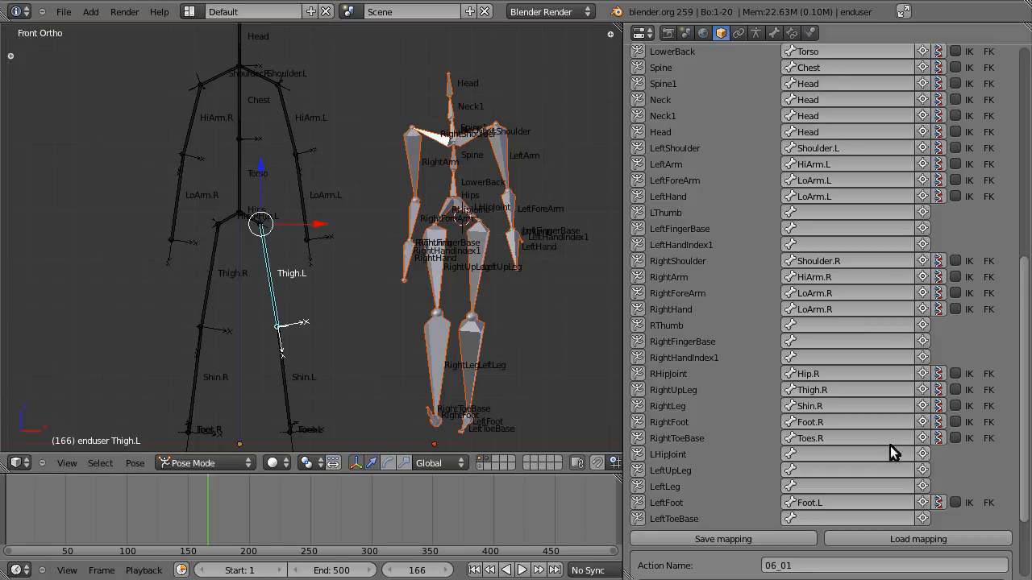
# Step: Map the left leg's performer bones to Hip.L, the next leg bone and Toes.L
pyautogui.click(240, 213)
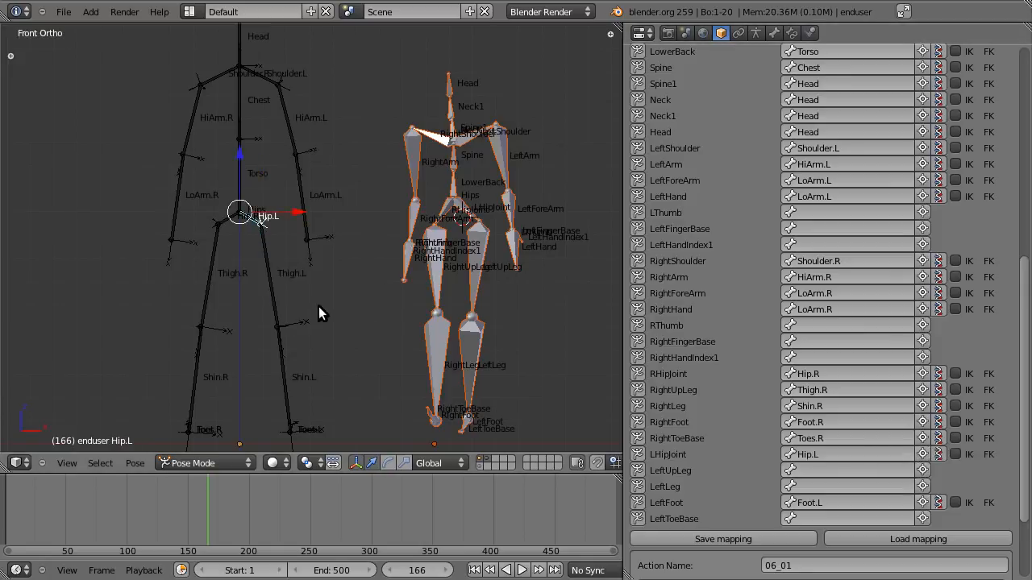
pyautogui.click(278, 326)
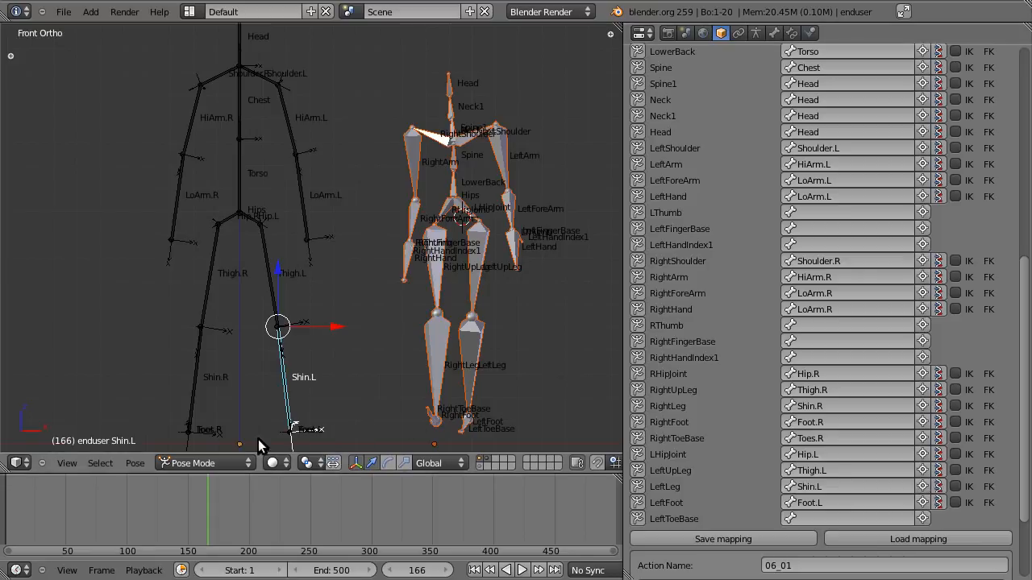
pyautogui.click(290, 432)
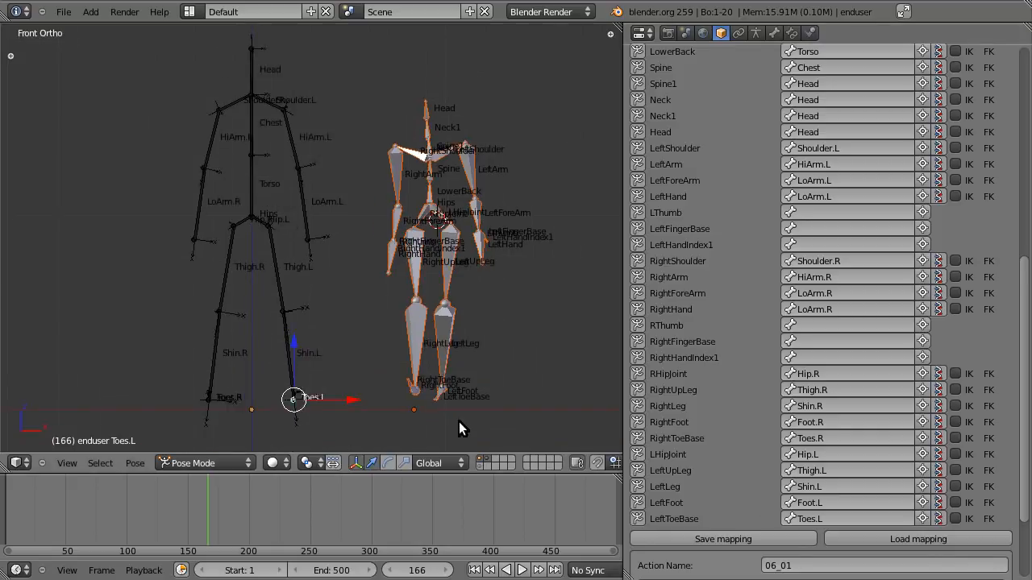
pyautogui.scroll(3)
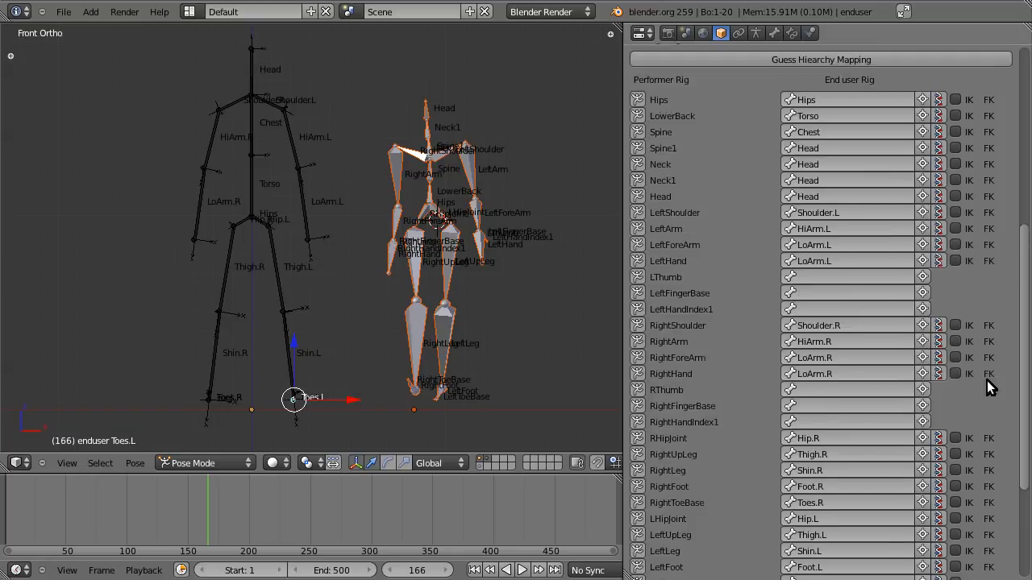
pyautogui.scroll(-3)
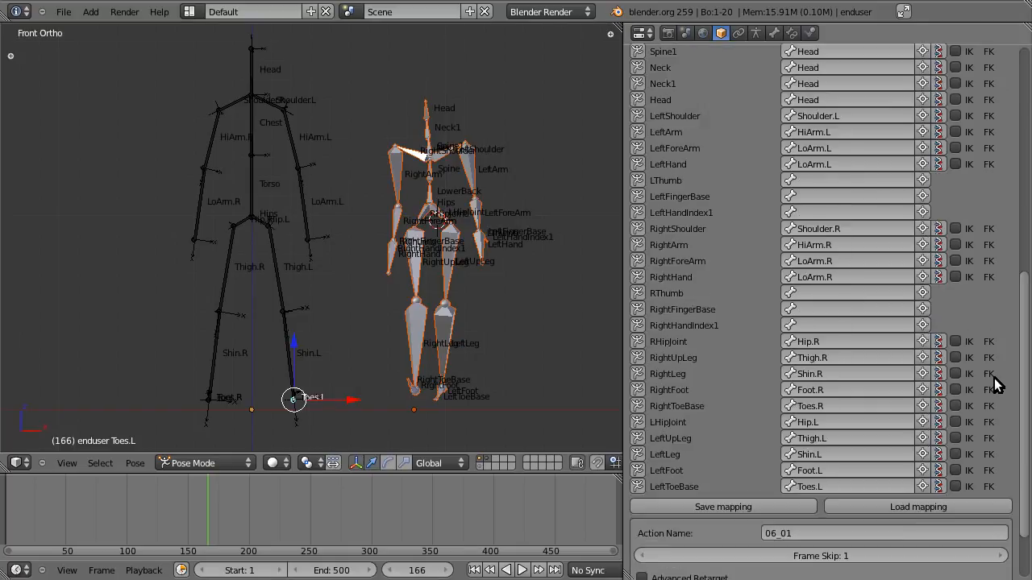
pyautogui.moveTo(966, 326)
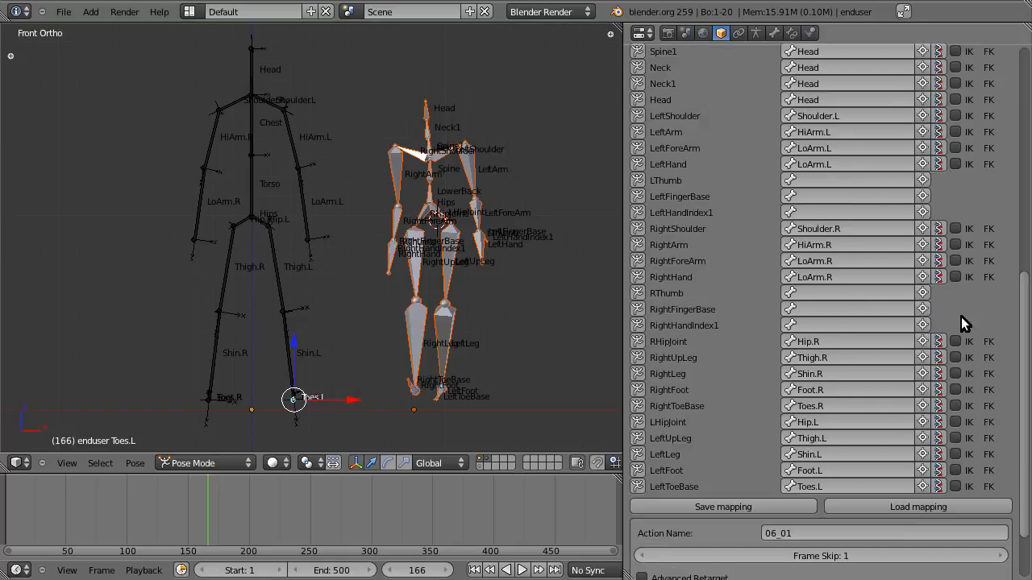
pyautogui.moveTo(967, 406)
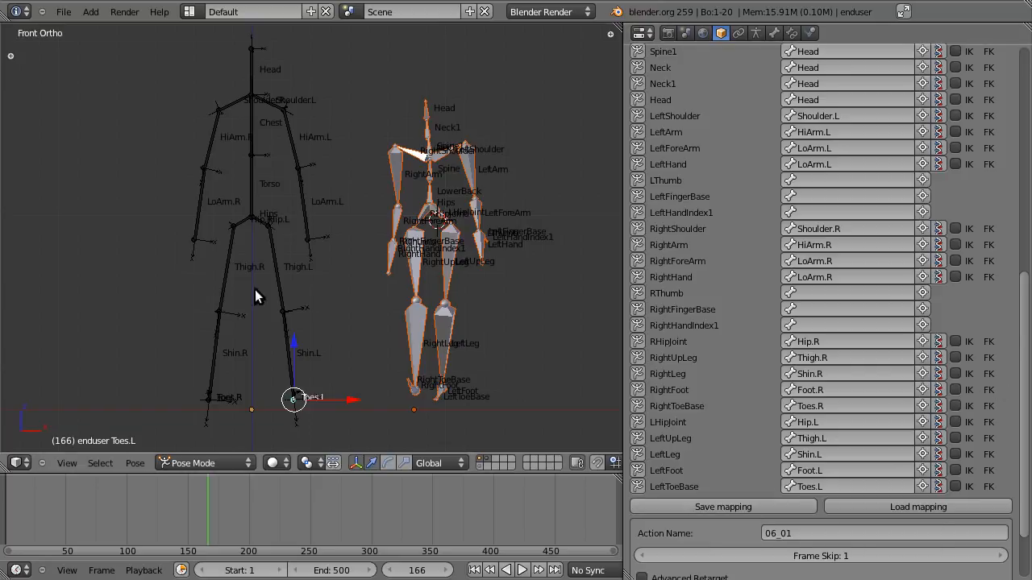
pyautogui.moveTo(212, 284)
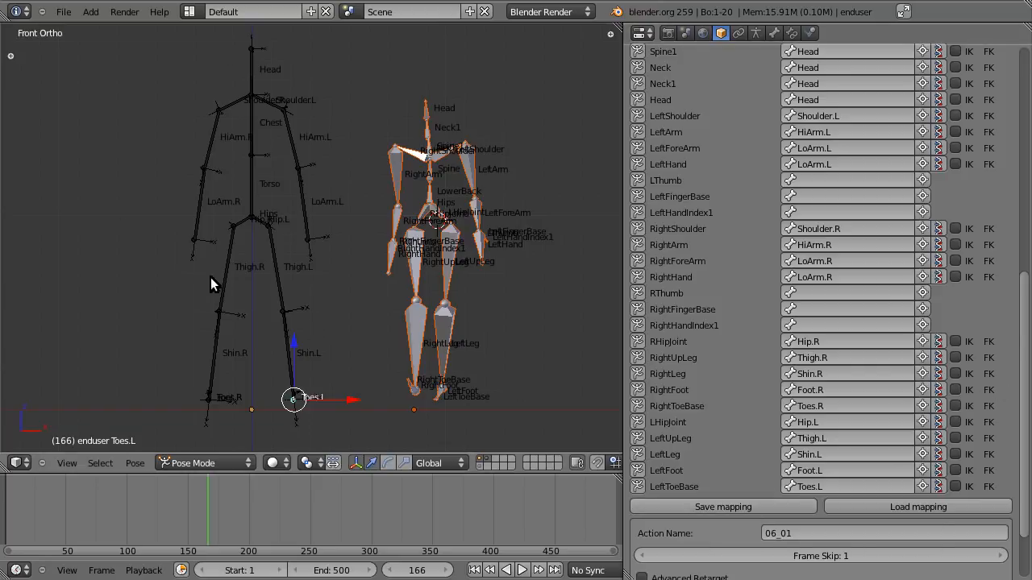
pyautogui.moveTo(268, 266)
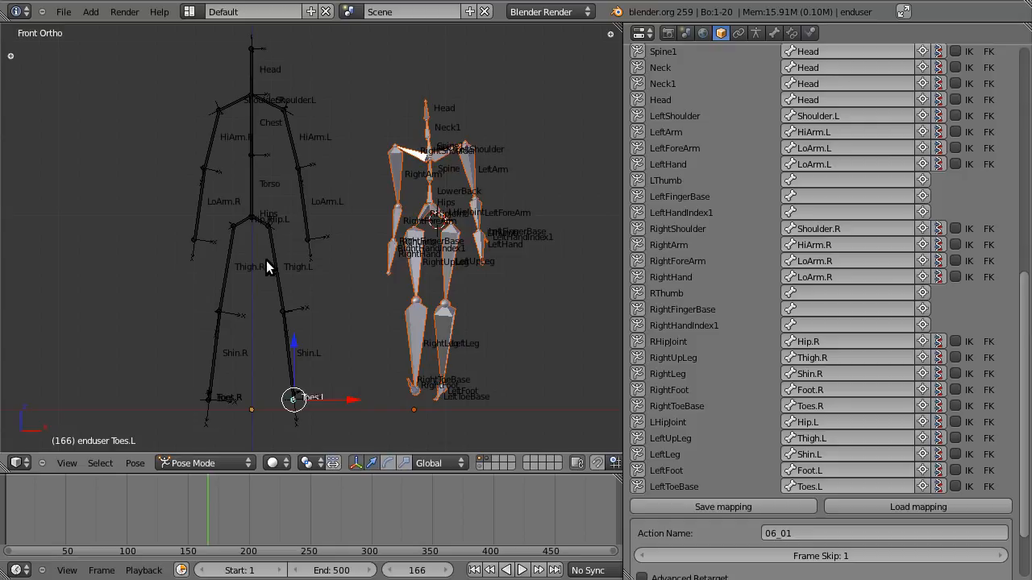
pyautogui.moveTo(457, 277)
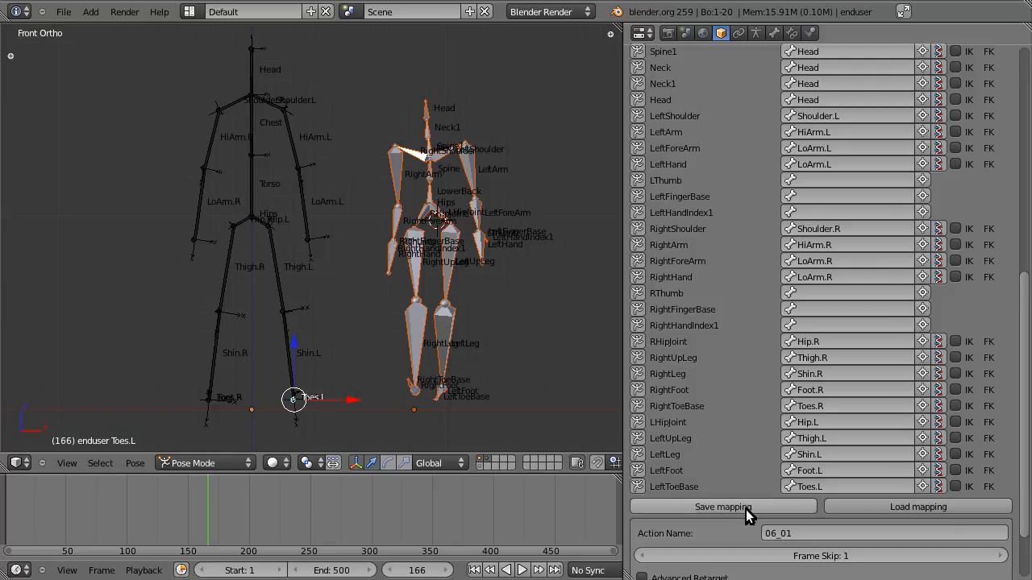
pyautogui.moveTo(820, 503)
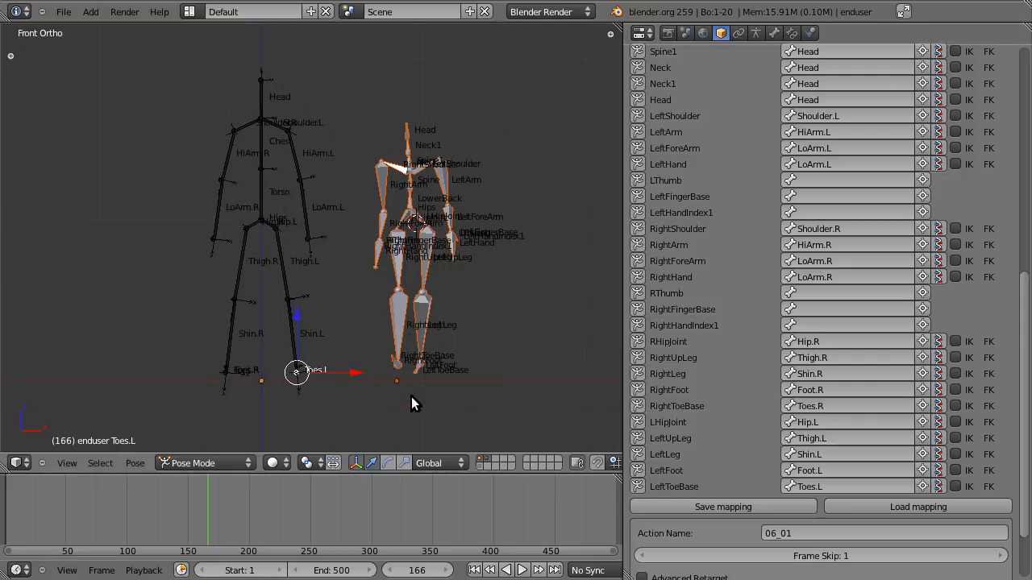
pyautogui.moveTo(419, 400)
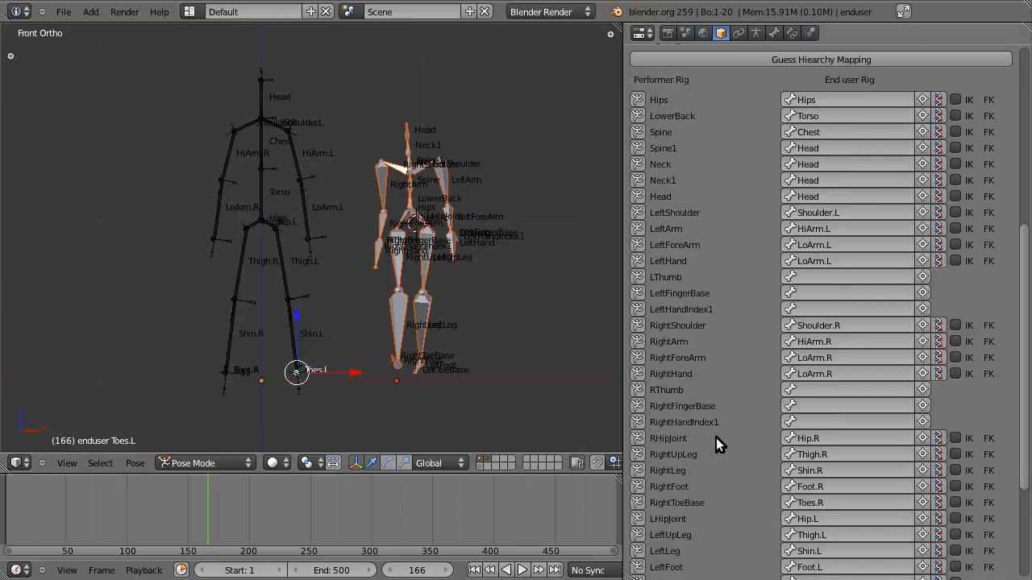
# Step: Set the retarget Frame Skip to 10 in the Mocap Tools panel
pyautogui.scroll(3)
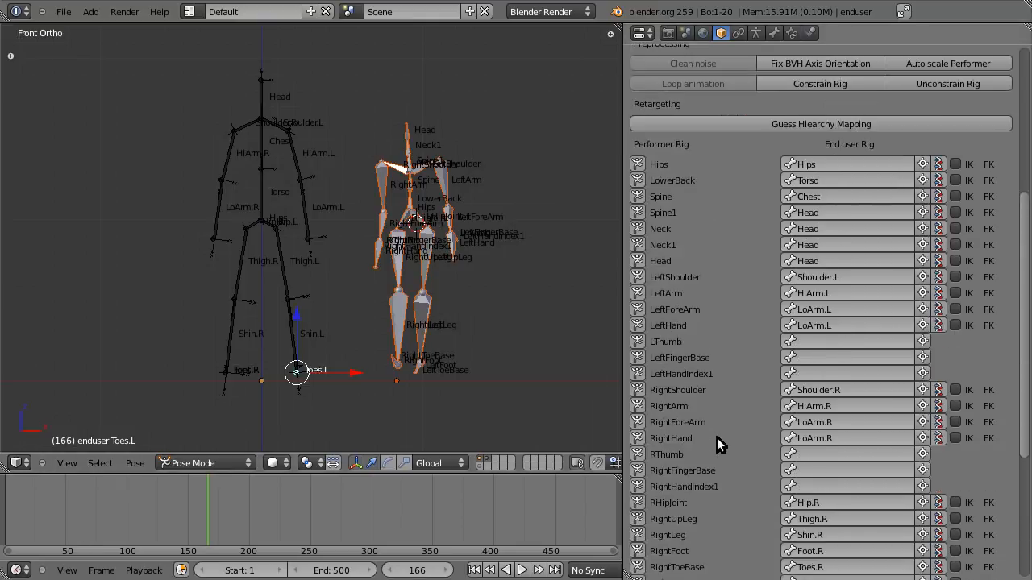
pyautogui.scroll(-3)
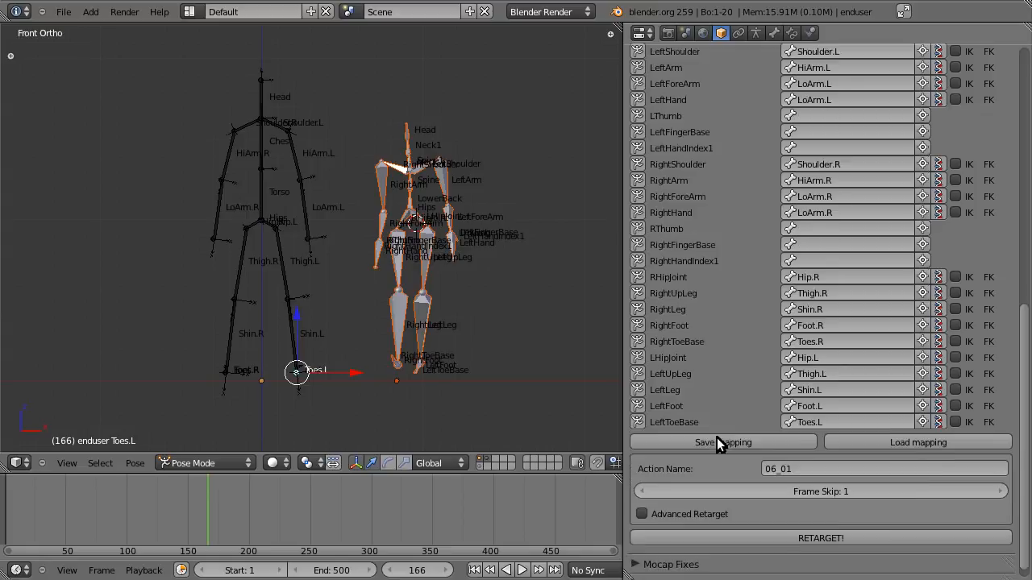
pyautogui.scroll(-3)
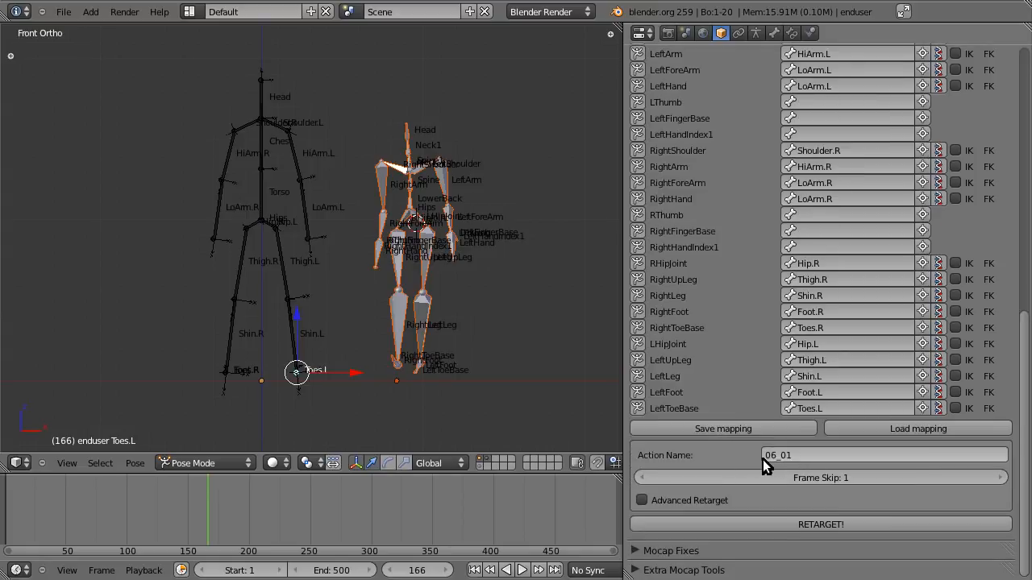
pyautogui.moveTo(709, 469)
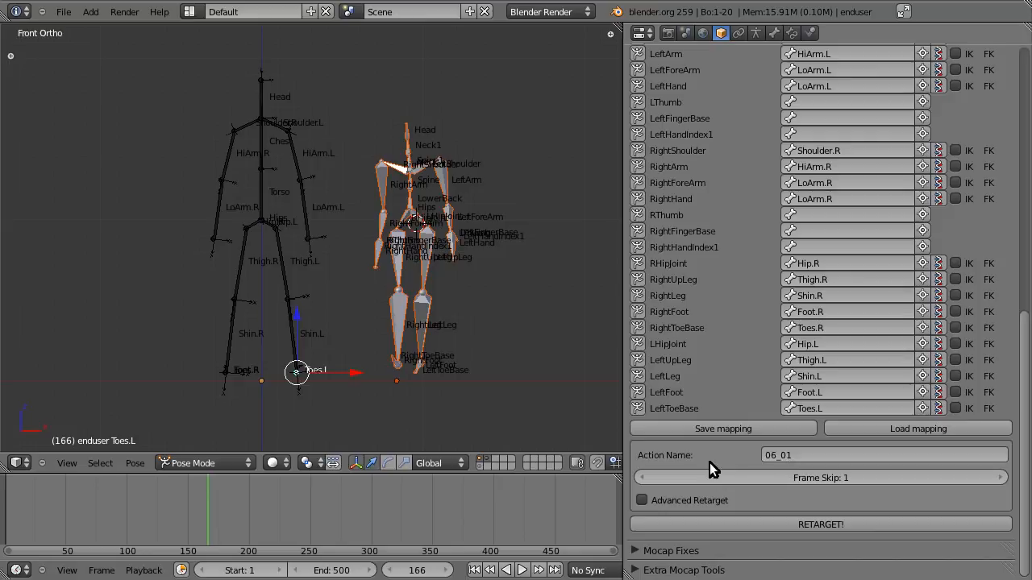
pyautogui.moveTo(712, 477)
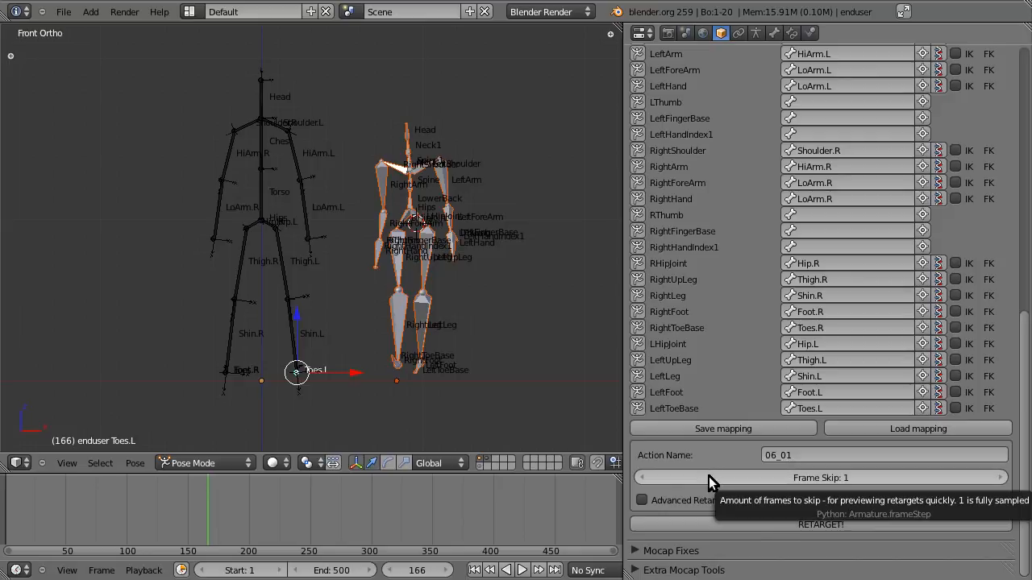
pyautogui.moveTo(743, 477)
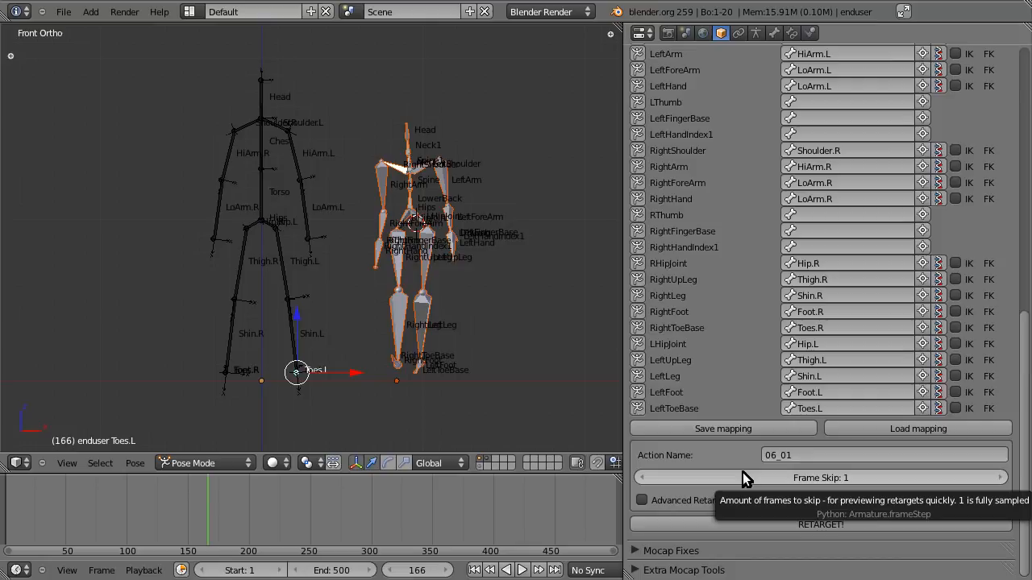
pyautogui.click(821, 477)
pyautogui.write('0')
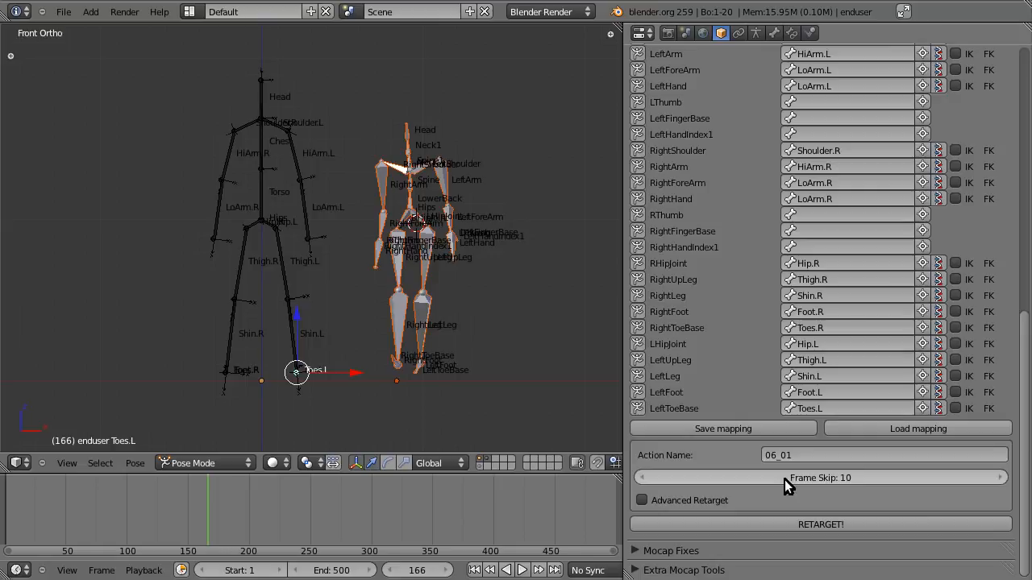
pyautogui.moveTo(731, 508)
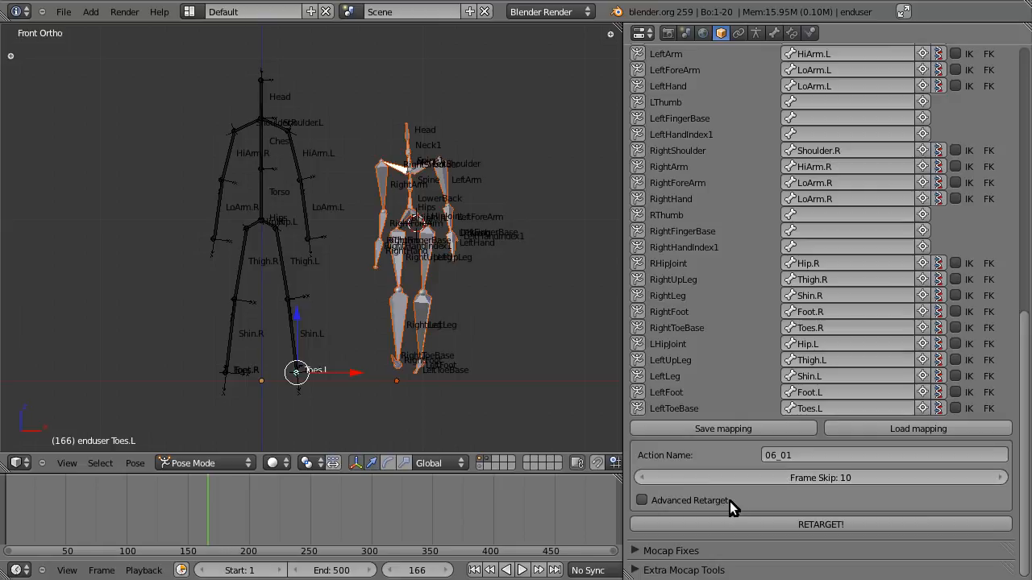
pyautogui.moveTo(806, 490)
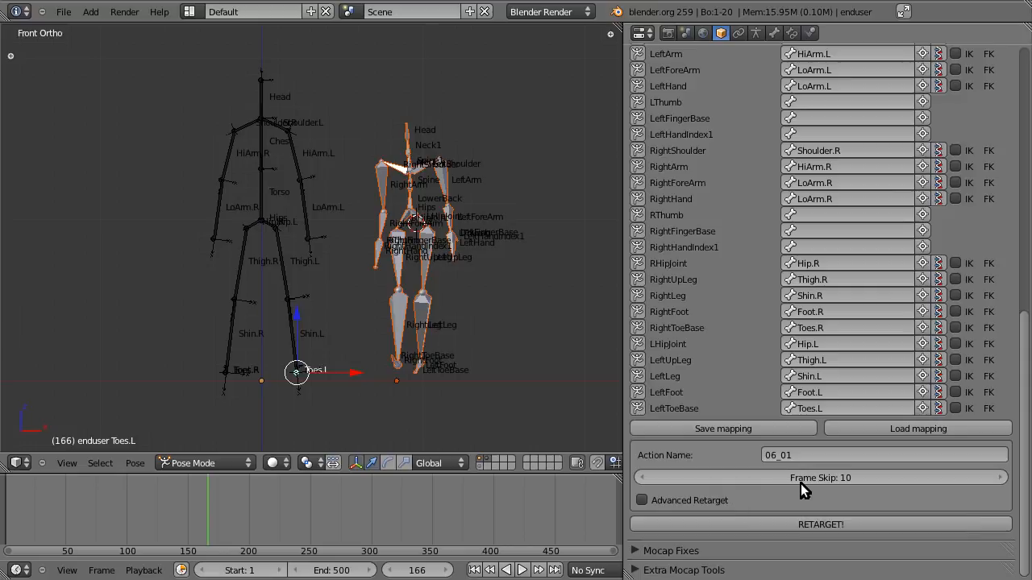
# Step: Run RETARGET! on the stick figure and scrub to another frame to see the result
pyautogui.click(206, 462)
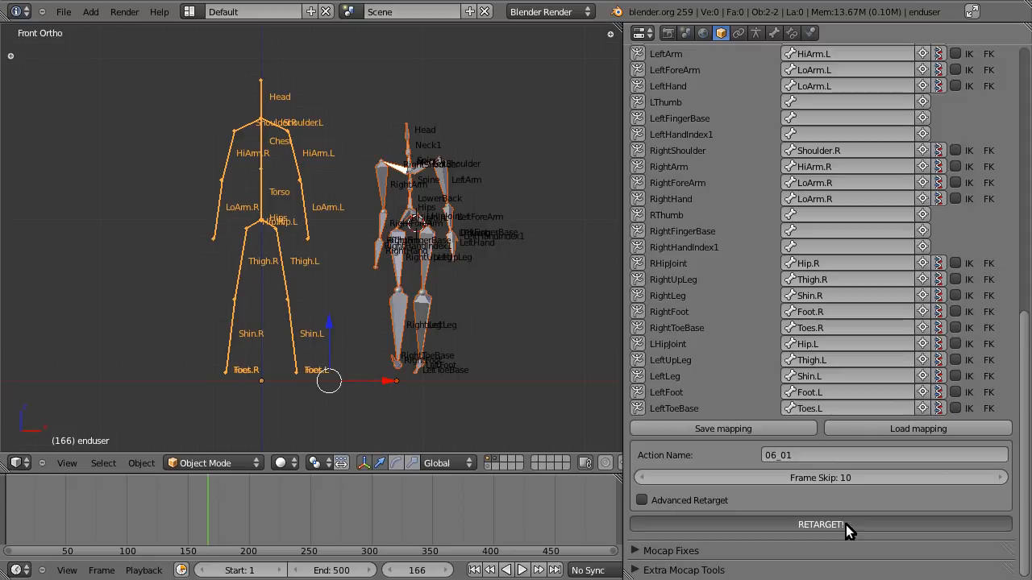
pyautogui.click(819, 525)
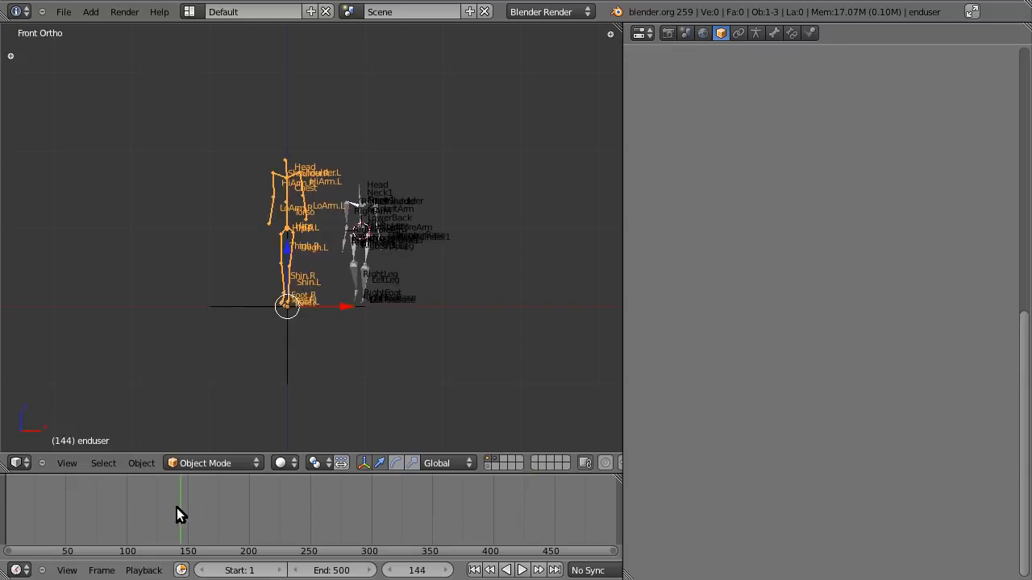
pyautogui.click(29, 508)
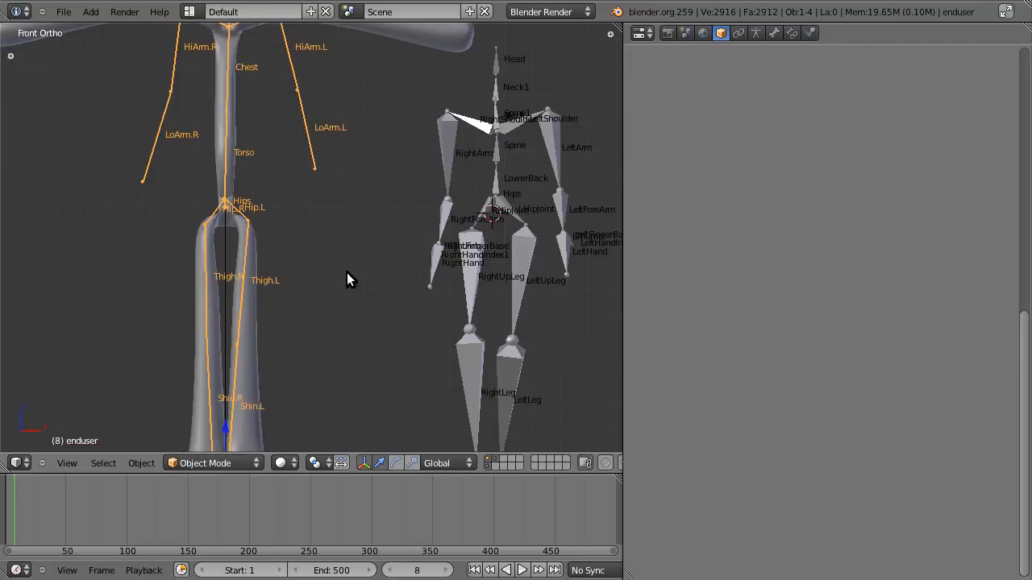
# Step: Let the retarget fill the whole timeline with keyframes, then launch it again
pyautogui.click(474, 570)
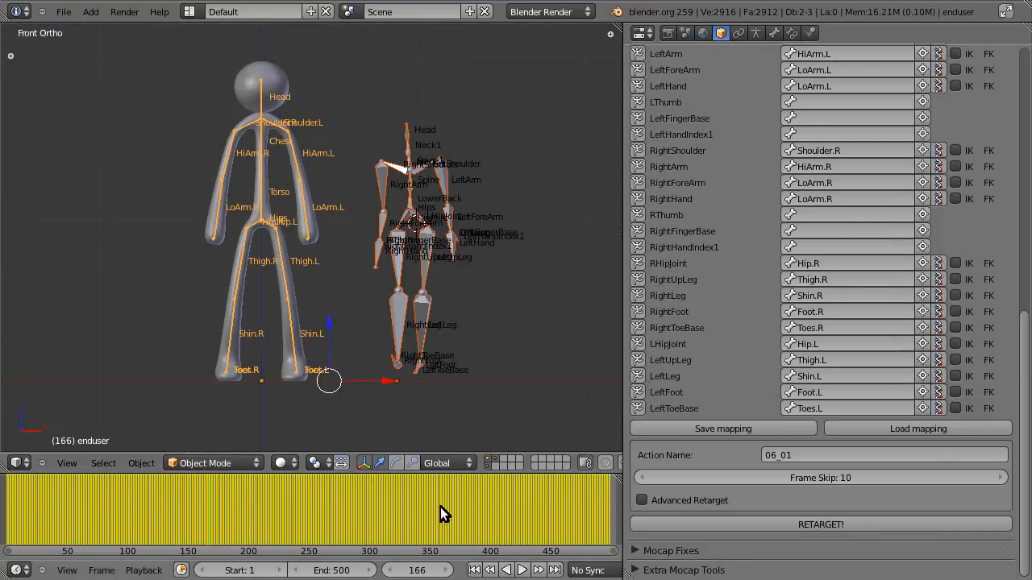
pyautogui.moveTo(938, 409)
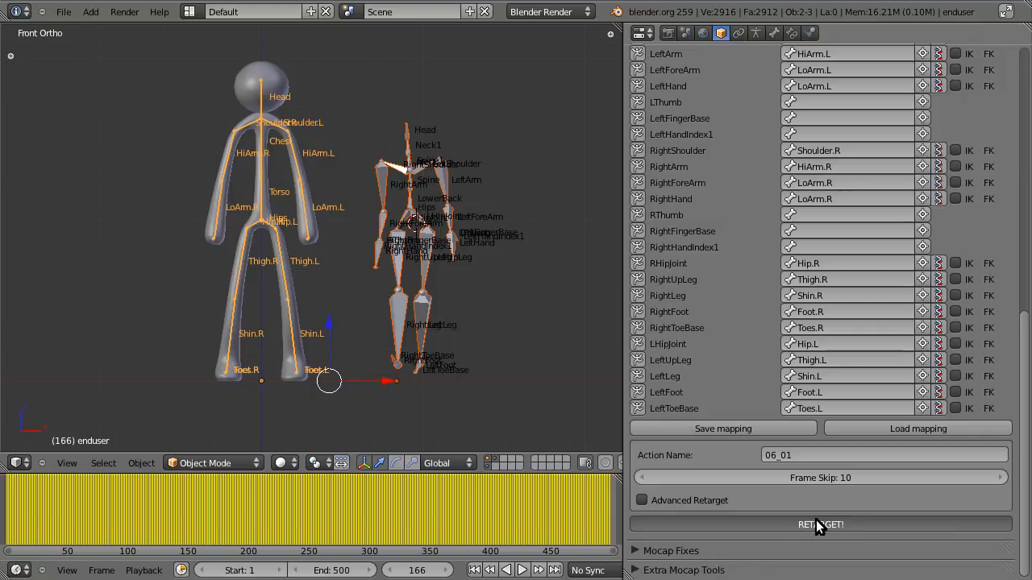
pyautogui.click(818, 526)
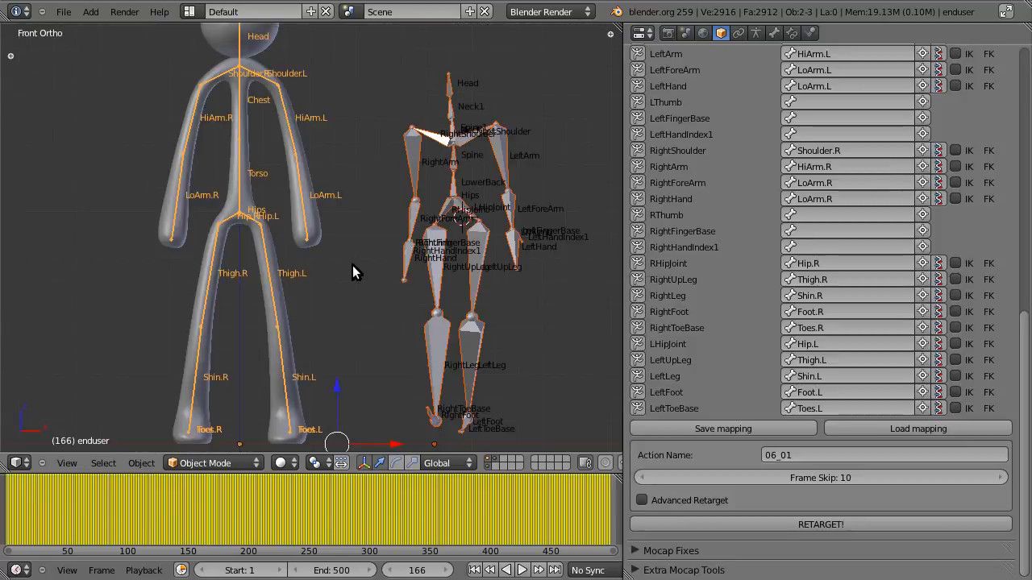
# Step: Rerun RETARGET! with the current mapping, returning the scene to frame 1
pyautogui.scroll(3)
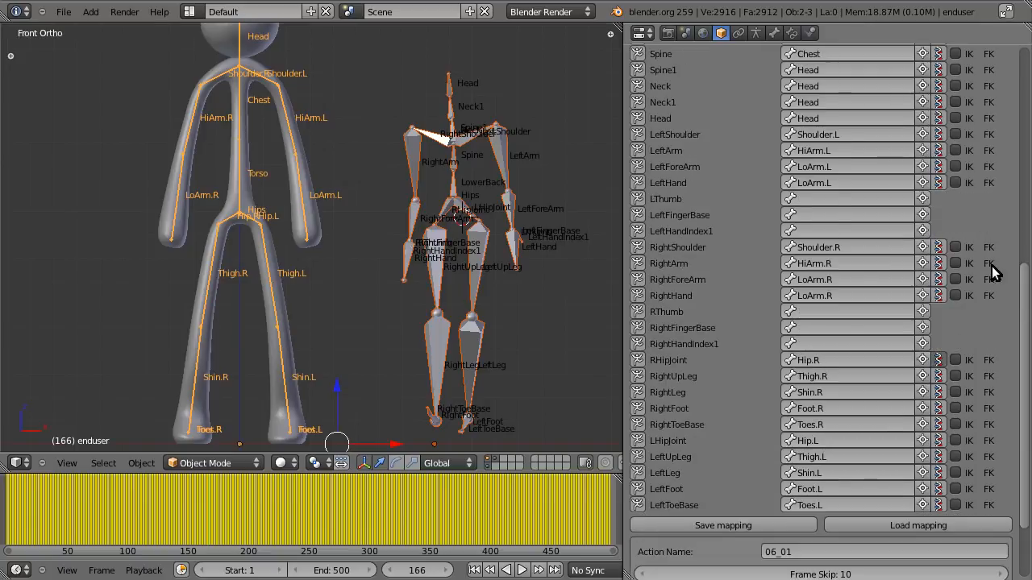
pyautogui.moveTo(932, 444)
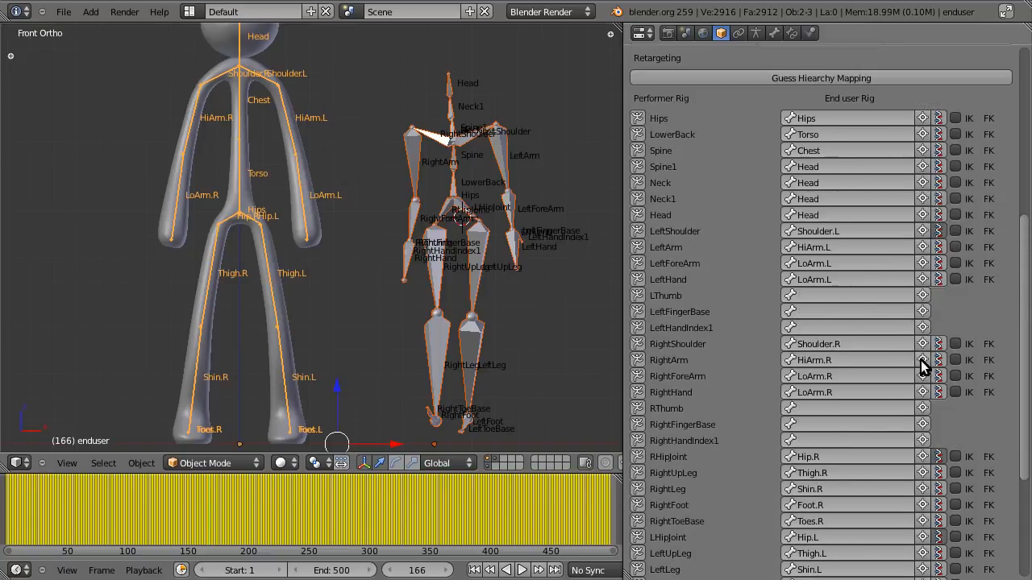
pyautogui.scroll(-3)
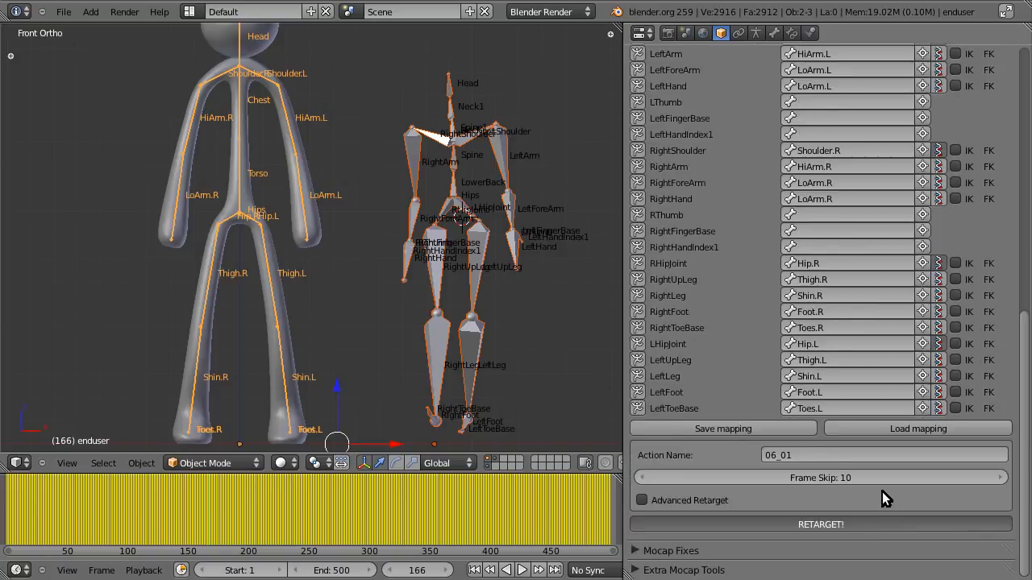
pyautogui.click(819, 524)
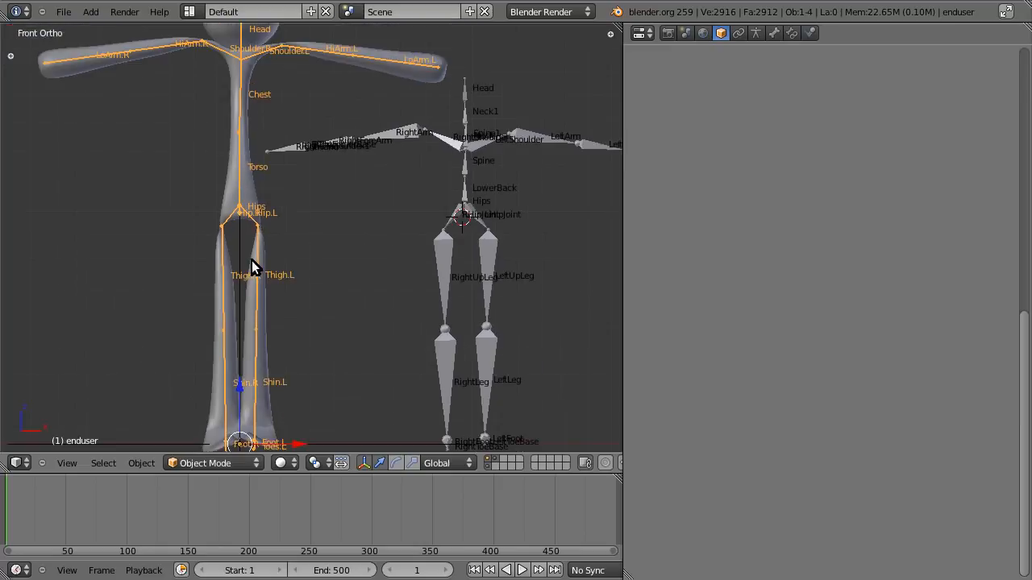
pyautogui.moveTo(368, 303)
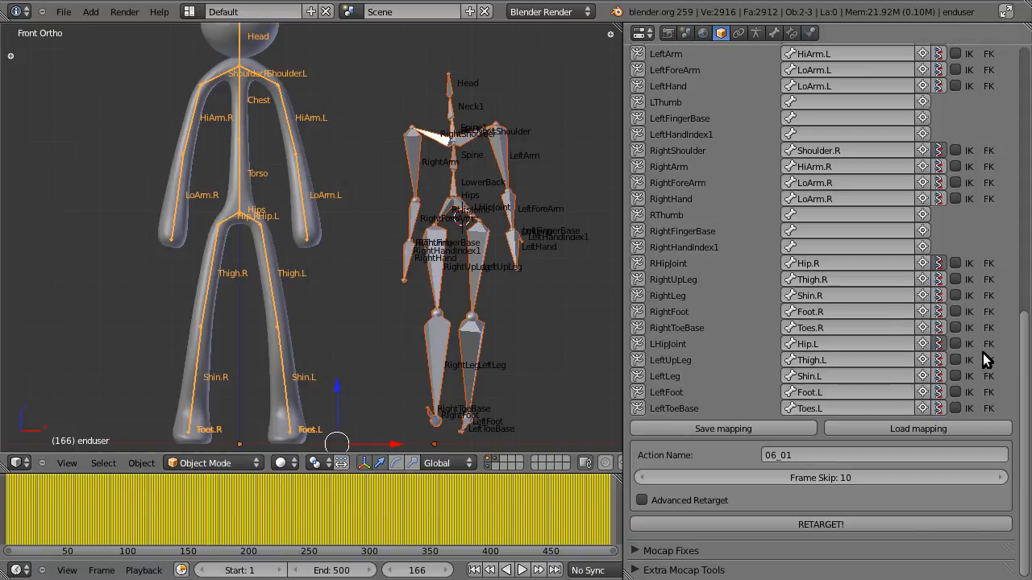
pyautogui.moveTo(943, 345)
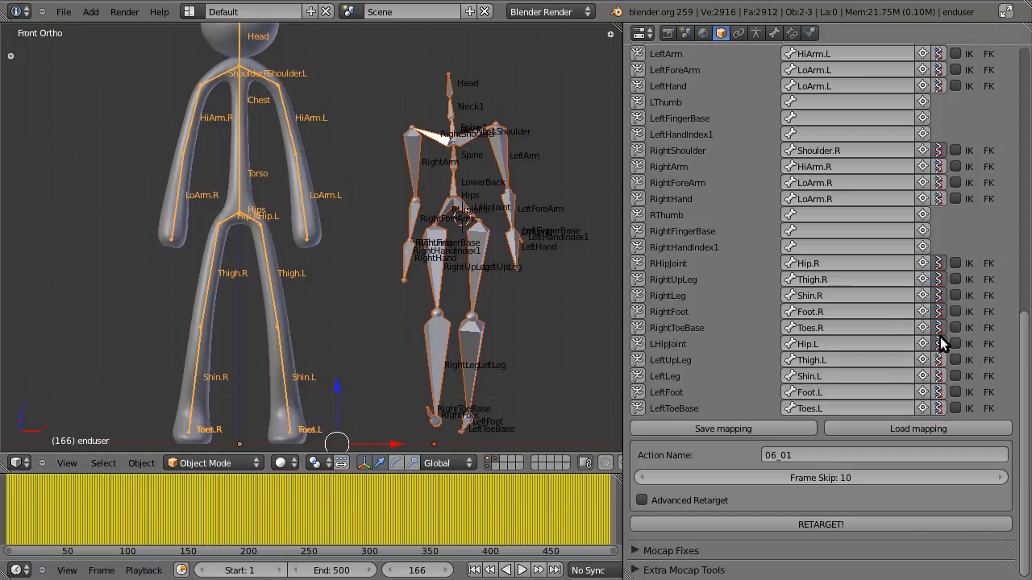
pyautogui.moveTo(986, 417)
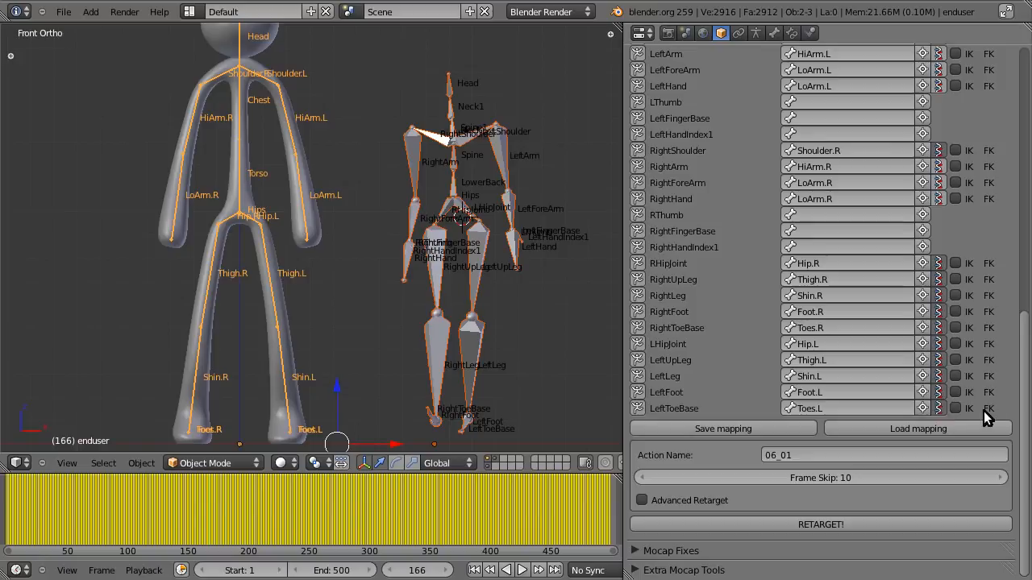
pyautogui.moveTo(879, 290)
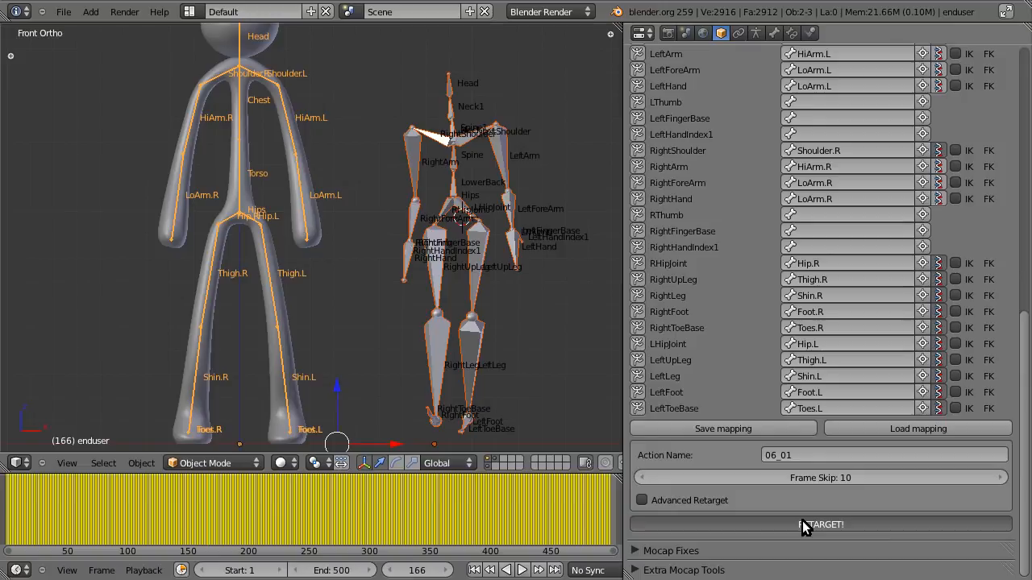
# Step: Retarget the walk with the updated leg twist settings and scrub the timeline
pyautogui.click(819, 526)
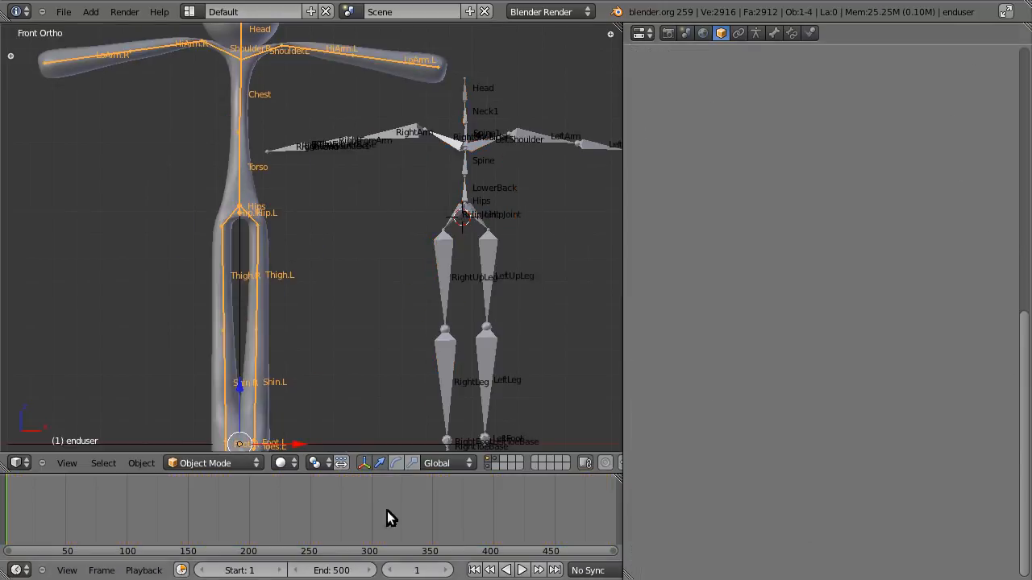
pyautogui.click(203, 508)
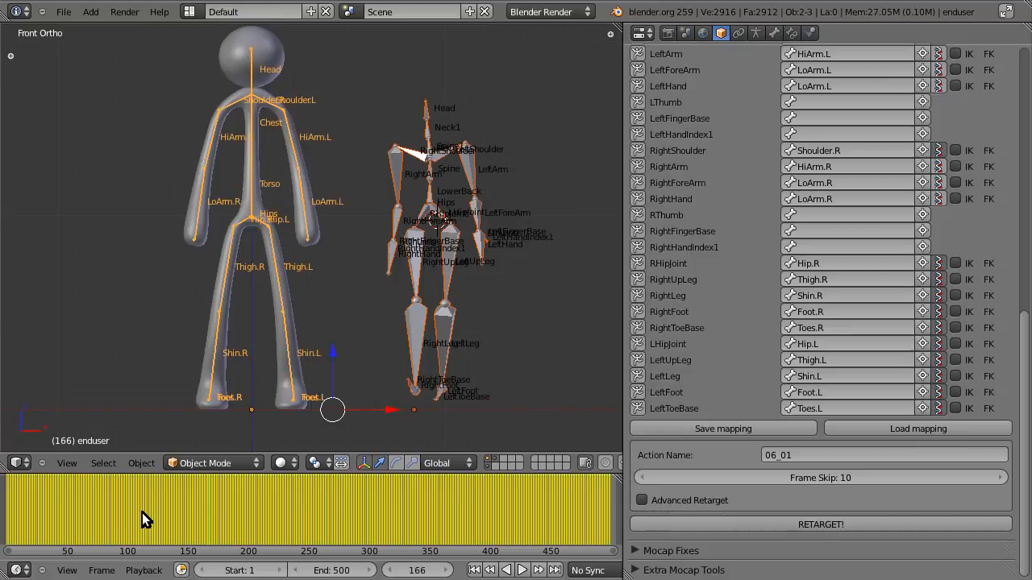
# Step: Jump to frame 178 to compare the stick figure's walk pose with the 06_01 capture
pyautogui.click(819, 478)
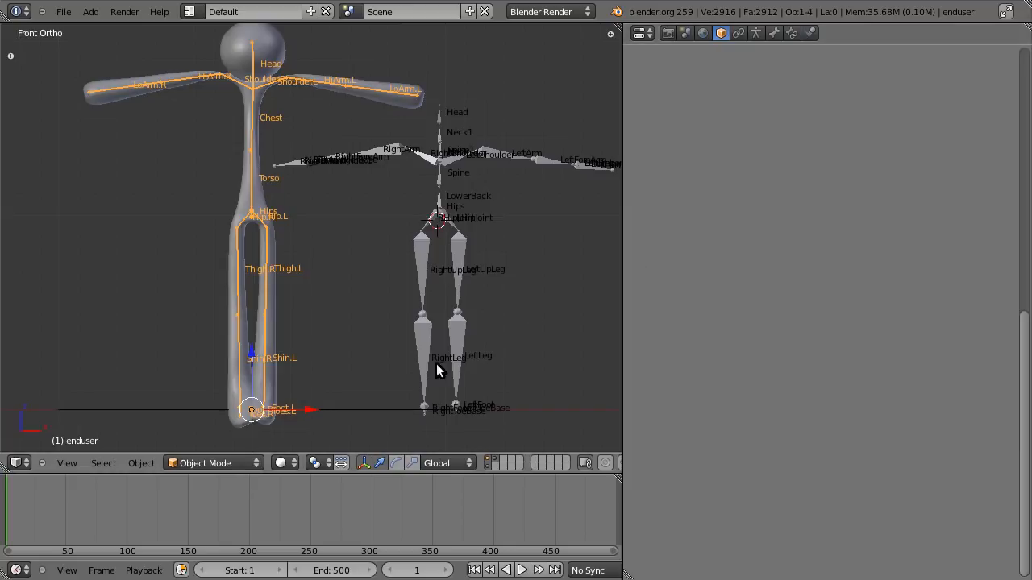
pyautogui.moveTo(7, 516)
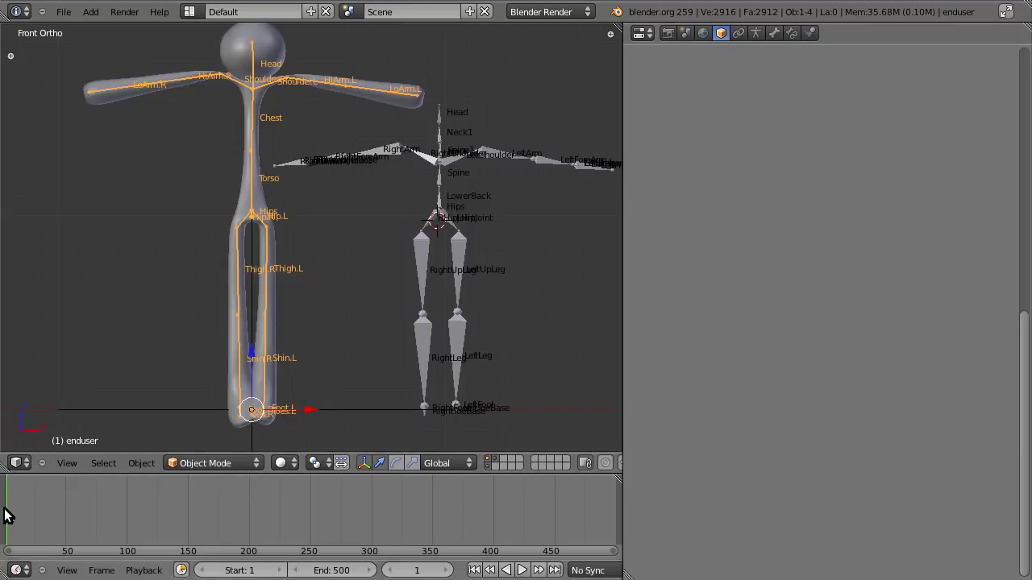
pyautogui.click(224, 508)
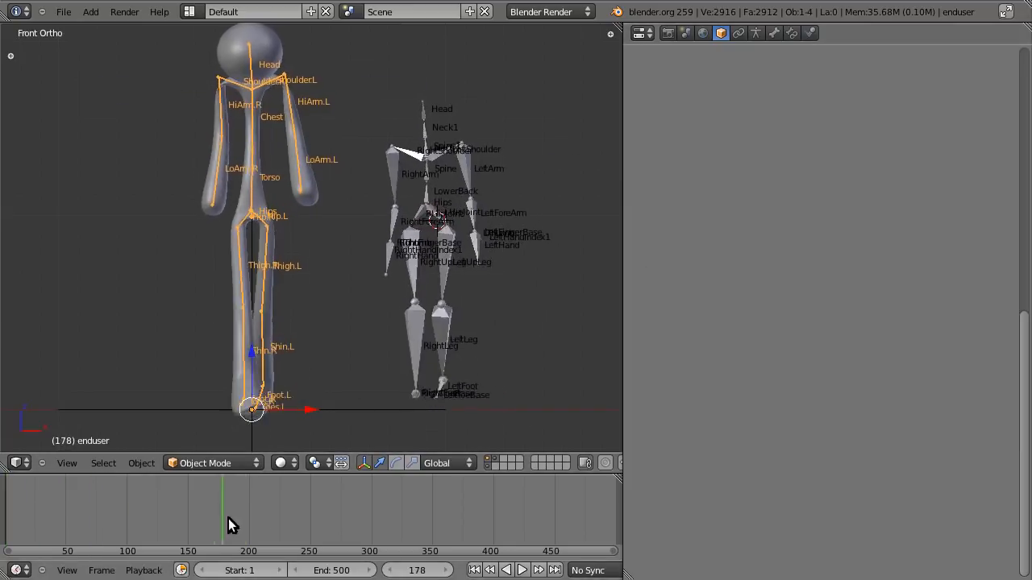